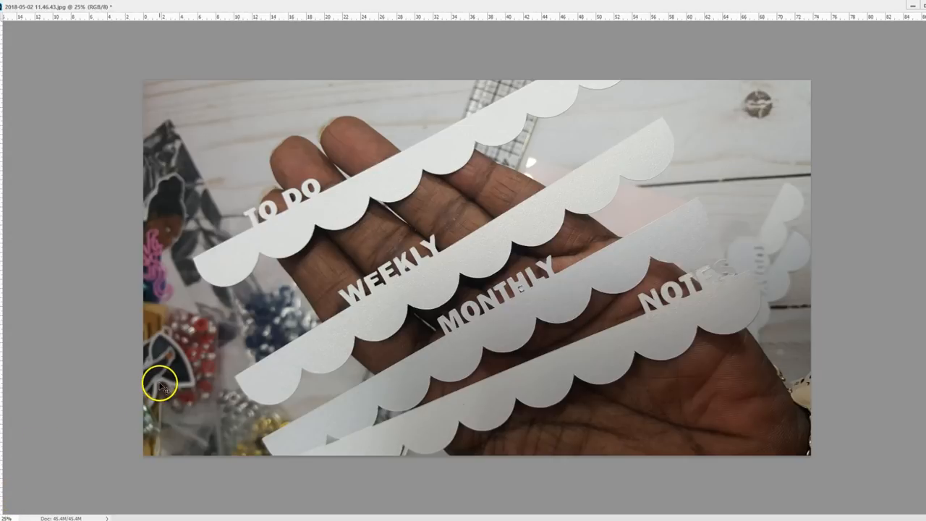
mouse_move(391, 338)
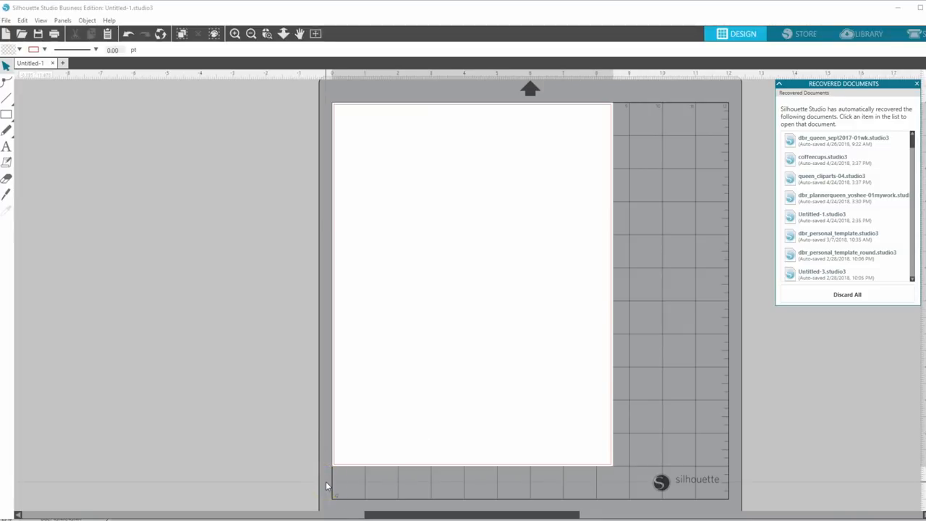
mouse_move(345, 454)
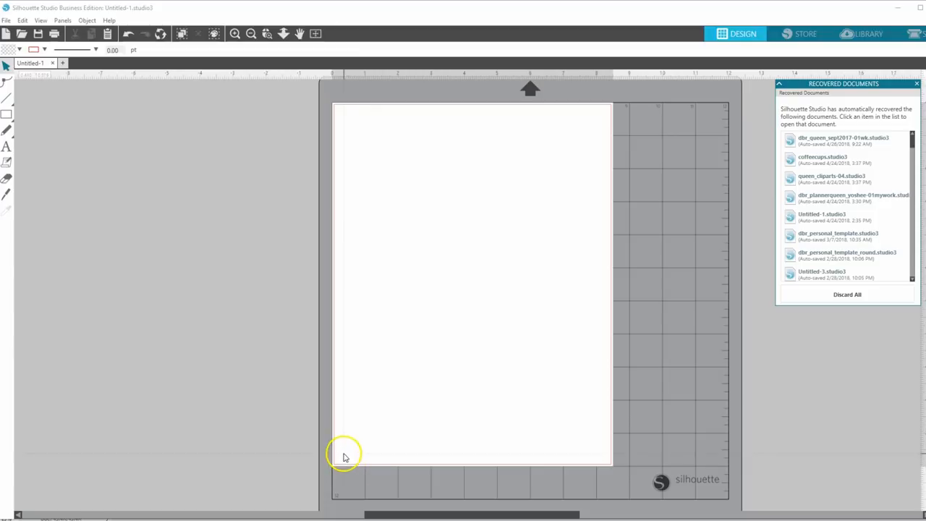
mouse_move(329, 440)
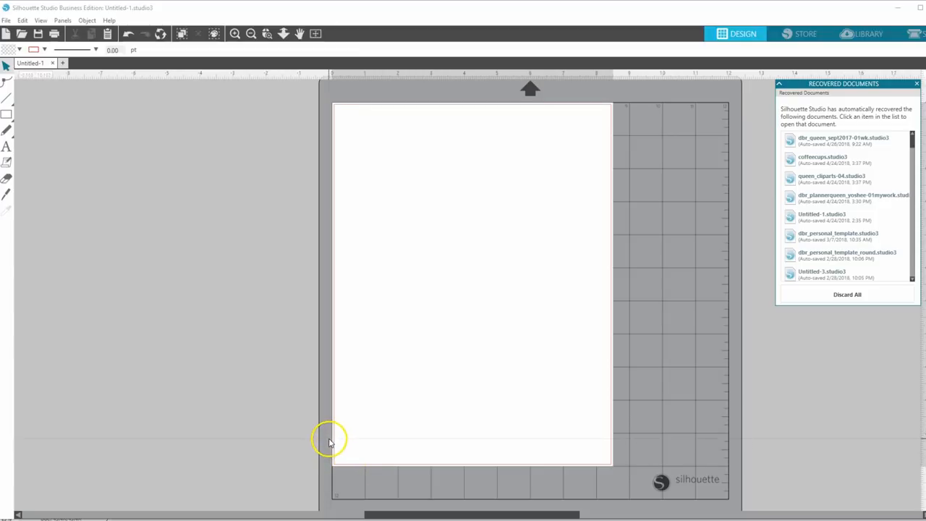
mouse_move(327, 439)
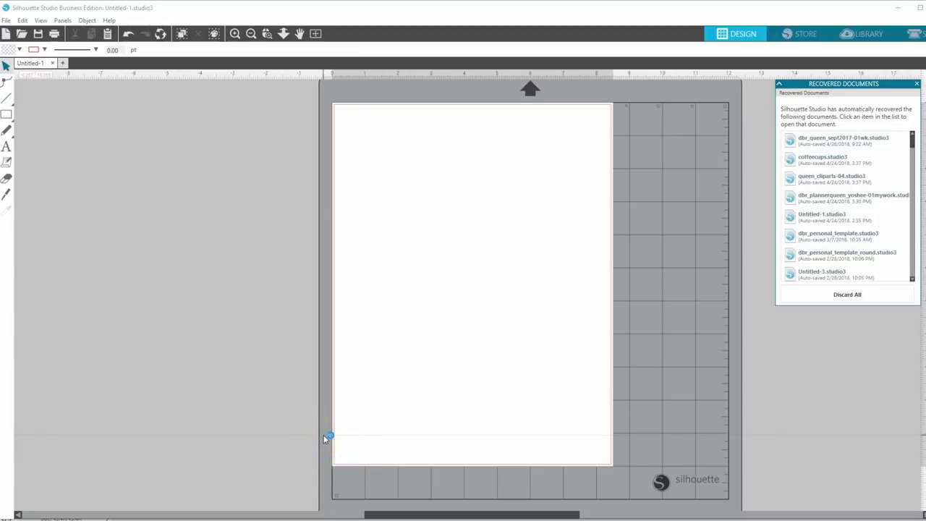
mouse_move(326, 437)
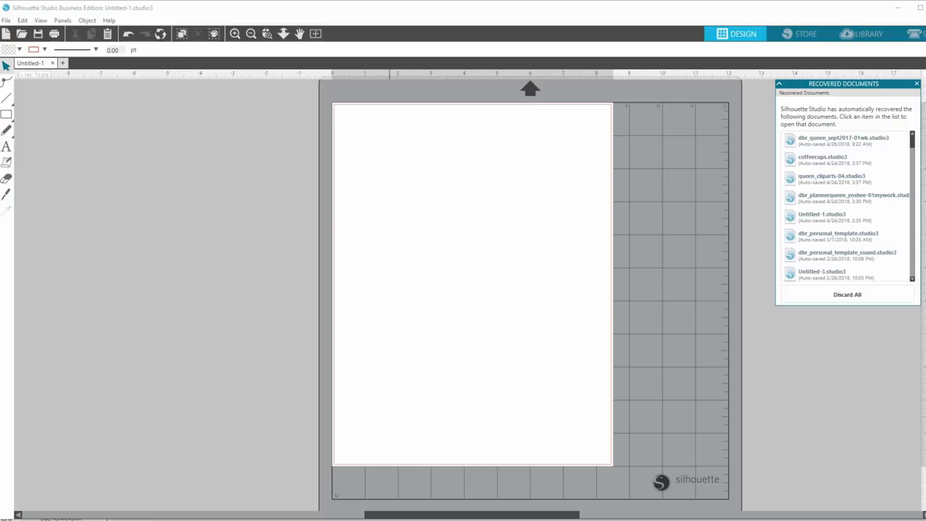
mouse_move(917, 352)
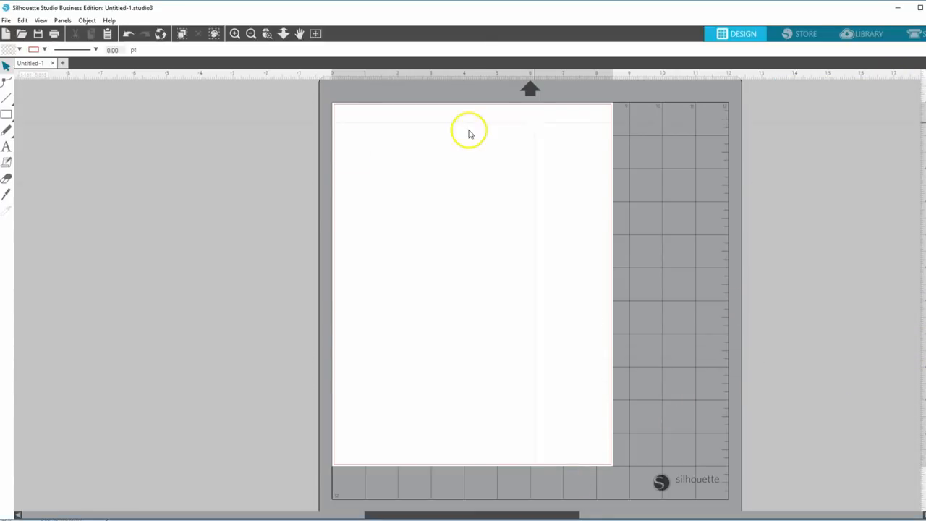
mouse_move(354, 178)
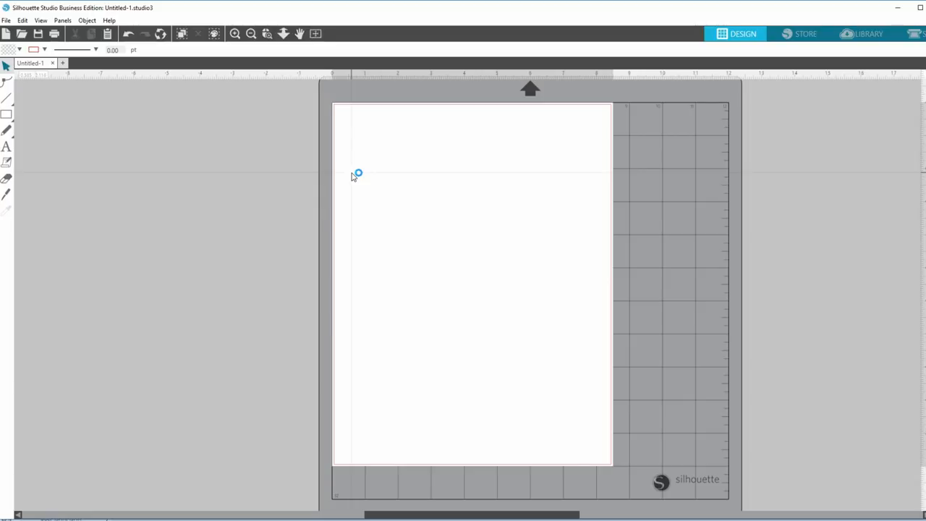
mouse_move(354, 176)
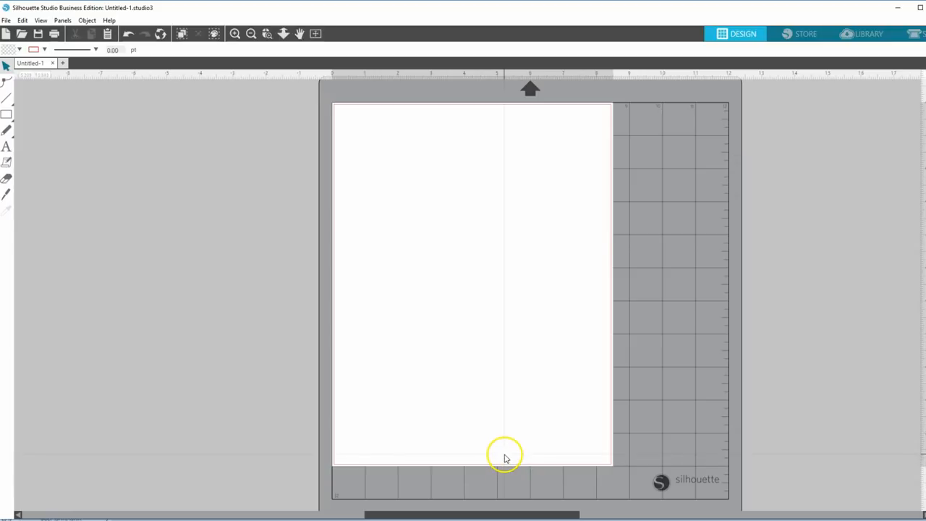
mouse_move(497, 449)
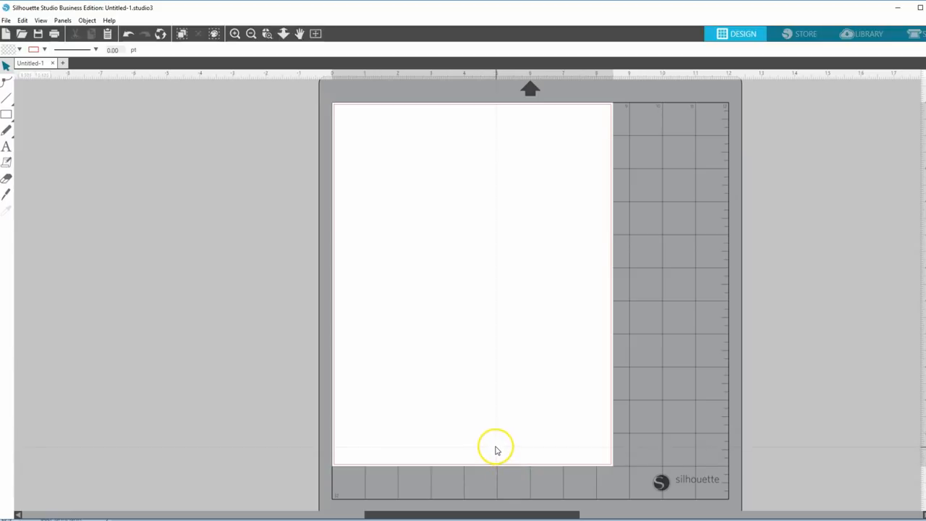
mouse_move(488, 442)
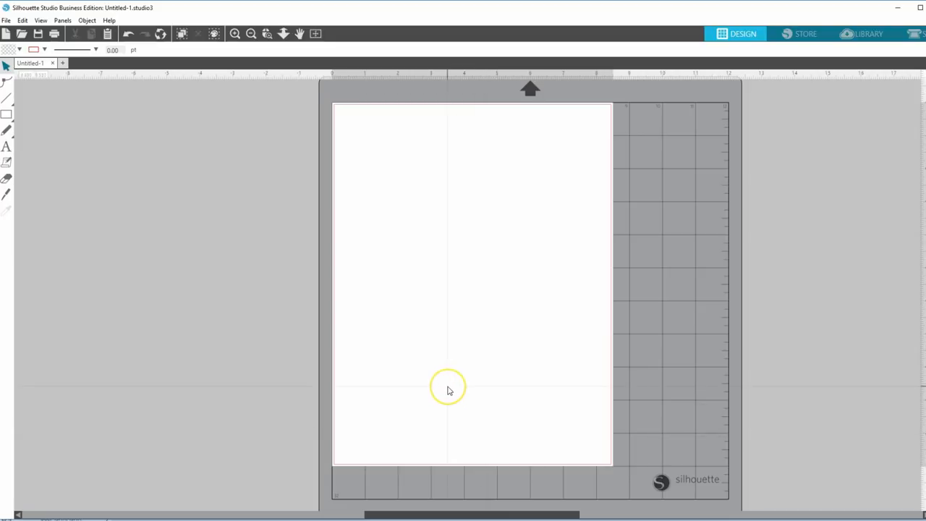
mouse_move(456, 382)
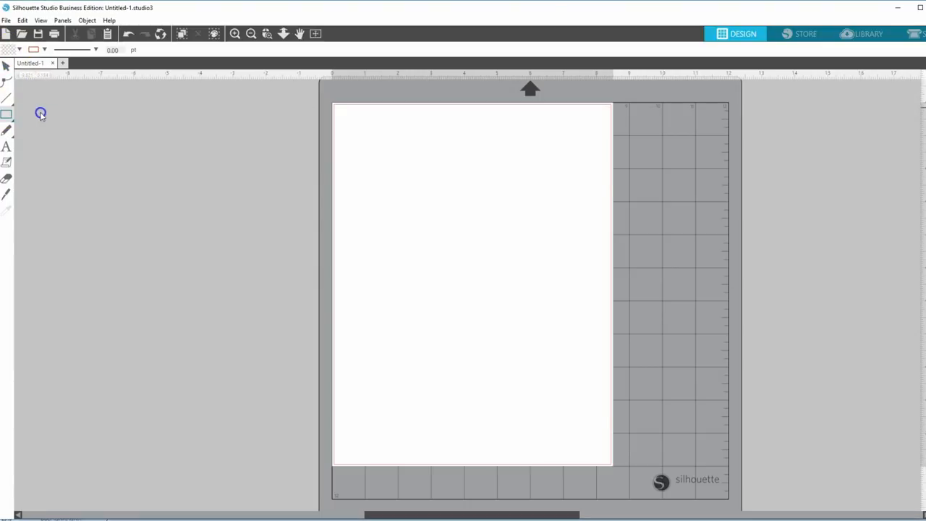
Step: Draw a 1.25-inch circle with the Ellipse tool near the page's top-left corner
click(7, 113)
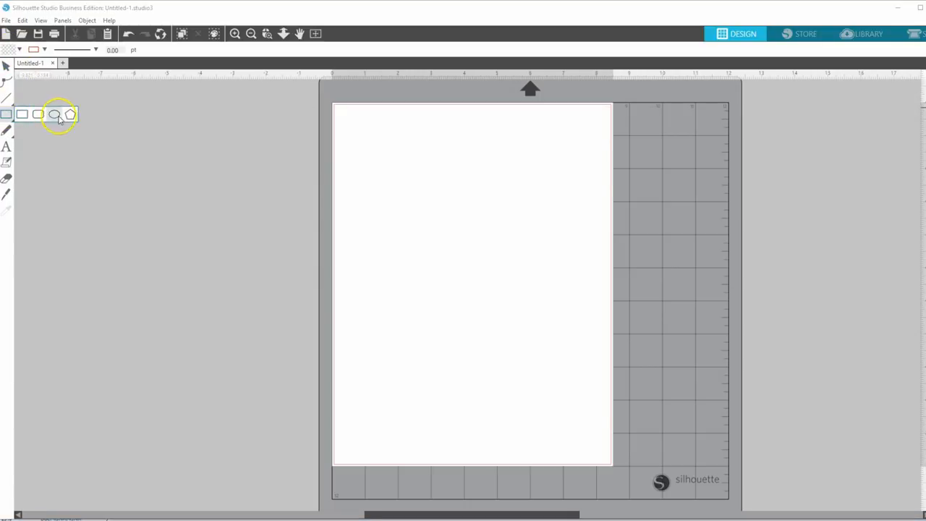
click(54, 114)
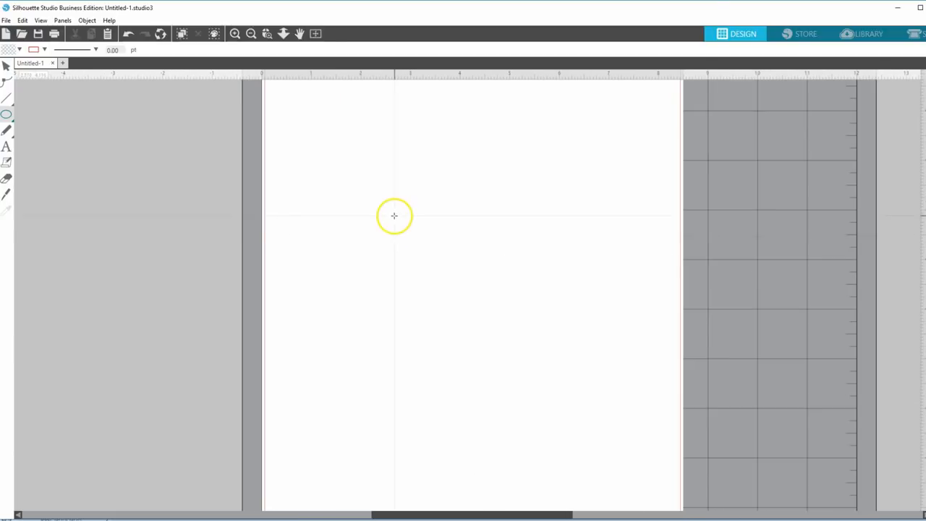
mouse_move(367, 91)
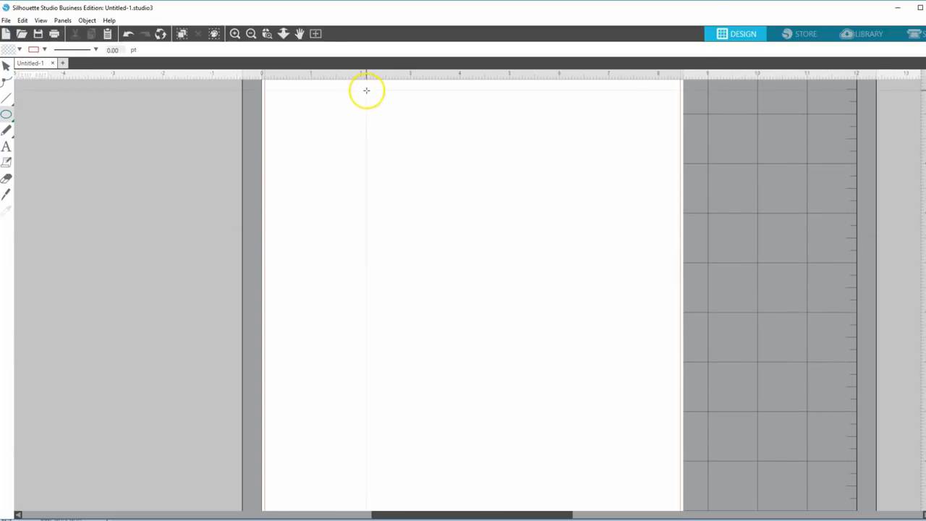
mouse_move(288, 68)
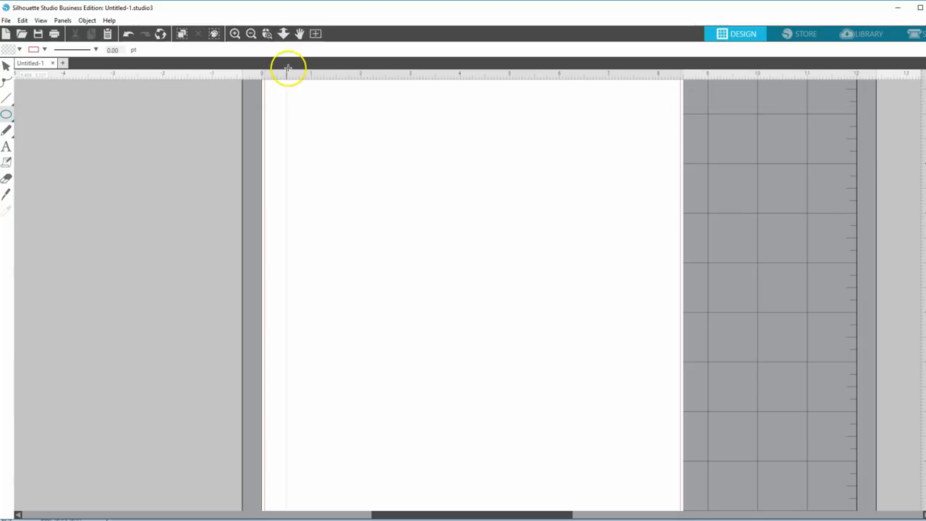
mouse_move(311, 91)
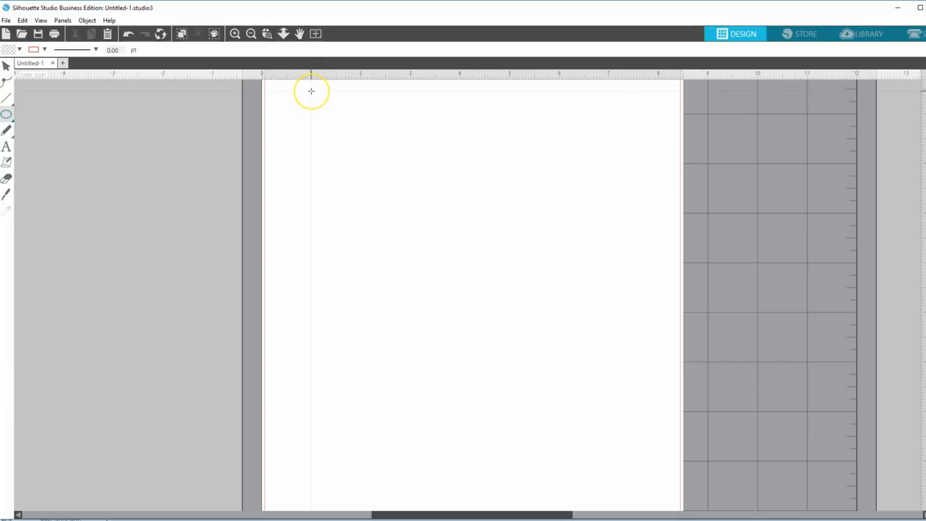
drag(311, 91, 346, 124)
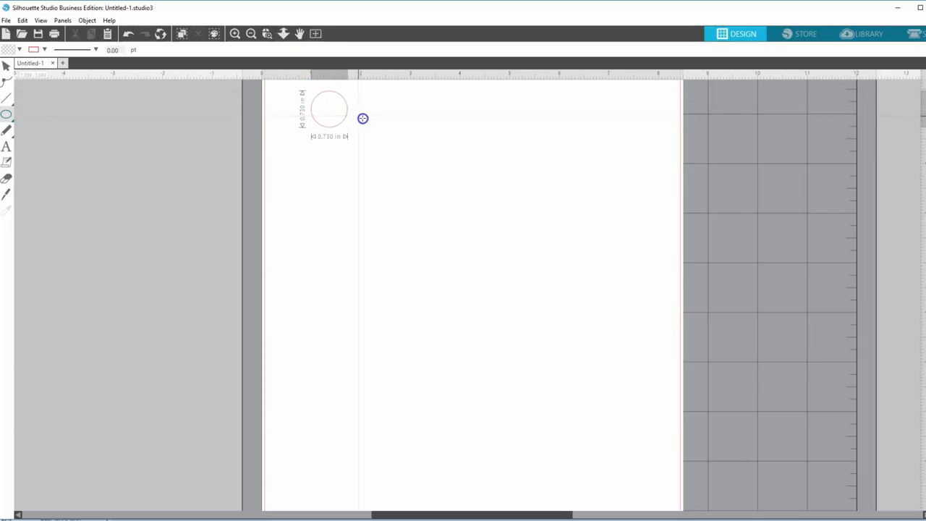
drag(362, 118, 375, 124)
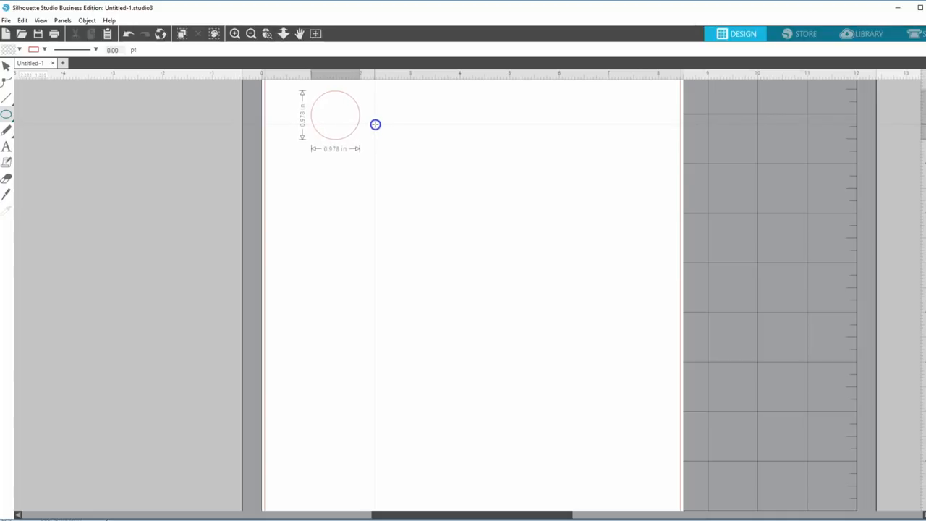
drag(376, 124, 381, 127)
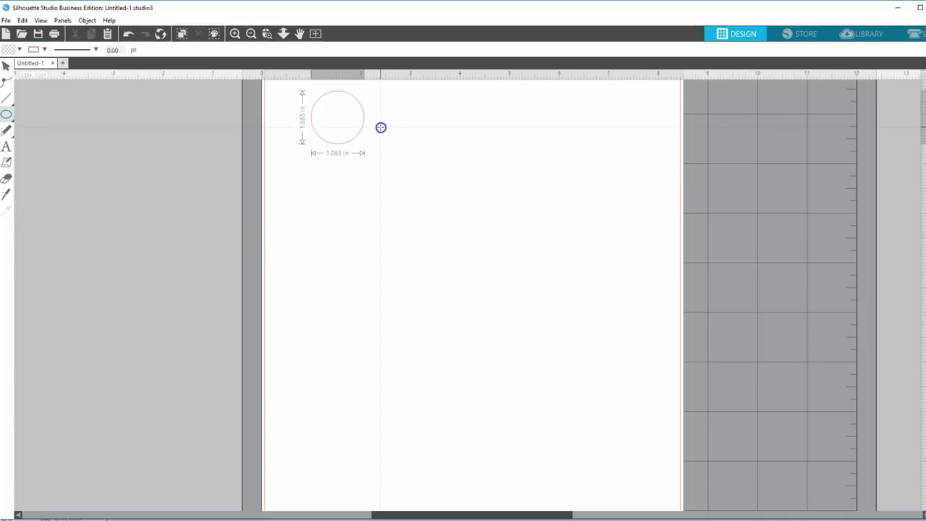
drag(382, 127, 391, 132)
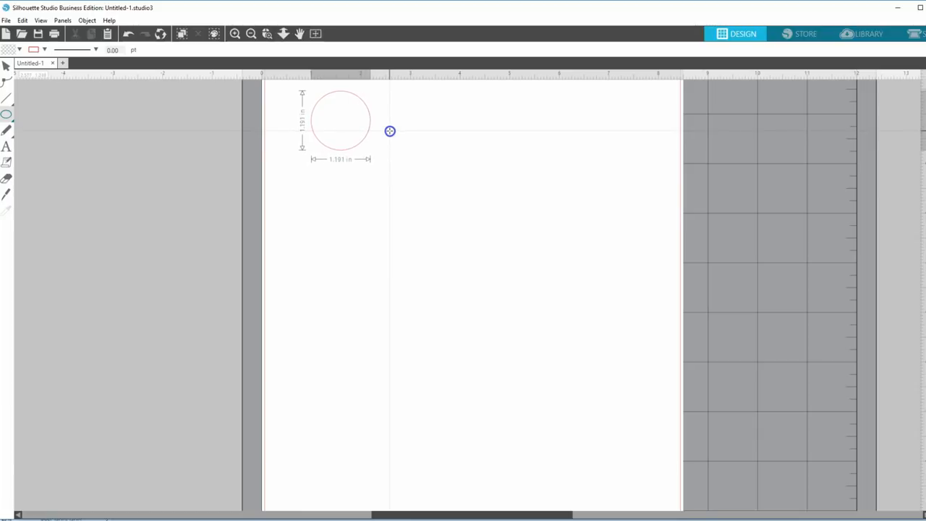
drag(390, 131, 395, 132)
text(1.250)
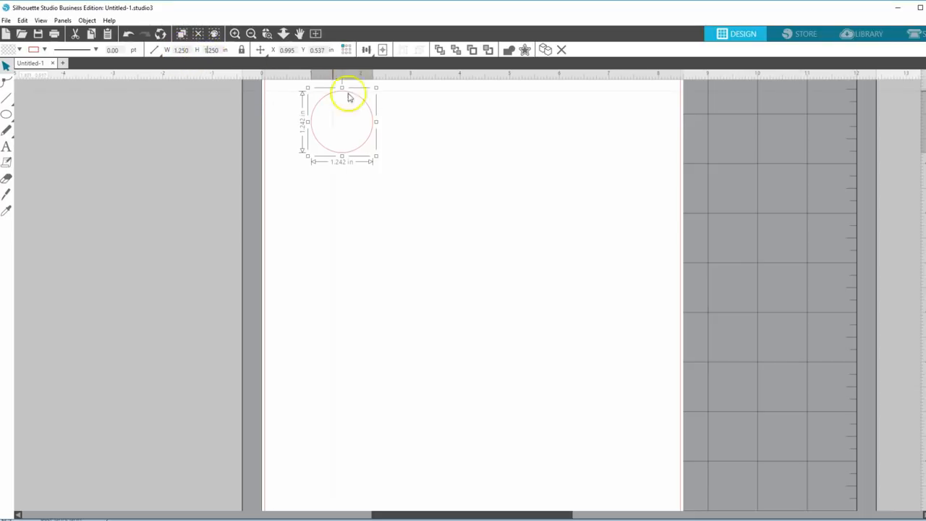
Step: Select the circle and drag it slightly lower, keeping it near the top-left
click(321, 180)
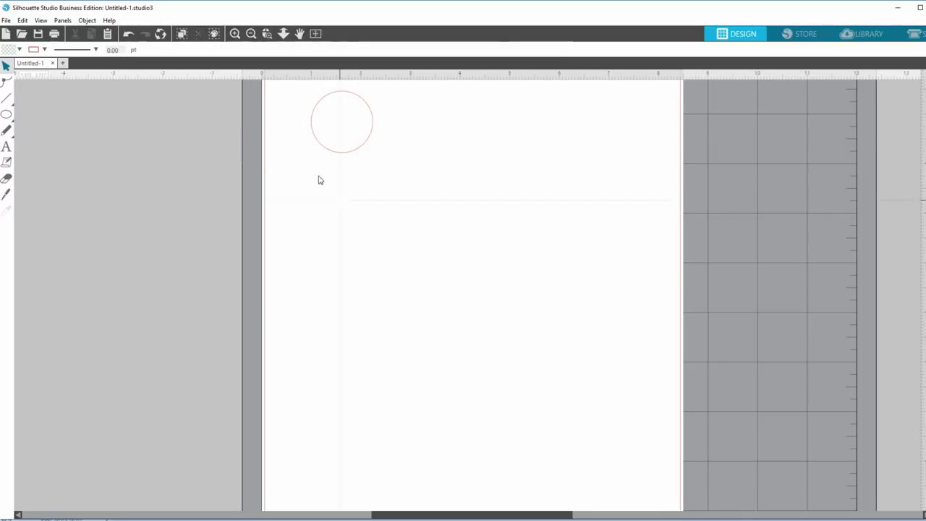
click(342, 122)
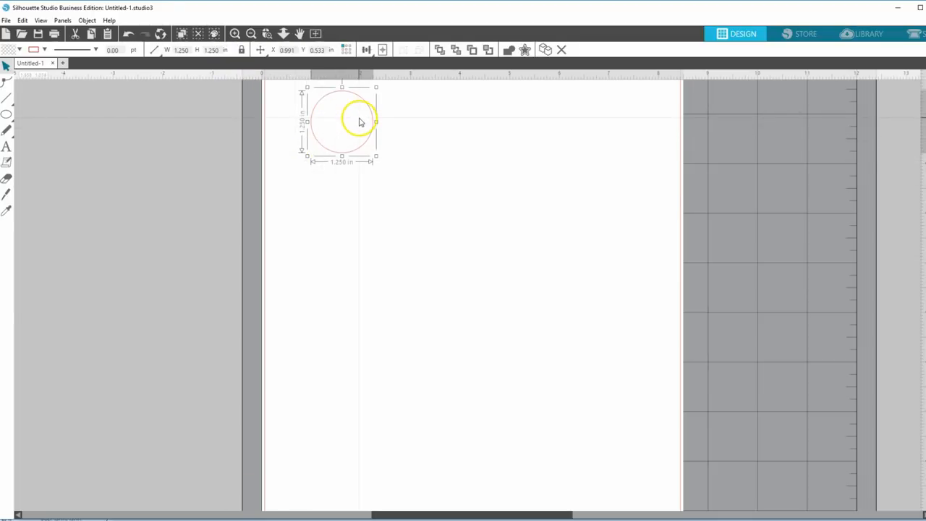
mouse_move(315, 80)
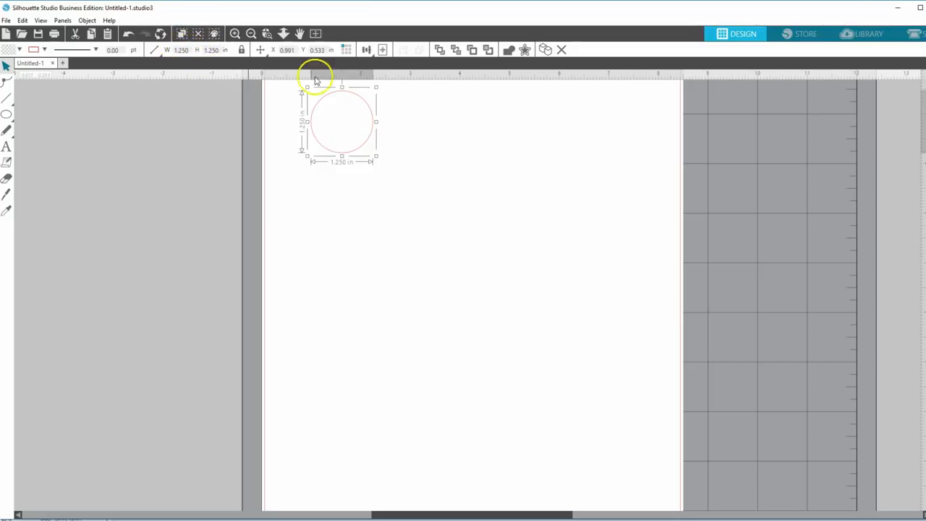
mouse_move(210, 83)
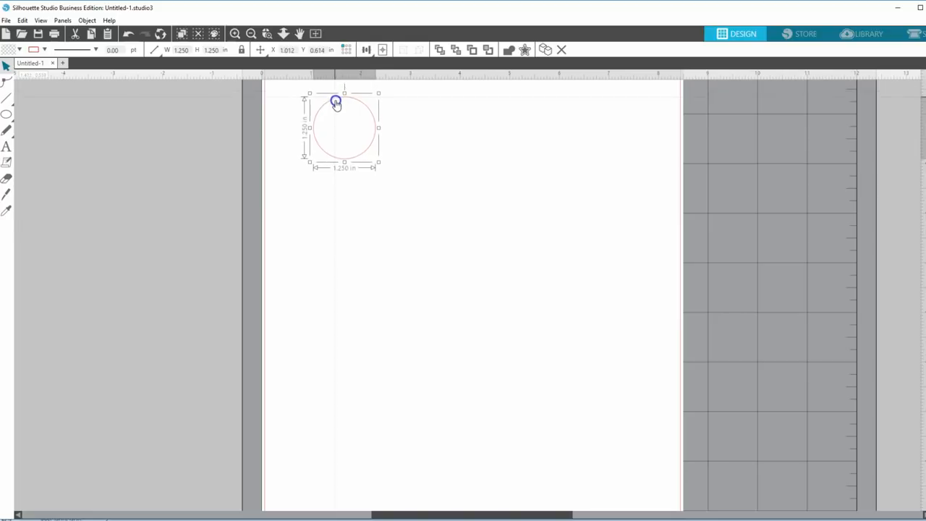
drag(335, 101, 372, 165)
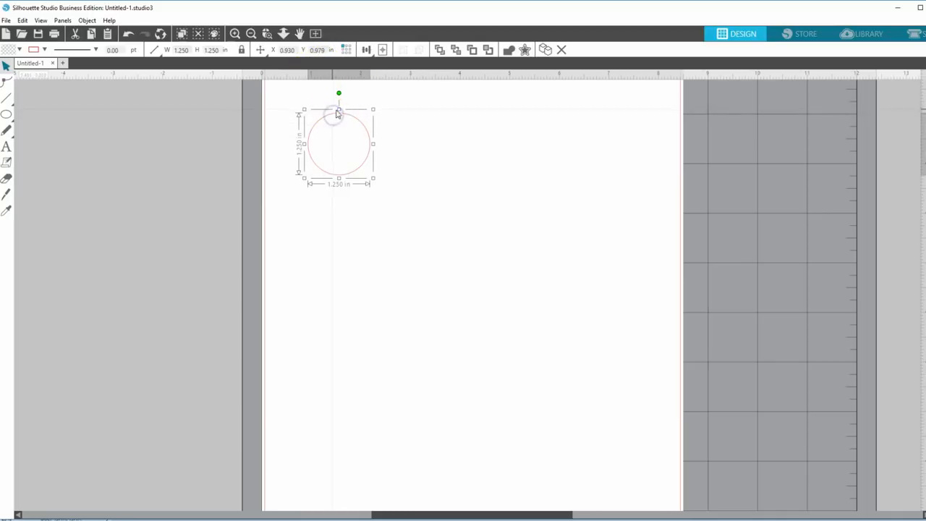
Step: Duplicate the circle to the right from the Replicate panel and select both circles
click(524, 50)
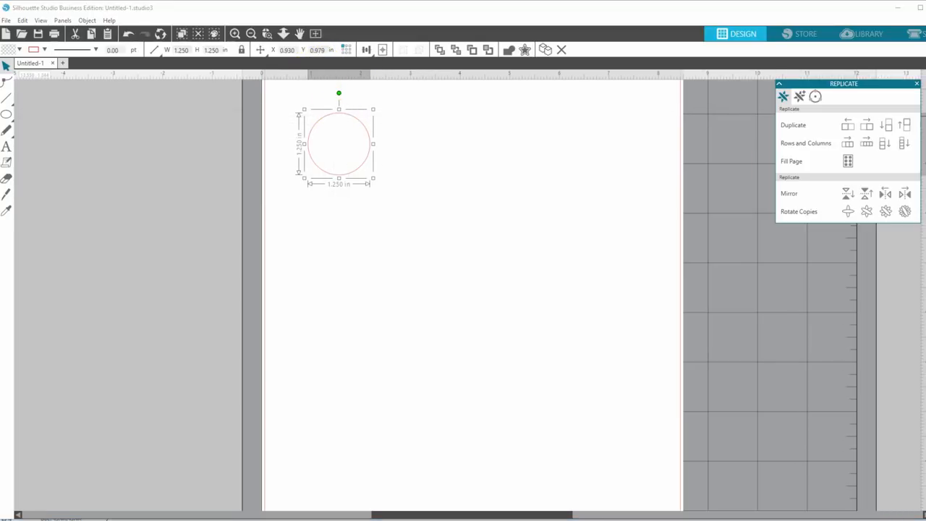
mouse_move(883, 96)
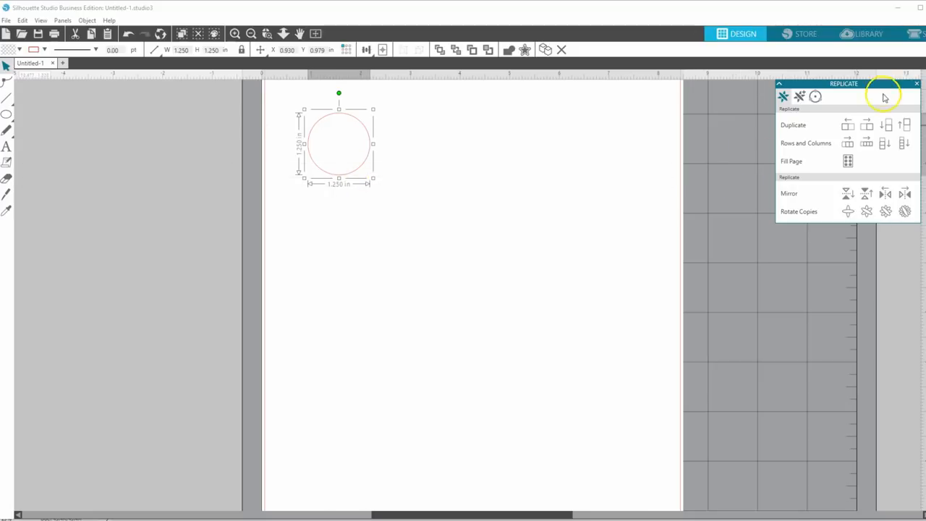
click(847, 124)
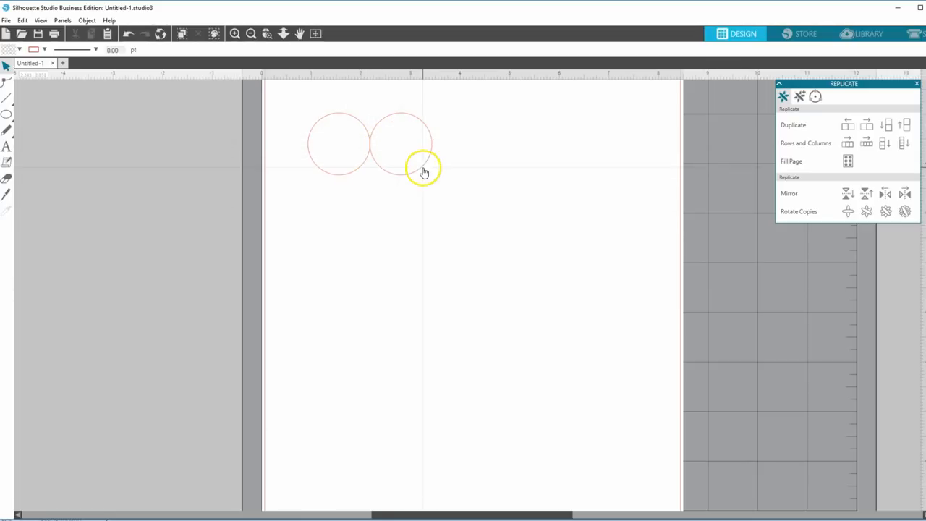
click(424, 170)
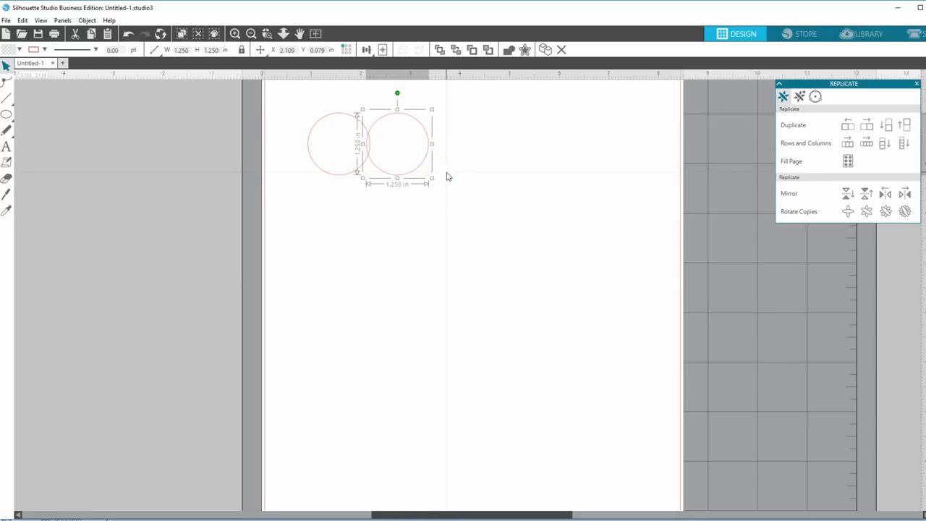
drag(396, 142, 392, 142)
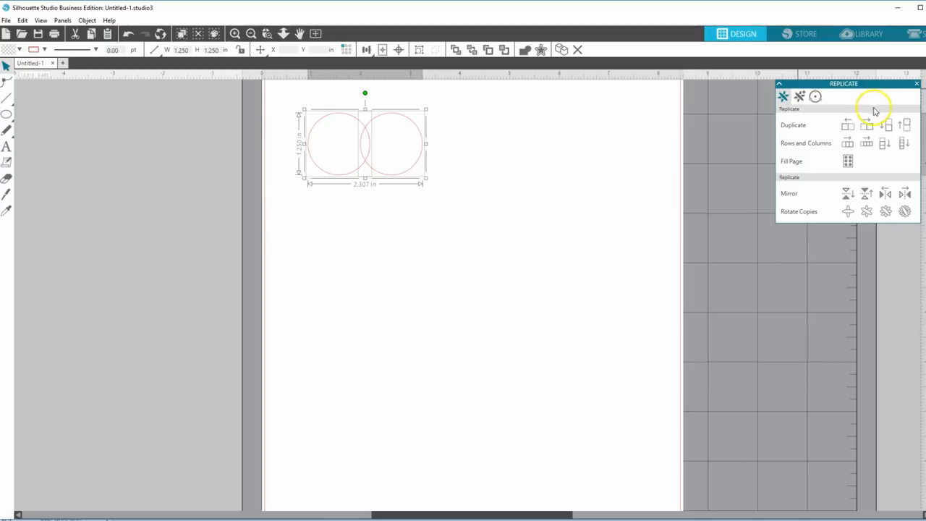
mouse_move(868, 125)
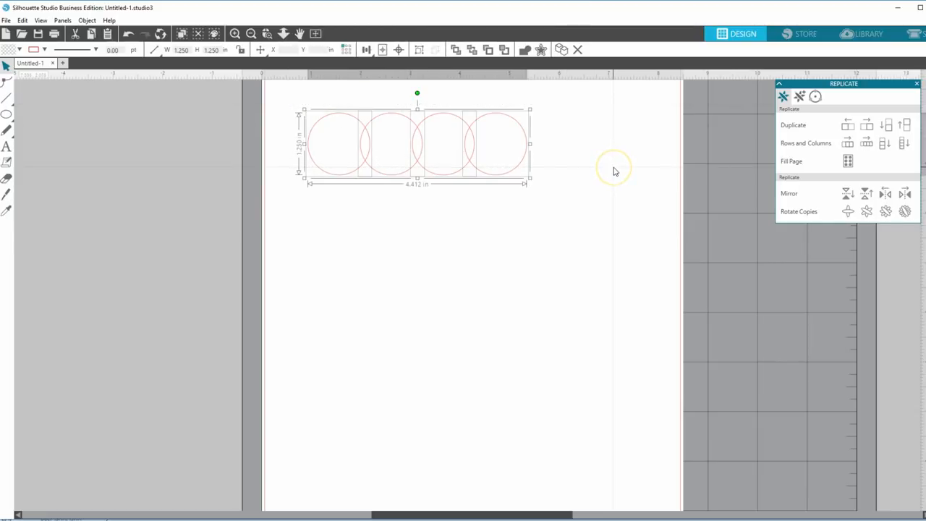
mouse_move(614, 171)
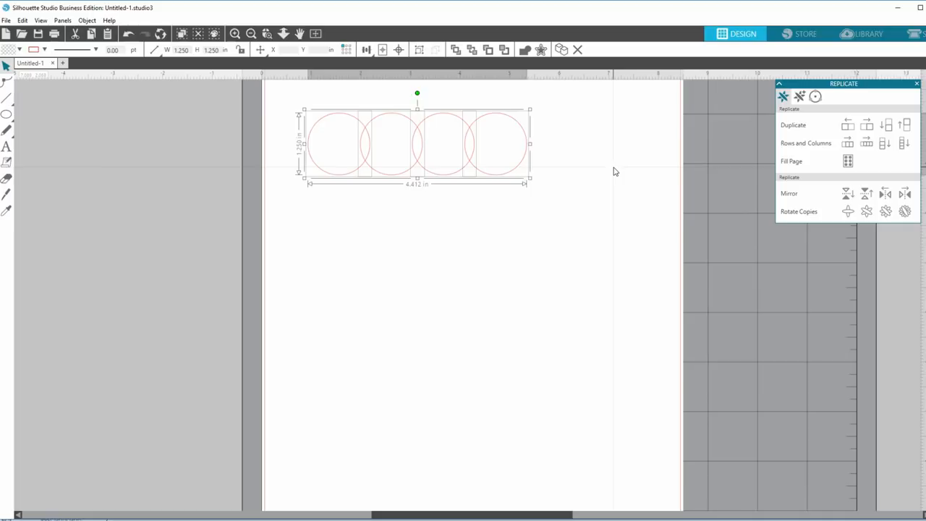
Step: Duplicate the four circles to the right, then marquee-select the first five circles
click(866, 125)
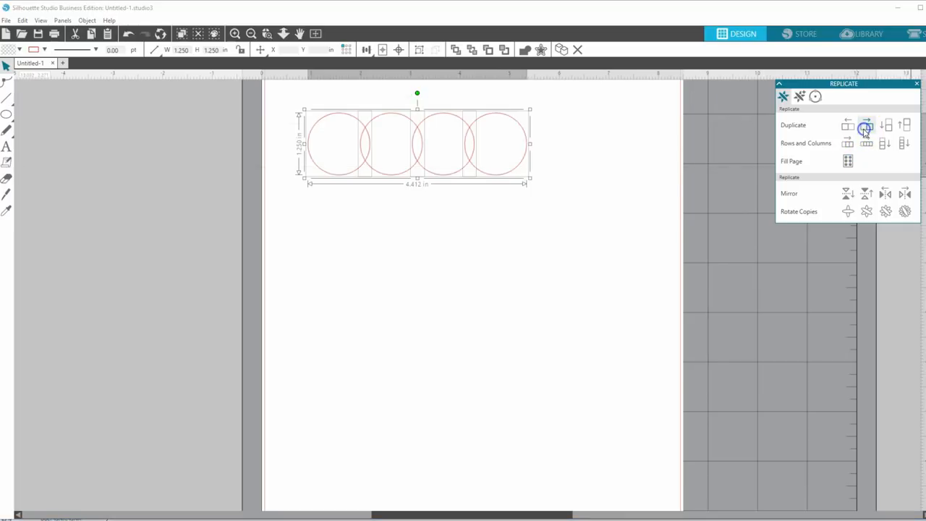
click(866, 124)
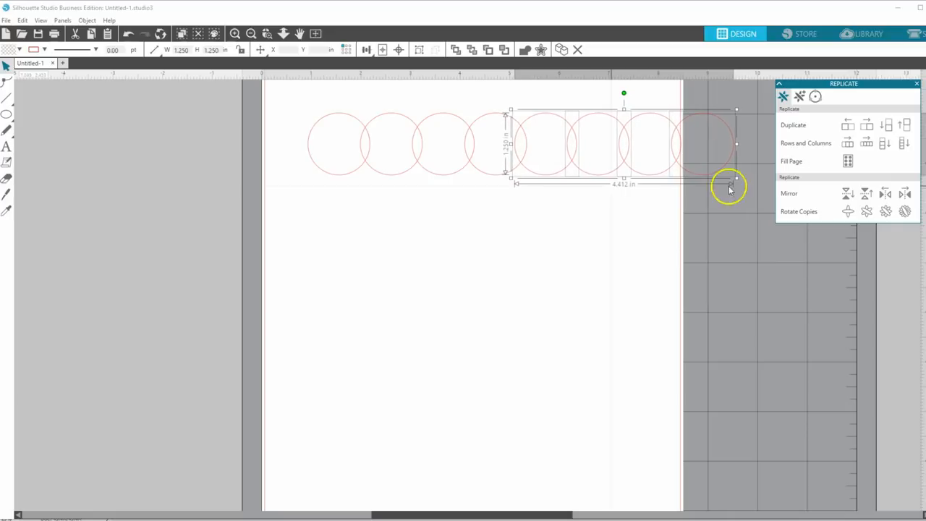
click(257, 148)
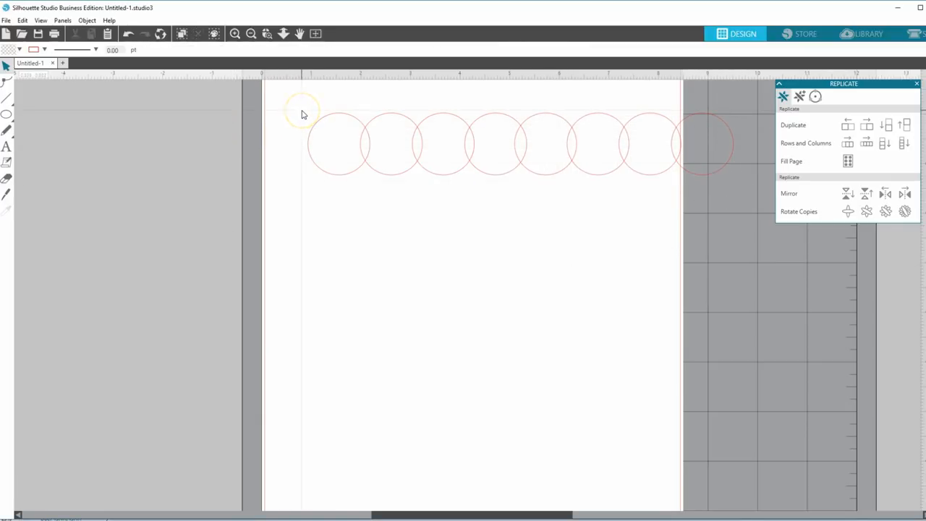
mouse_move(534, 123)
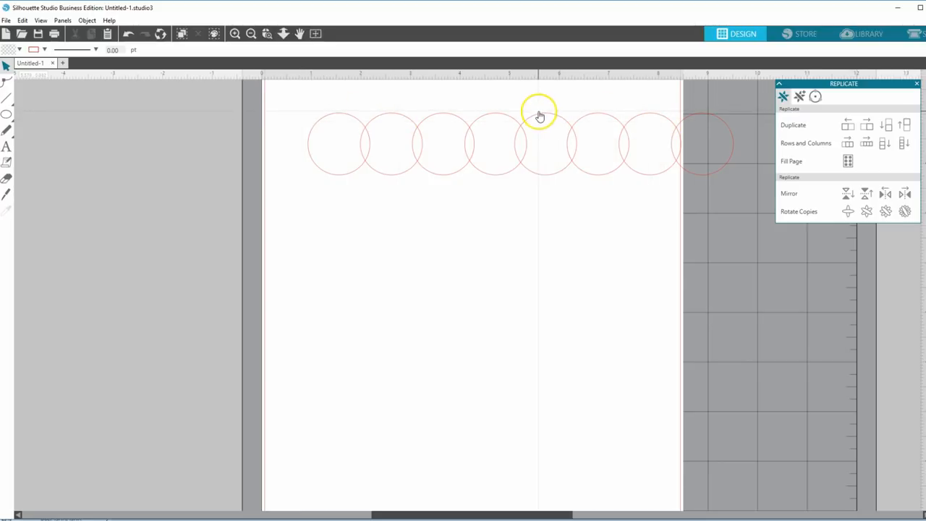
mouse_move(540, 115)
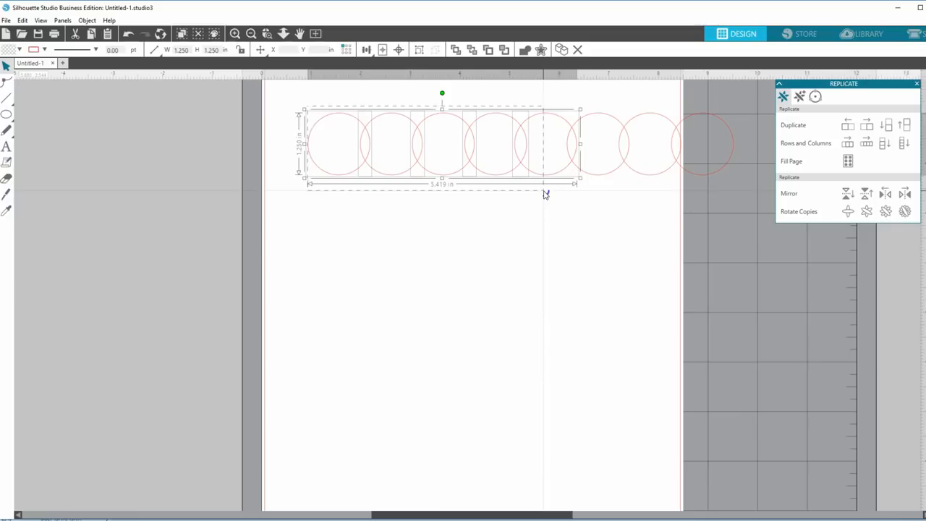
click(268, 103)
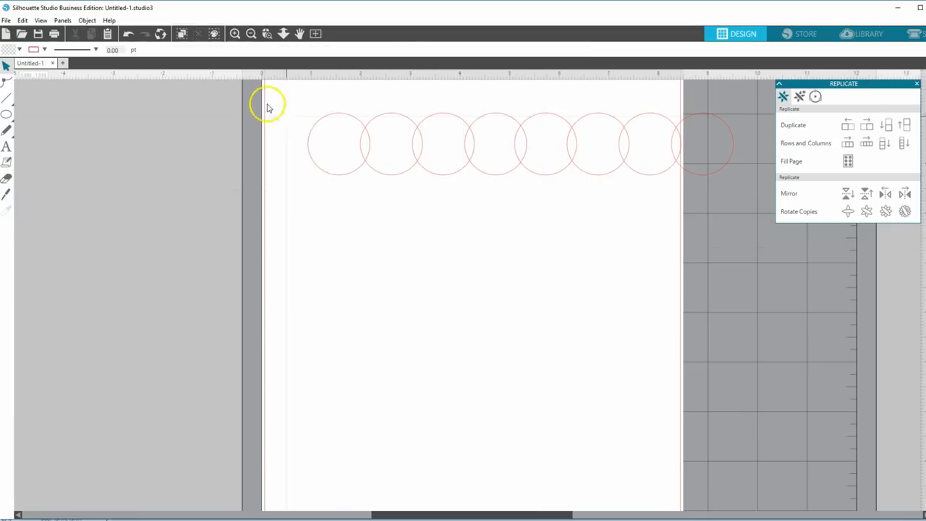
drag(267, 101, 499, 188)
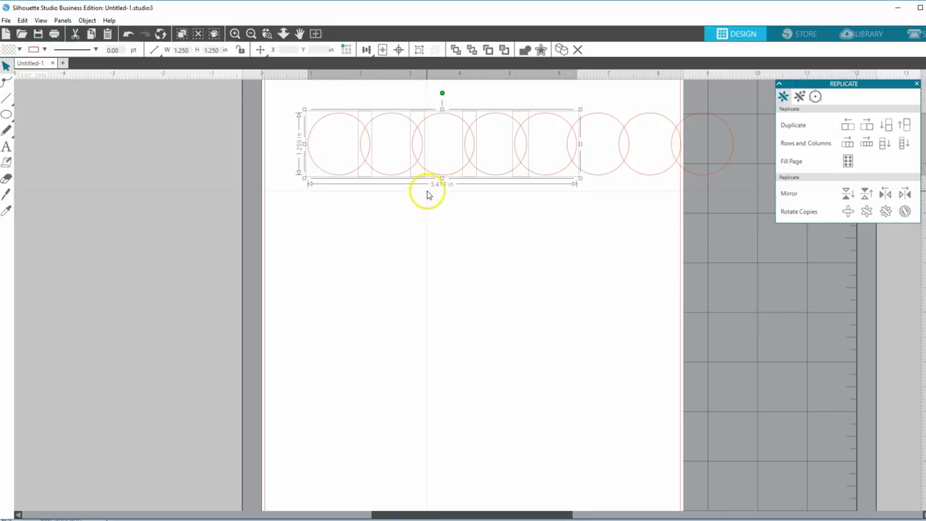
mouse_move(436, 191)
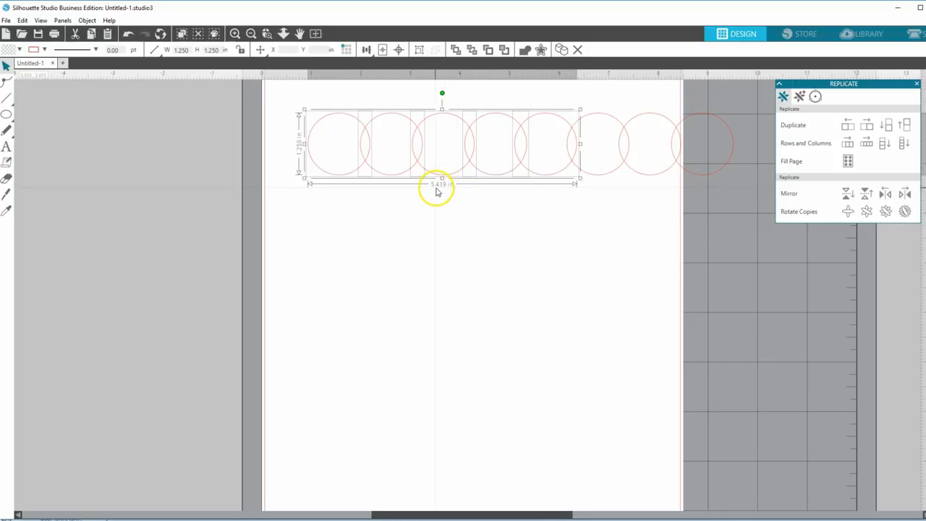
mouse_move(461, 193)
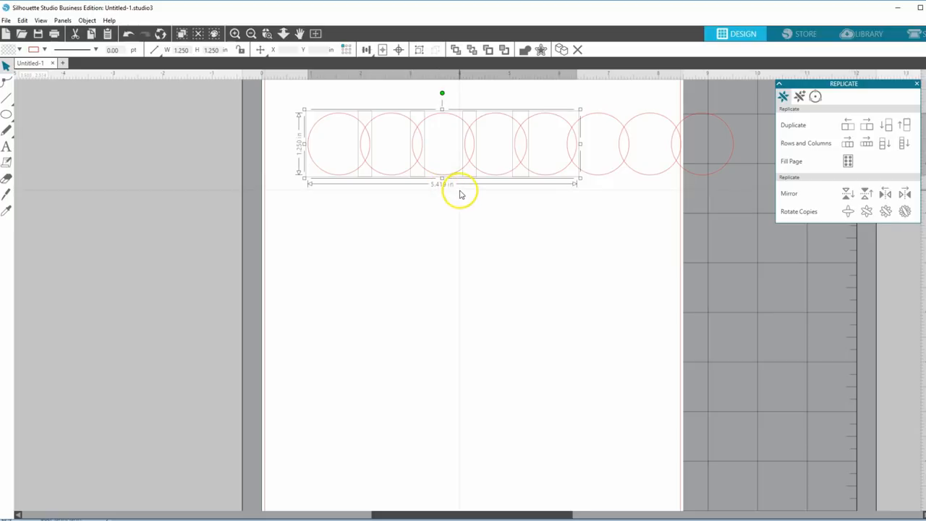
drag(460, 183, 720, 176)
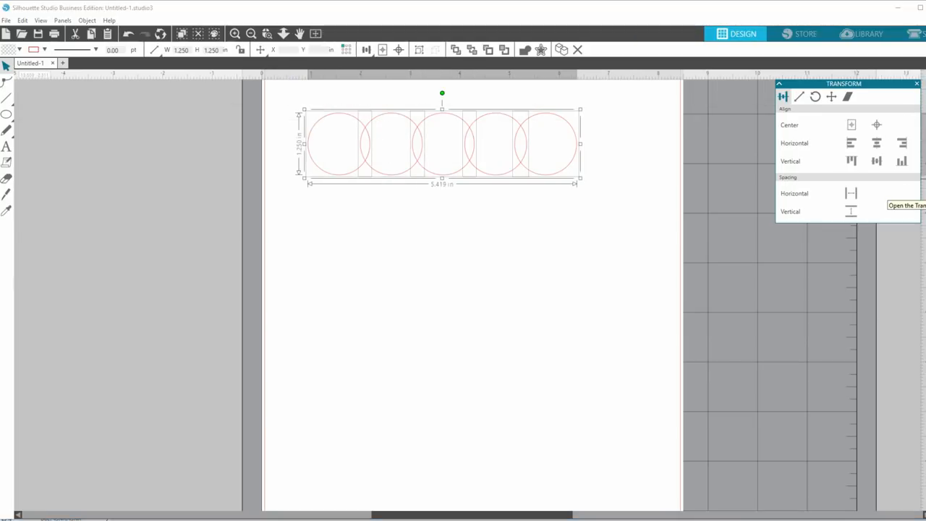
Step: Apply Space Horizontal from the Align tab to the five selected circles
click(876, 160)
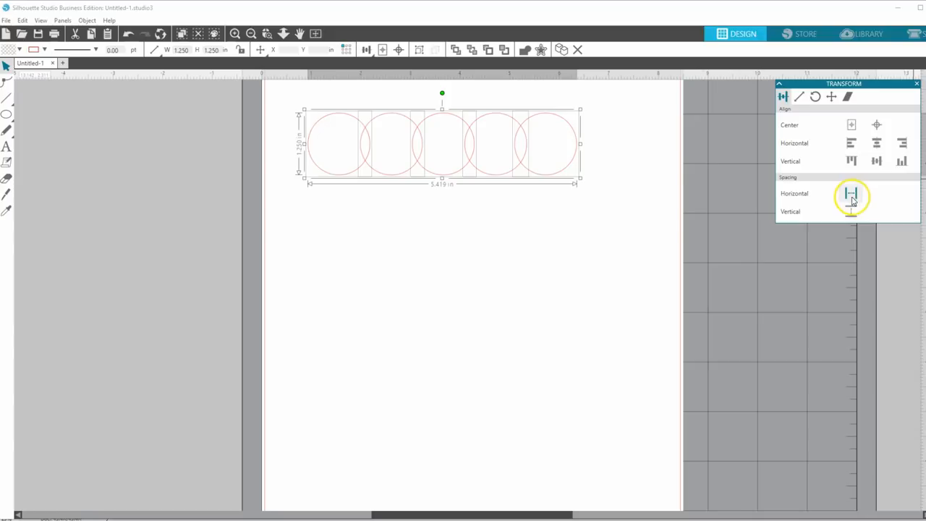
click(851, 193)
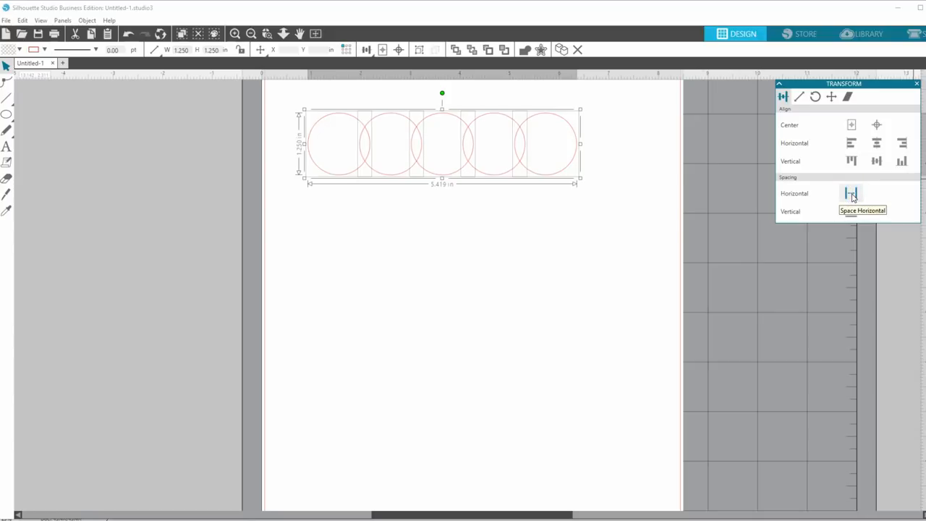
click(851, 193)
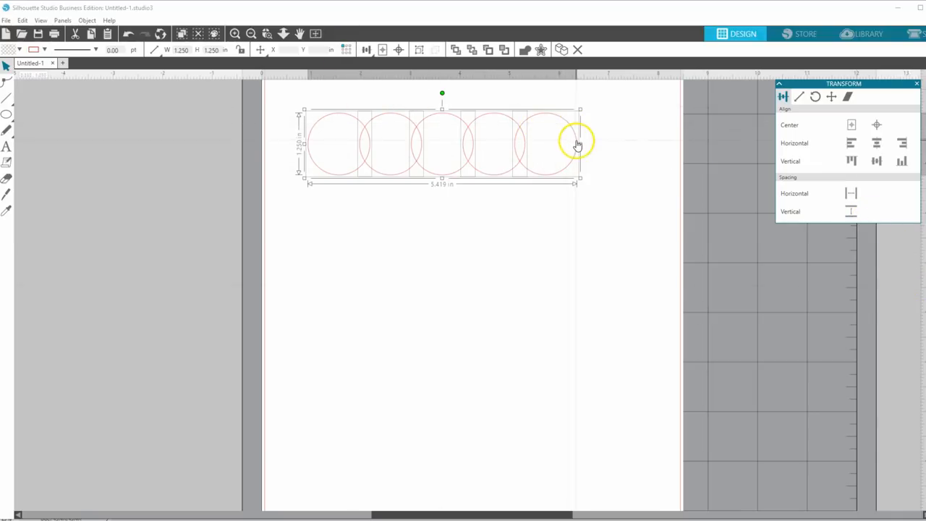
click(210, 34)
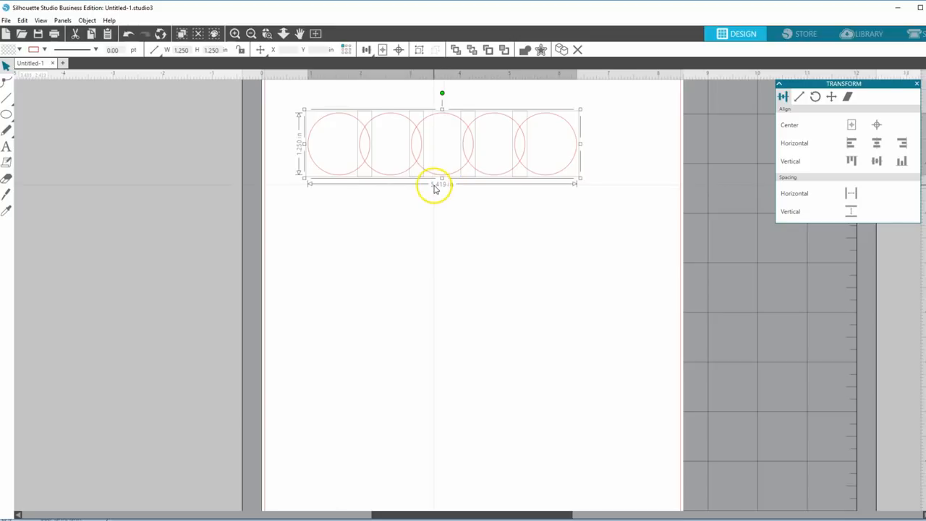
mouse_move(804, 358)
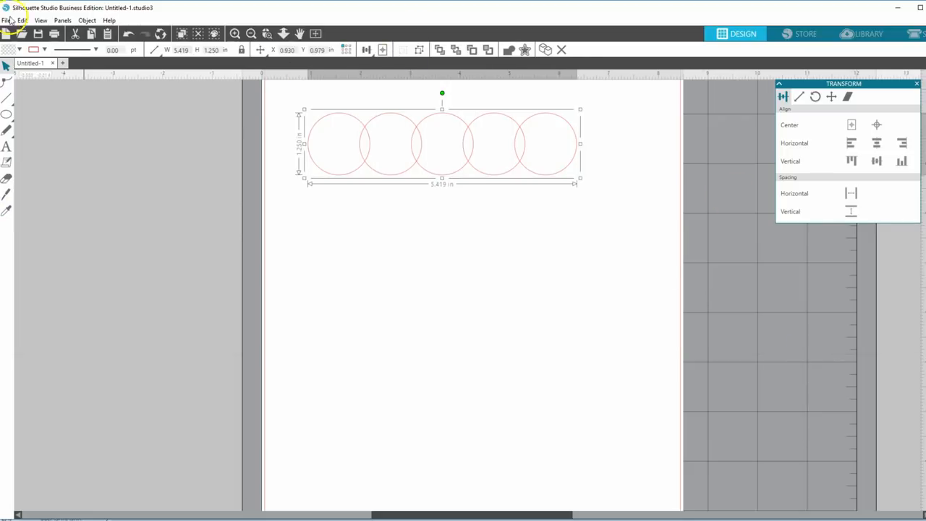
Step: Check grouping, move the five-circle row lower and rightward, and set width 5.50 in
click(87, 20)
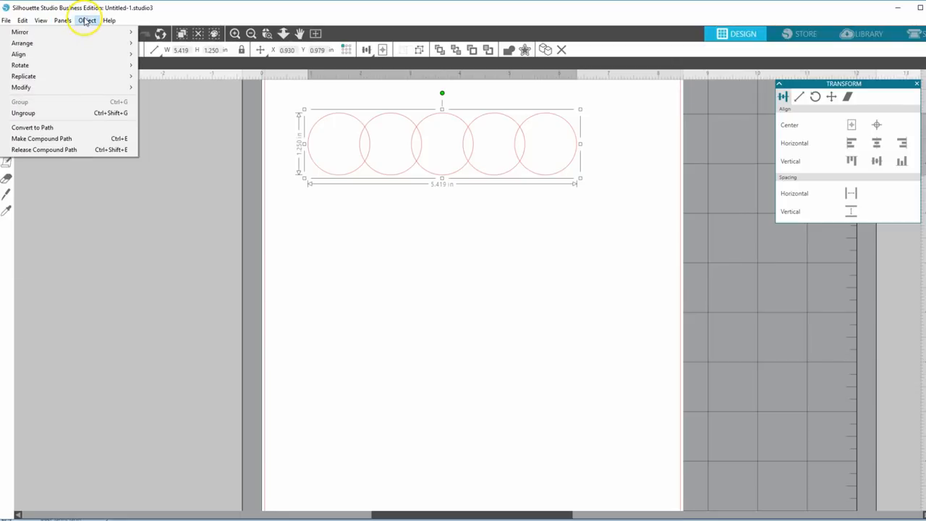
mouse_move(199, 109)
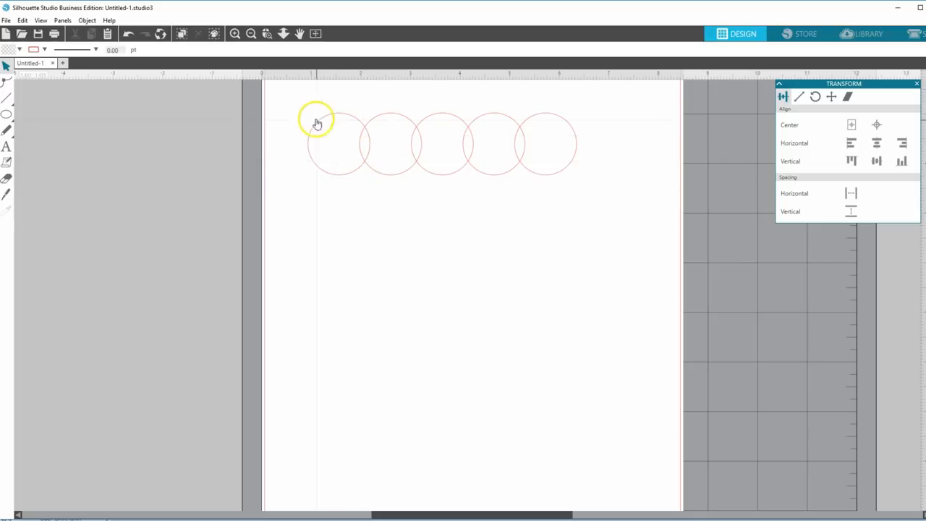
mouse_move(581, 117)
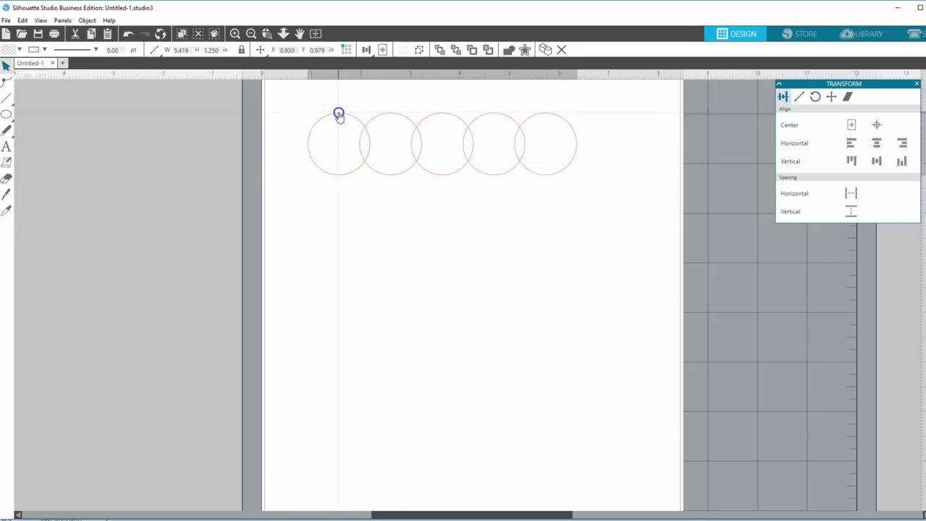
click(273, 119)
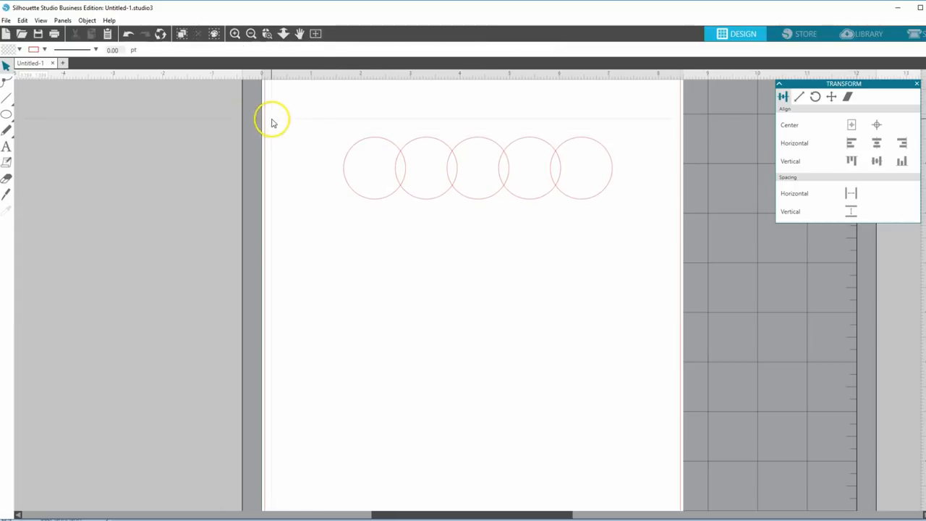
click(478, 168)
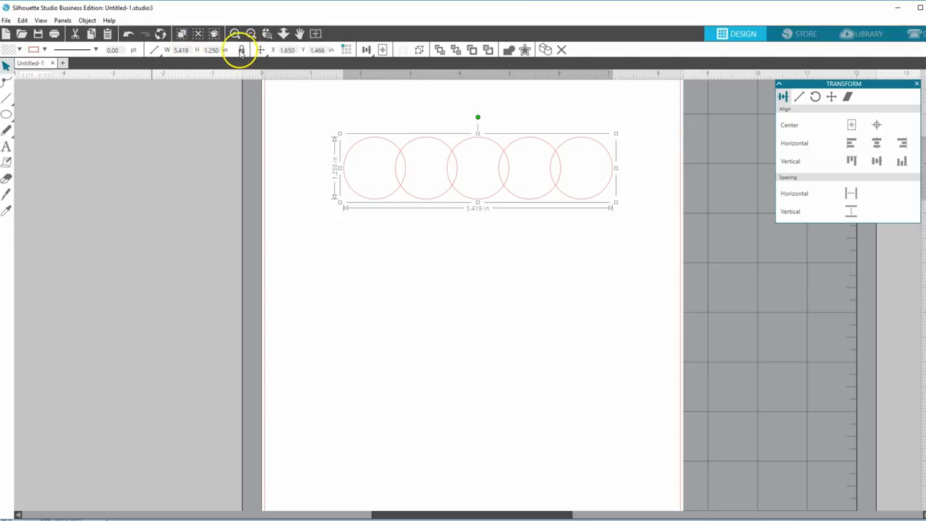
mouse_move(108, 65)
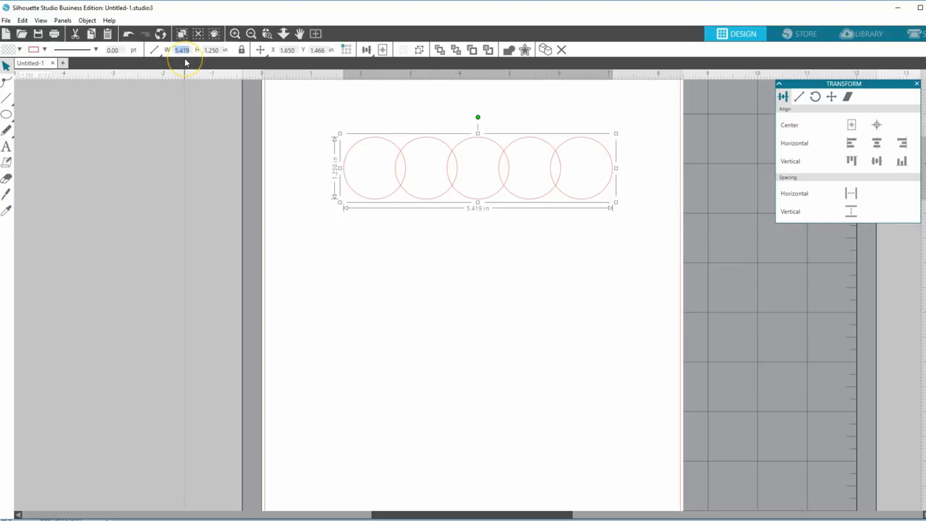
text(5.50)
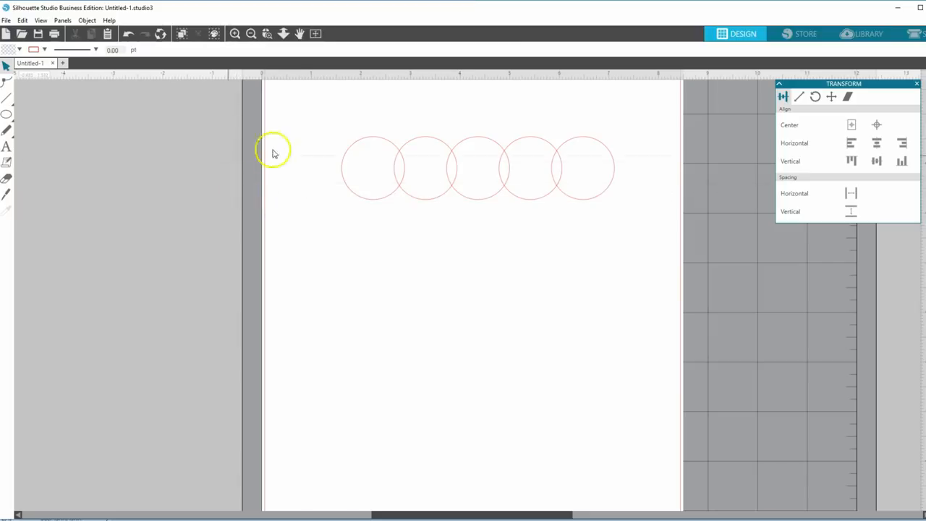
click(378, 138)
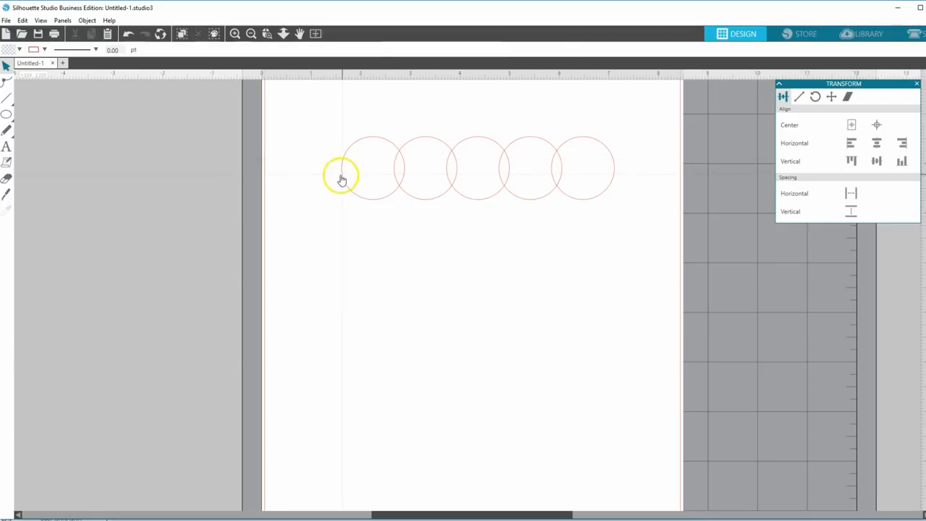
mouse_move(510, 156)
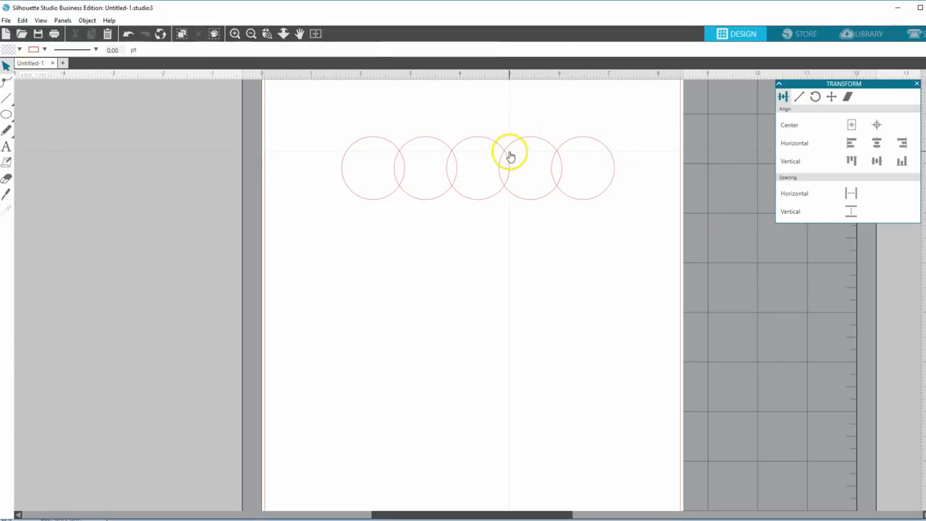
Step: Draw a long rectangle below the row of circles with the Rectangle tool
click(7, 114)
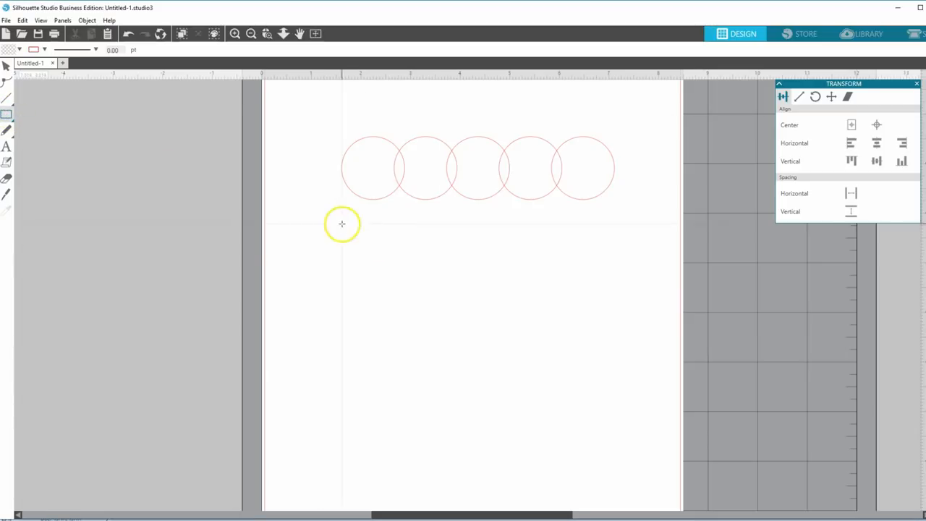
drag(341, 225, 625, 285)
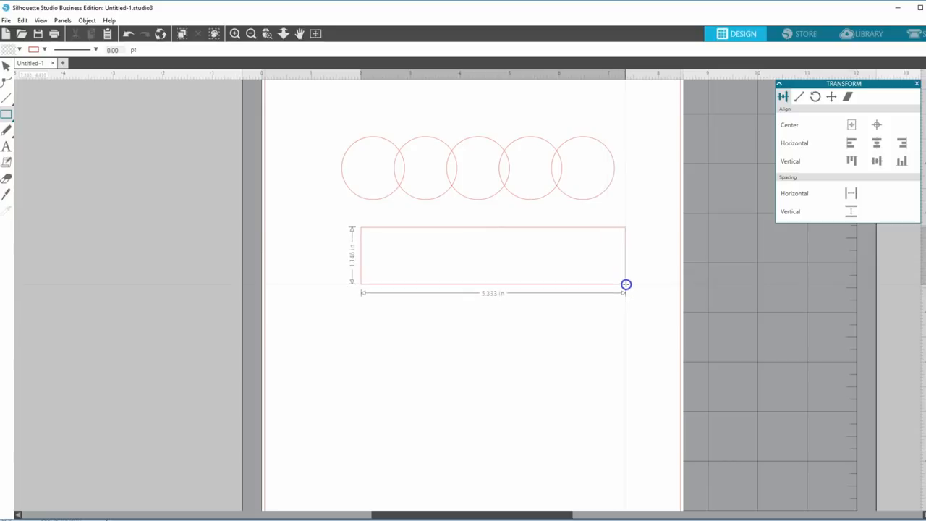
drag(626, 284, 635, 284)
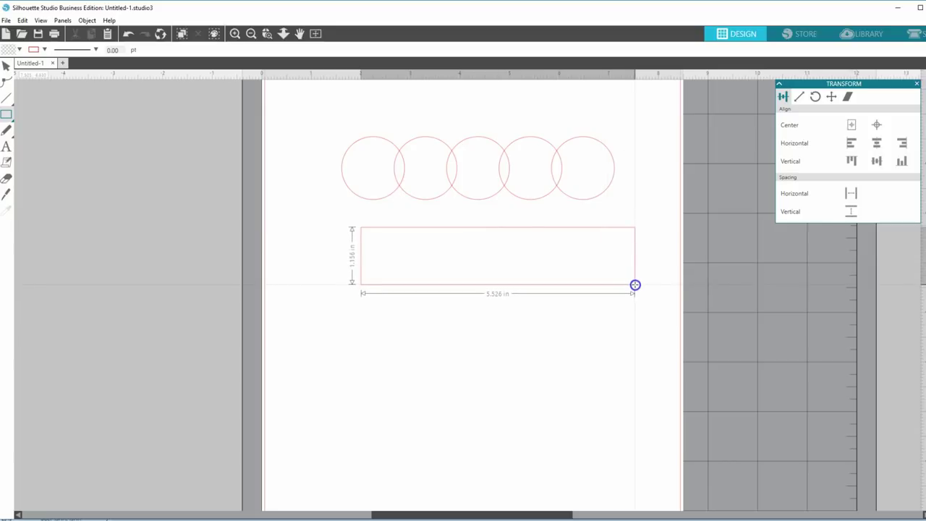
drag(636, 284, 631, 283)
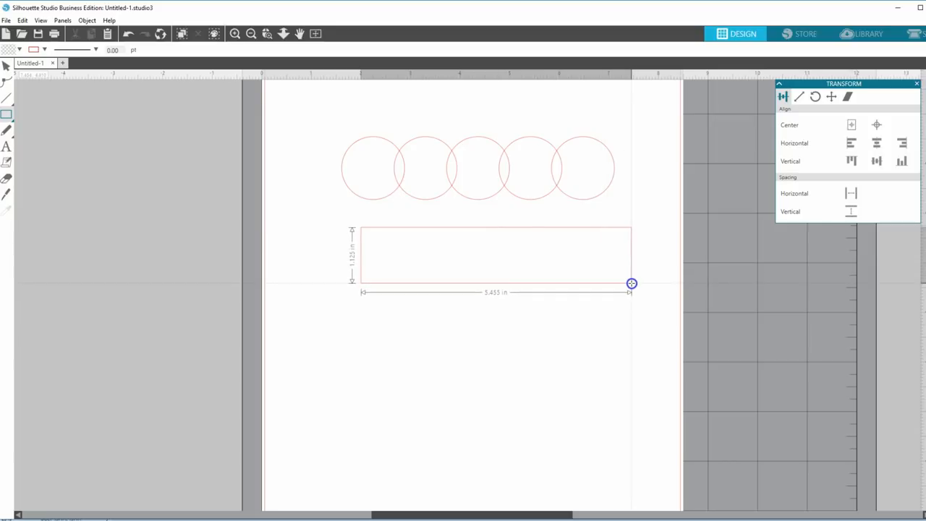
drag(632, 283, 629, 283)
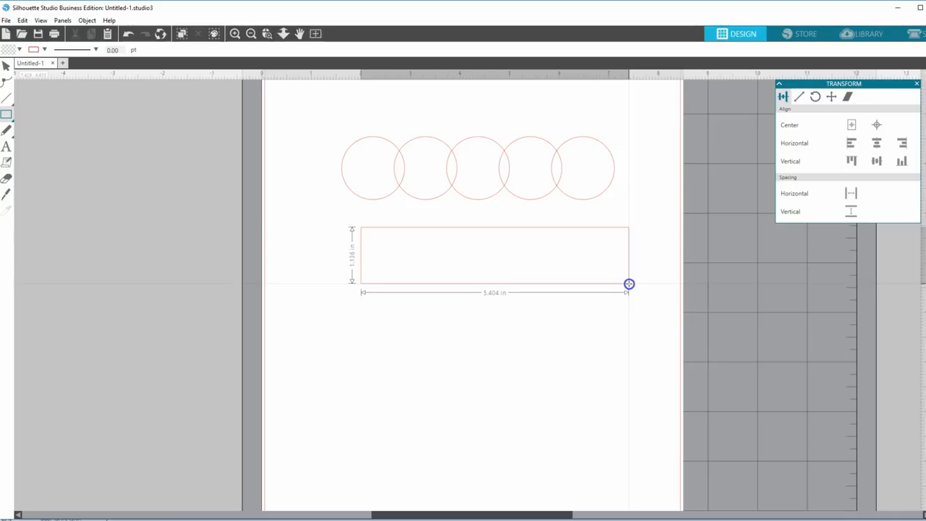
click(183, 158)
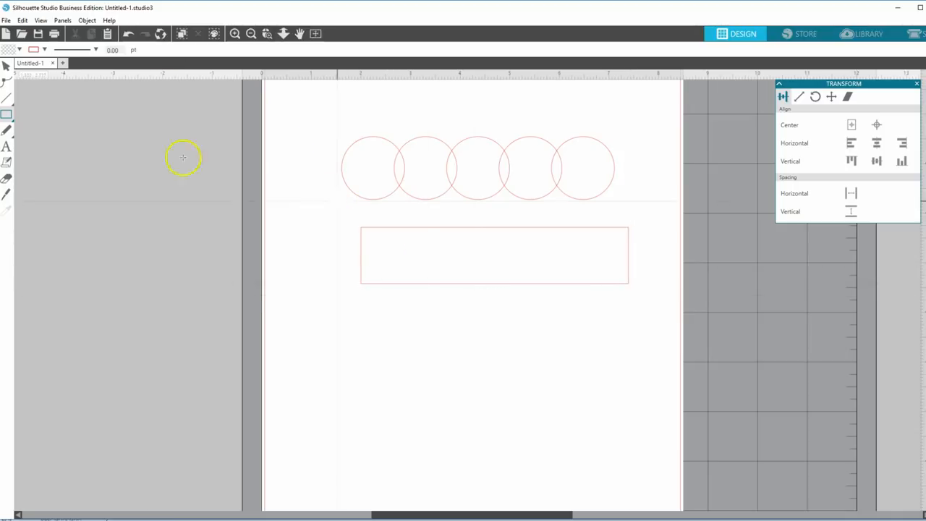
mouse_move(403, 233)
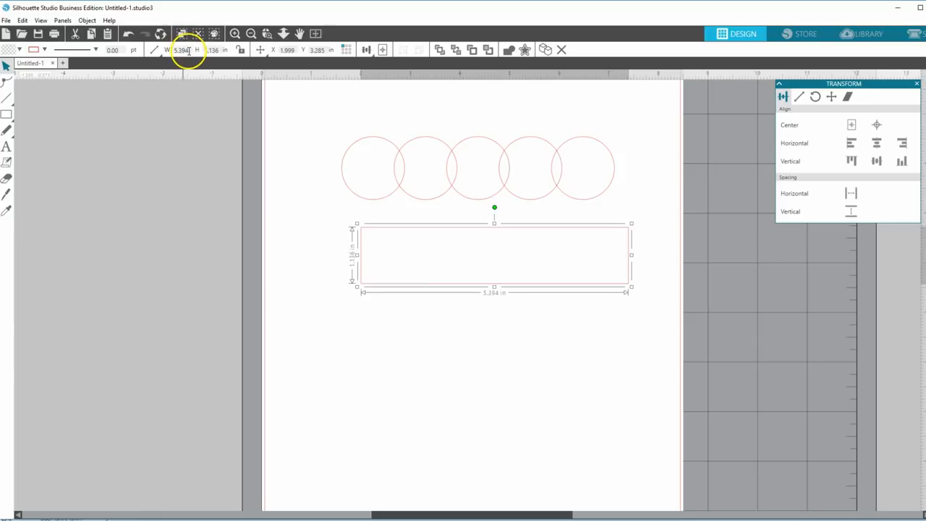
Step: Set the rectangle's width to 5.50 in and align it under the circles' left edge
click(154, 50)
text(5.500)
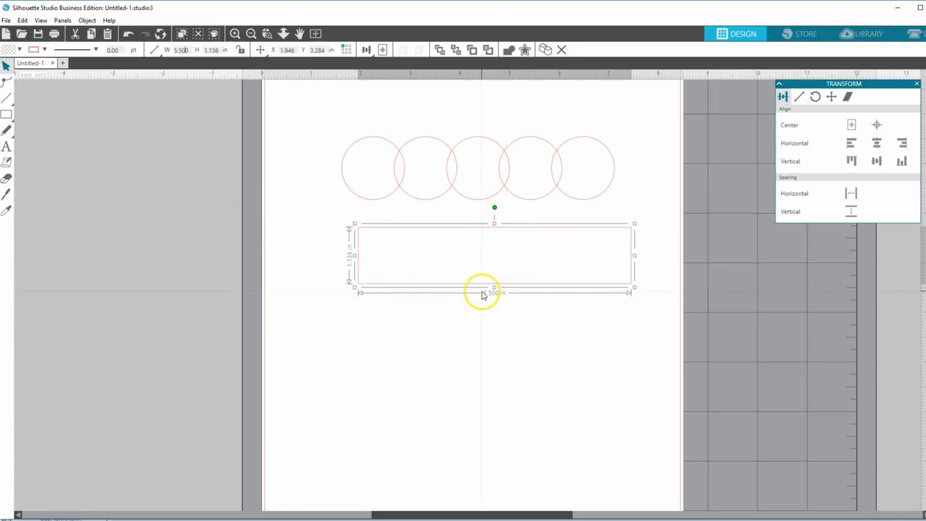
mouse_move(382, 223)
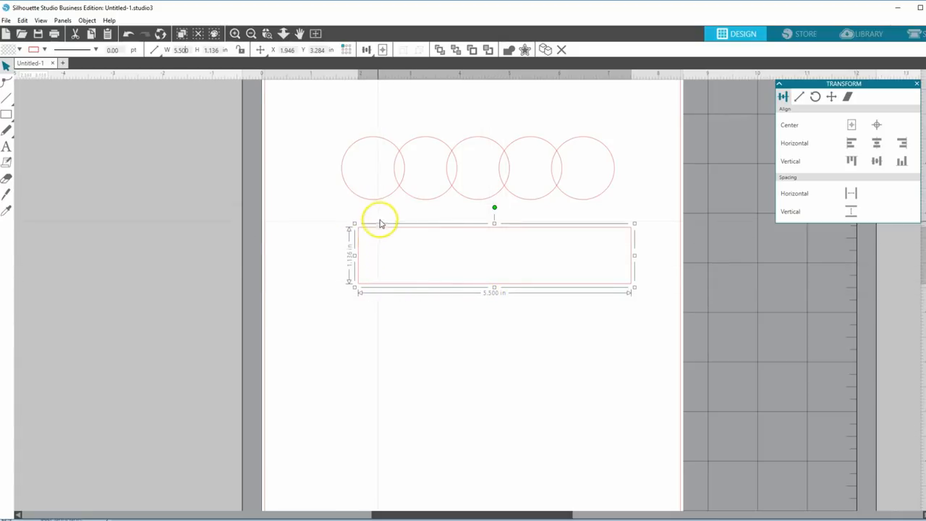
drag(380, 223, 364, 228)
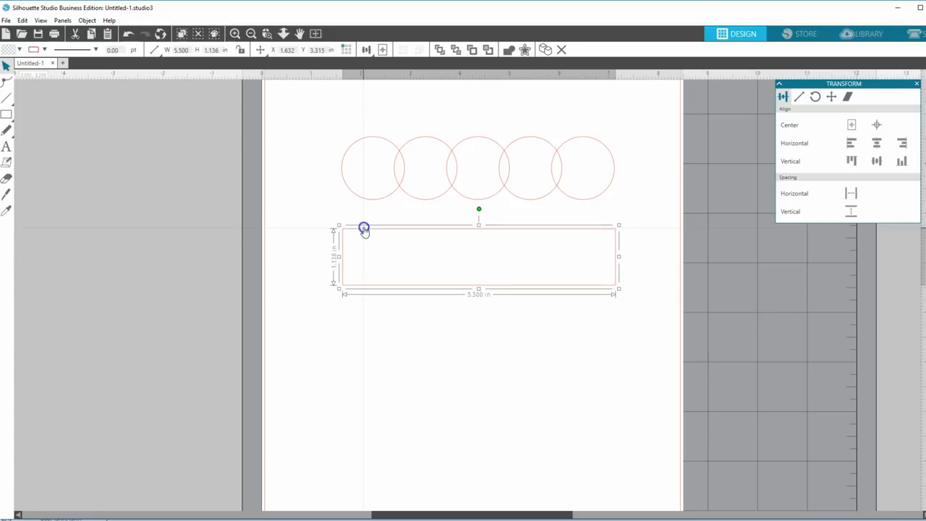
drag(364, 227, 364, 221)
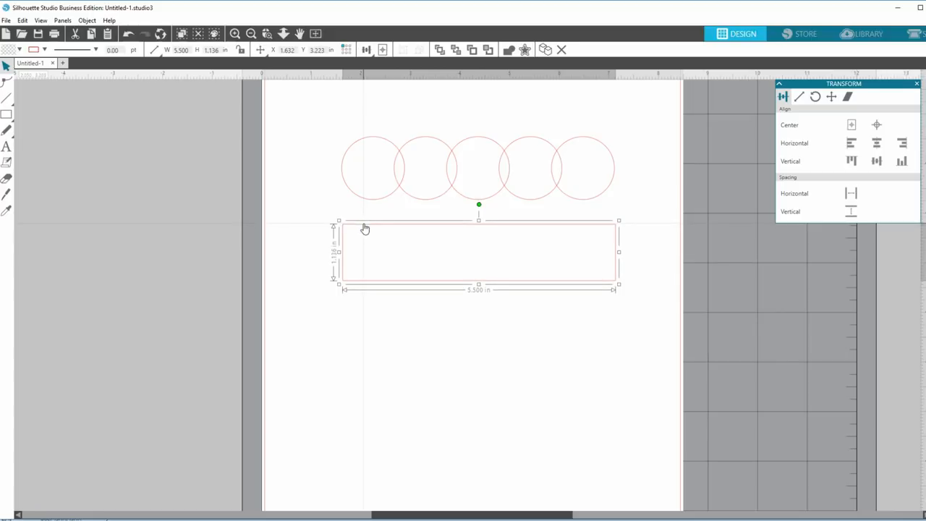
mouse_move(315, 149)
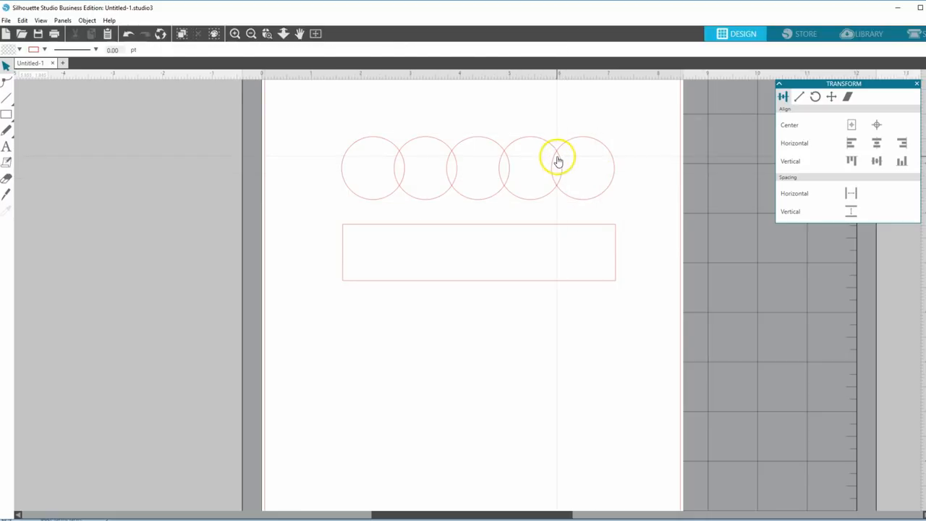
Step: Alt-drag a duplicate of the five-circle row onto the grey area left of the page
click(558, 160)
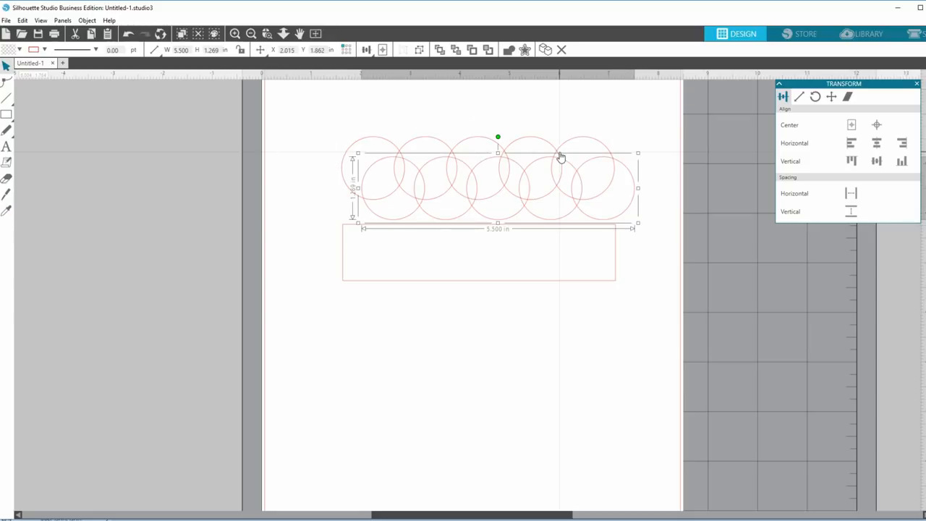
drag(561, 157, 403, 155)
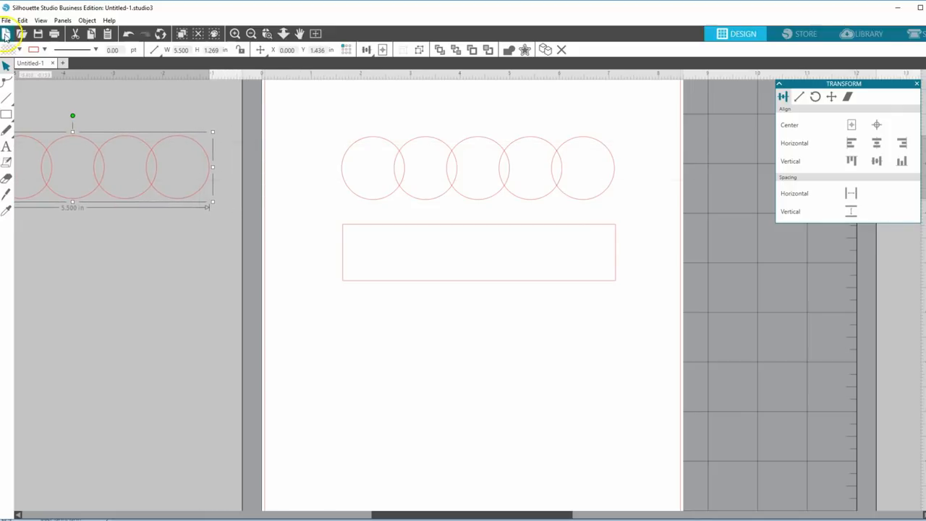
click(22, 19)
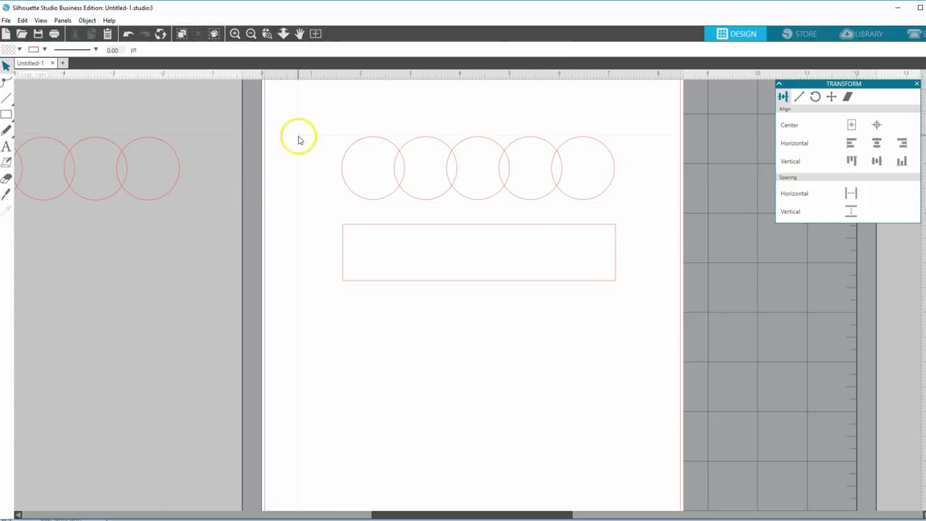
click(390, 142)
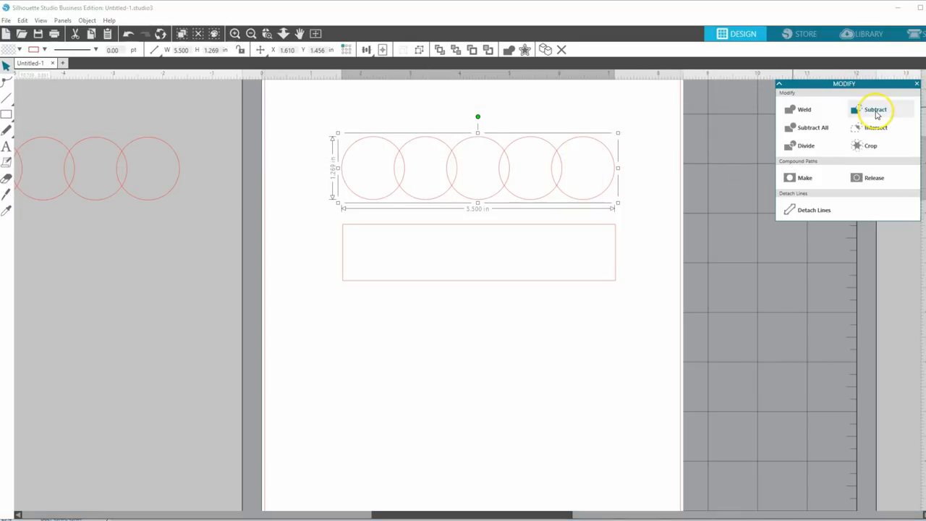
mouse_move(804, 109)
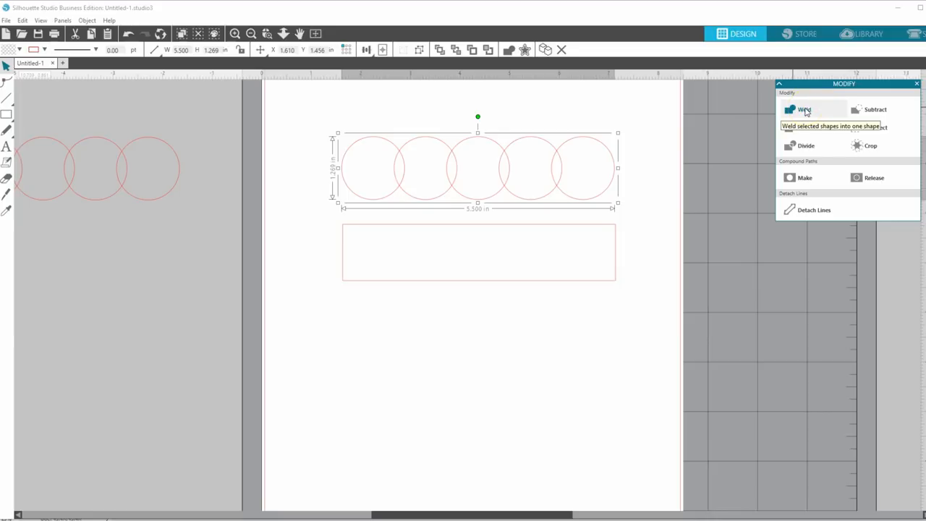
Step: Weld the five on-page circles together using the Modify panel
click(804, 109)
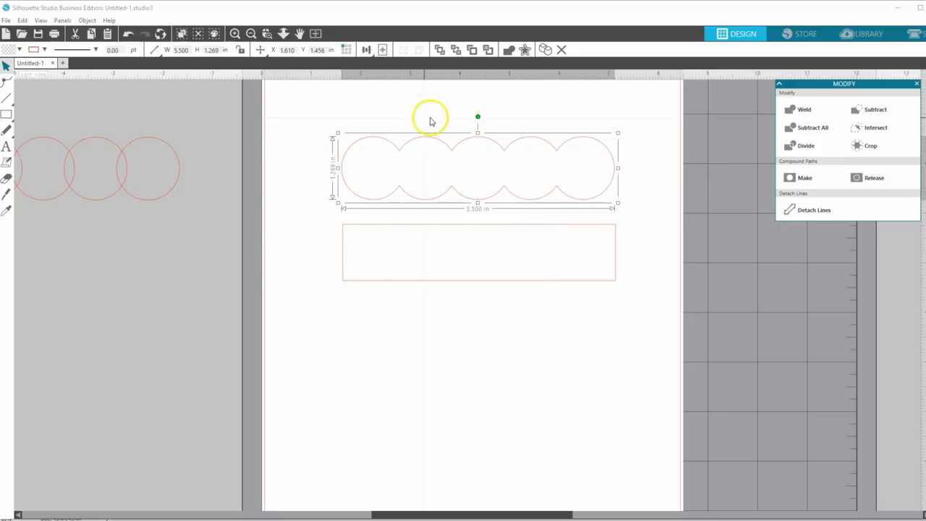
mouse_move(586, 238)
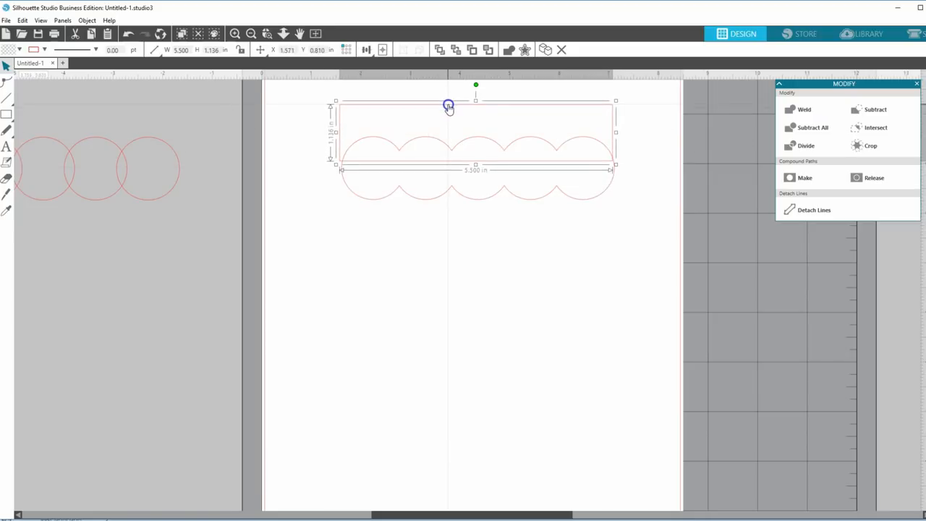
Step: Move the rectangle over the scallops' upper half and align both shapes horizontally centered
drag(449, 106, 450, 105)
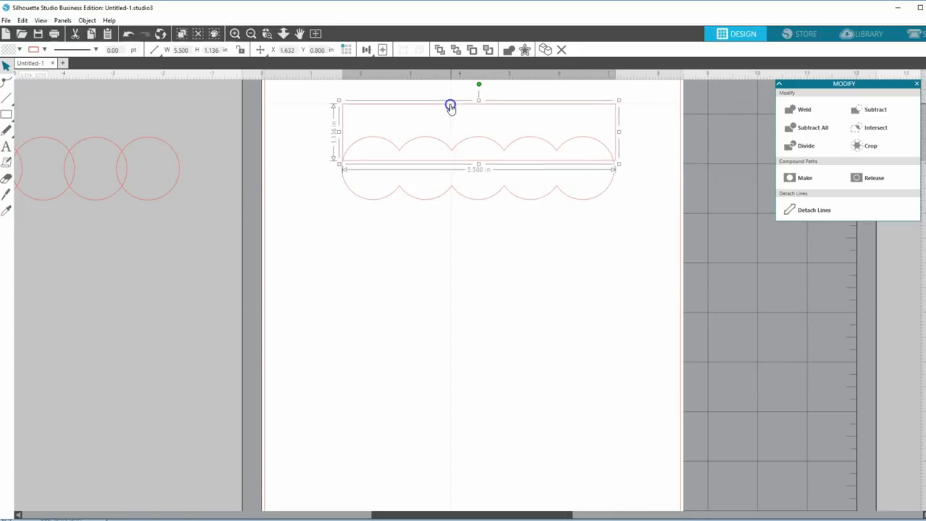
drag(450, 107, 450, 114)
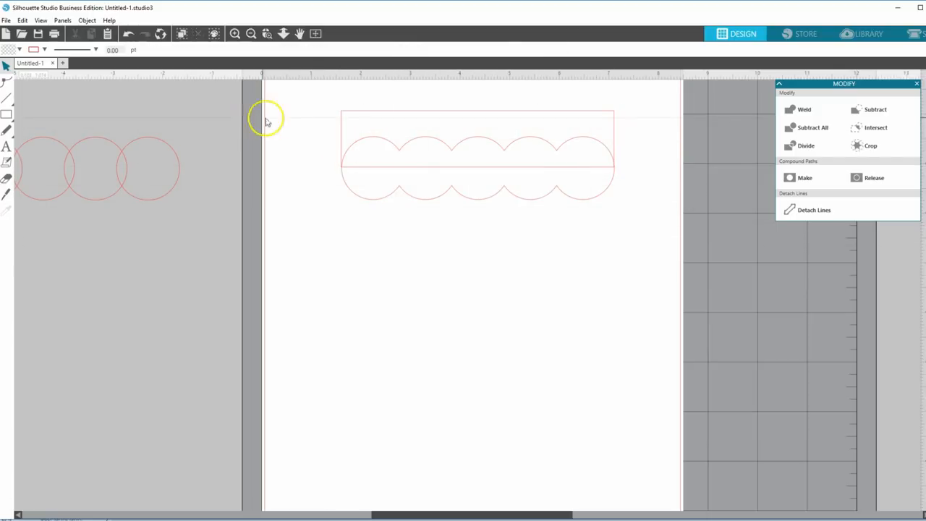
mouse_move(483, 161)
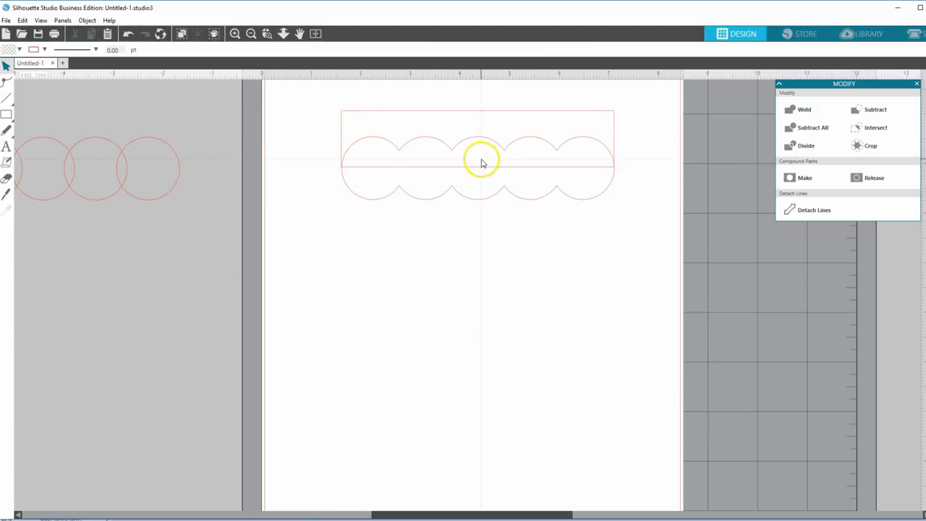
click(478, 168)
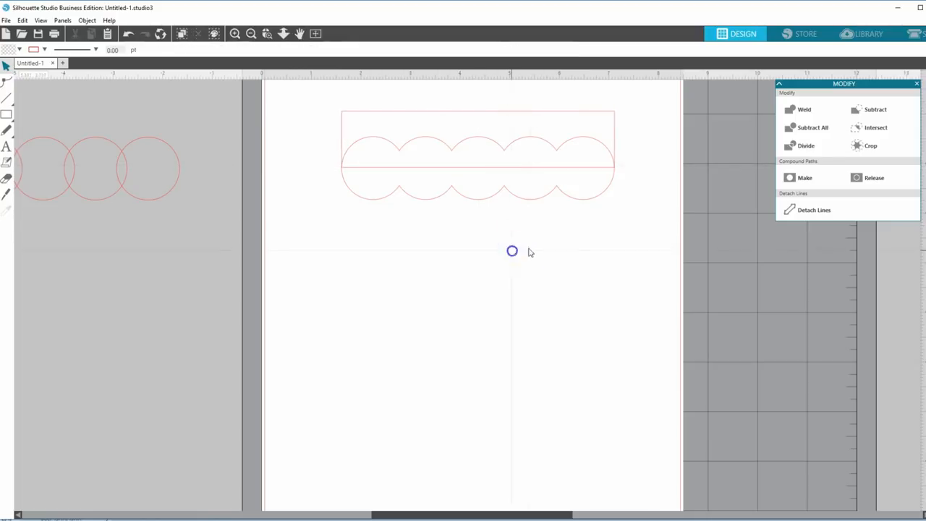
click(478, 156)
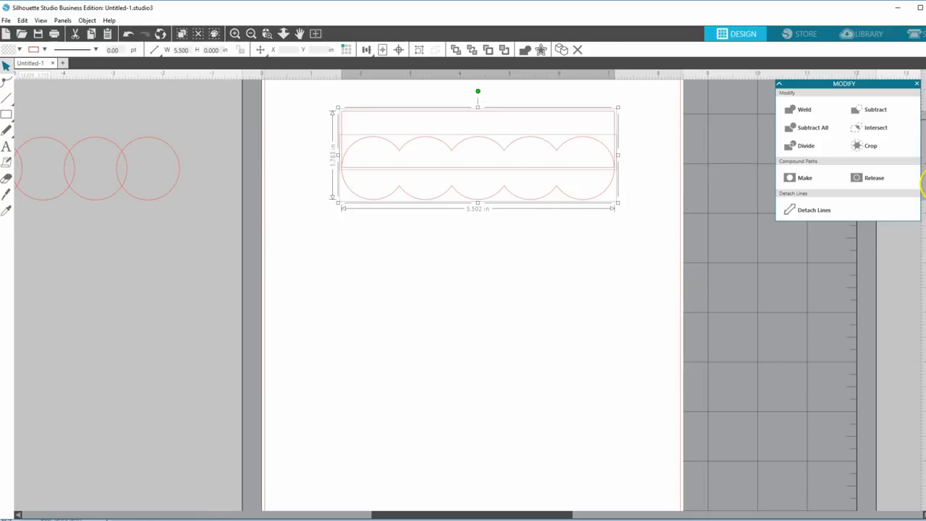
click(782, 96)
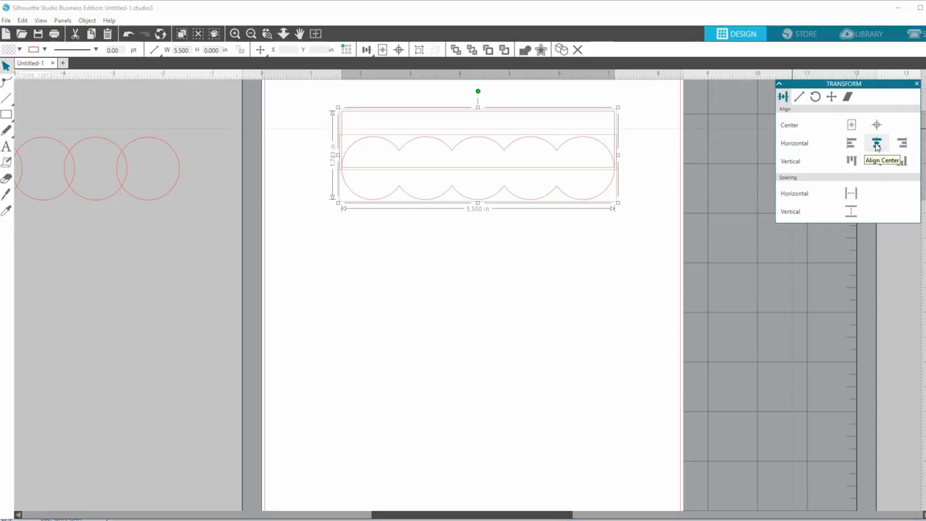
click(434, 256)
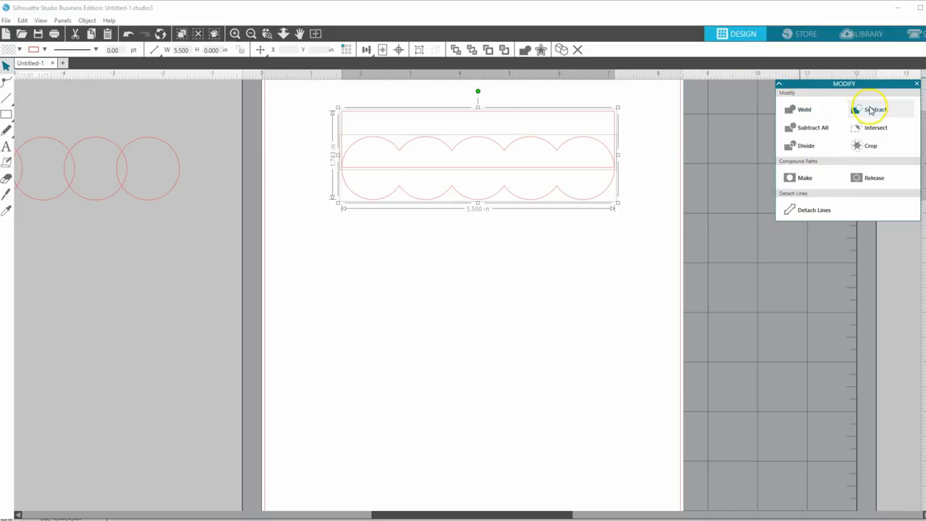
mouse_move(800, 109)
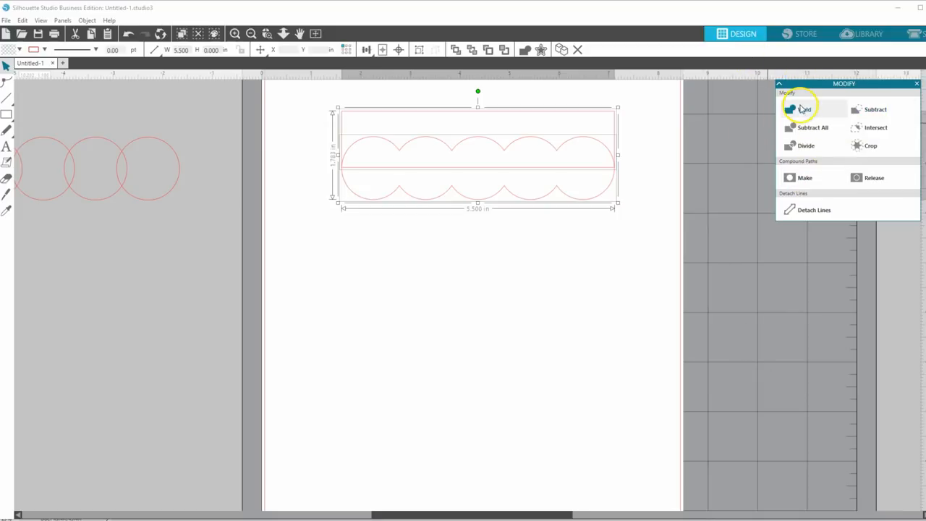
mouse_move(634, 135)
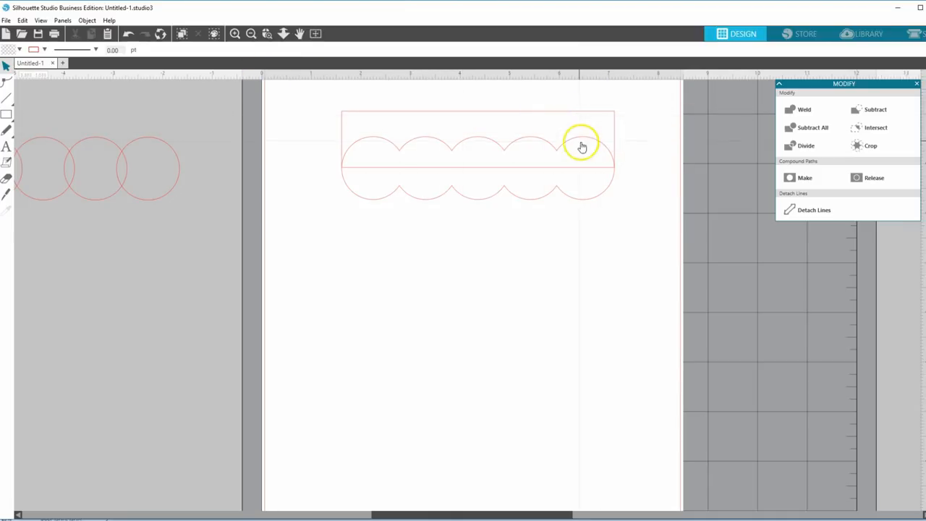
mouse_move(470, 197)
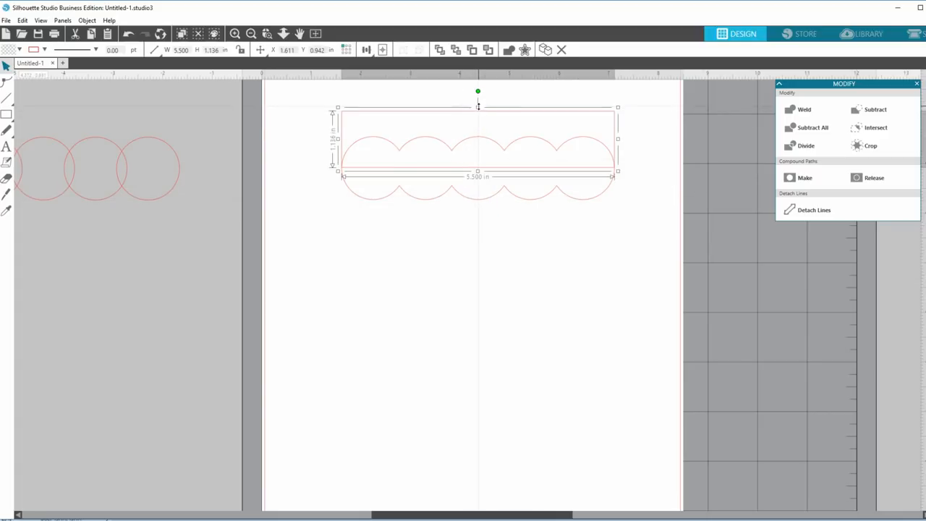
Step: Stretch the bar across the circle rows, align it, and weld all into one scalloped tab
drag(477, 107, 478, 128)
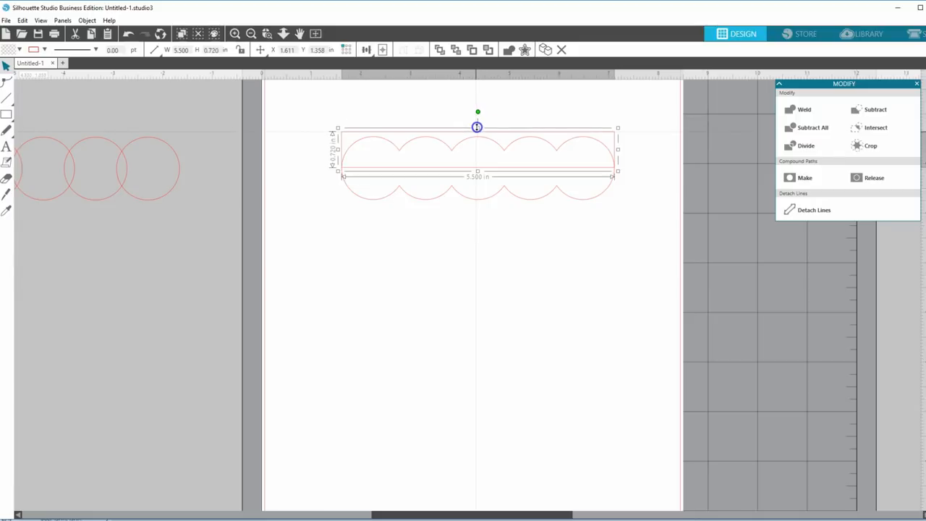
drag(477, 128, 474, 154)
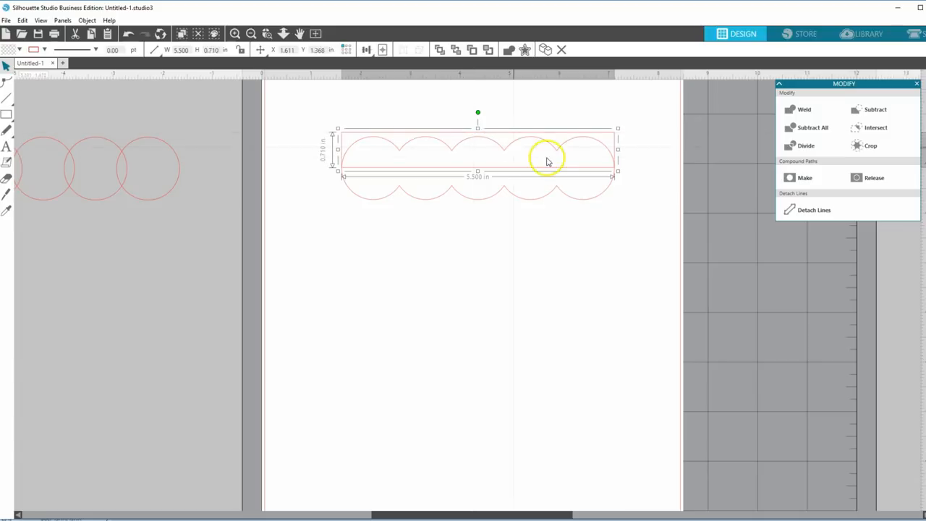
mouse_move(481, 145)
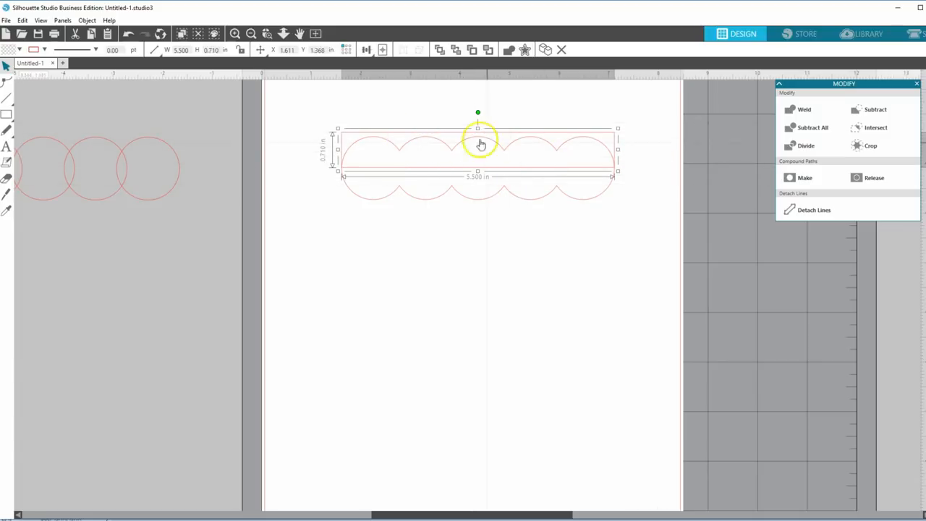
mouse_move(314, 114)
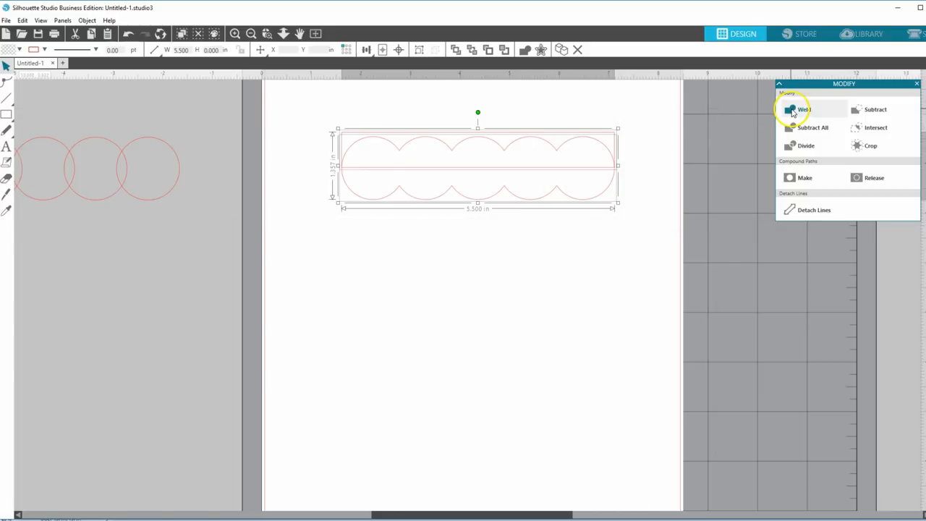
click(804, 109)
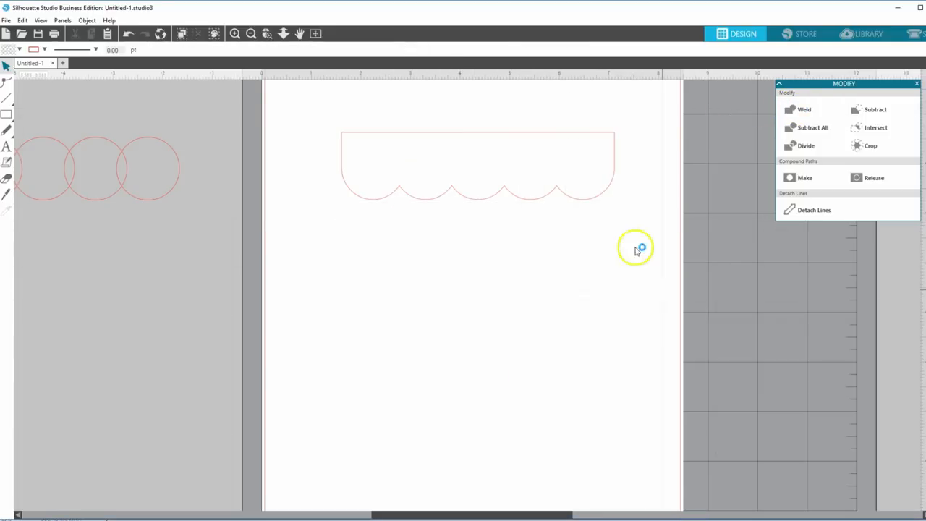
Step: Drag the welded 5.50 by 0.91-inch tab slightly lower on the page
click(477, 167)
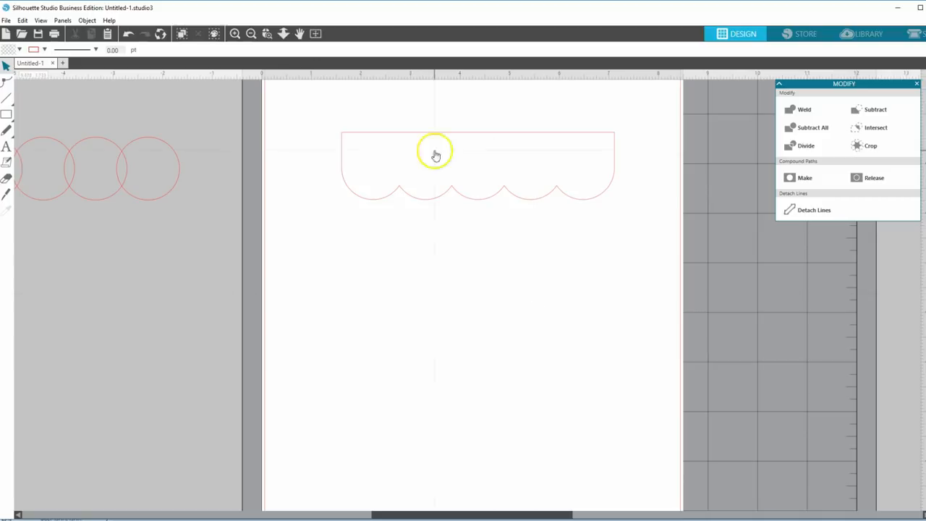
click(436, 154)
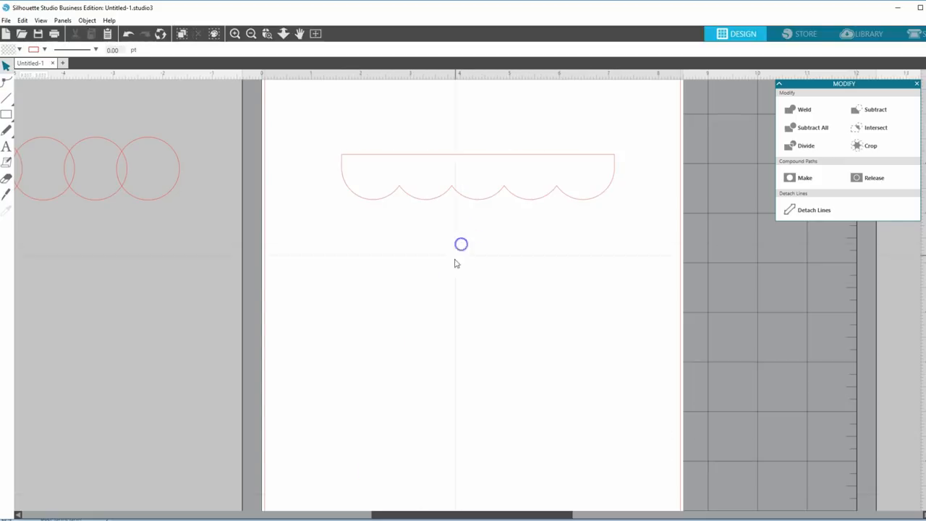
click(477, 174)
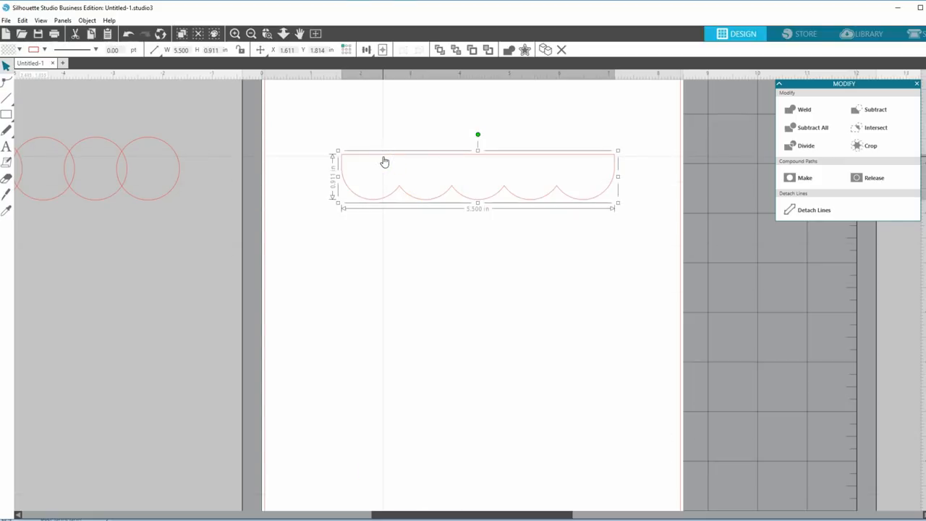
mouse_move(433, 222)
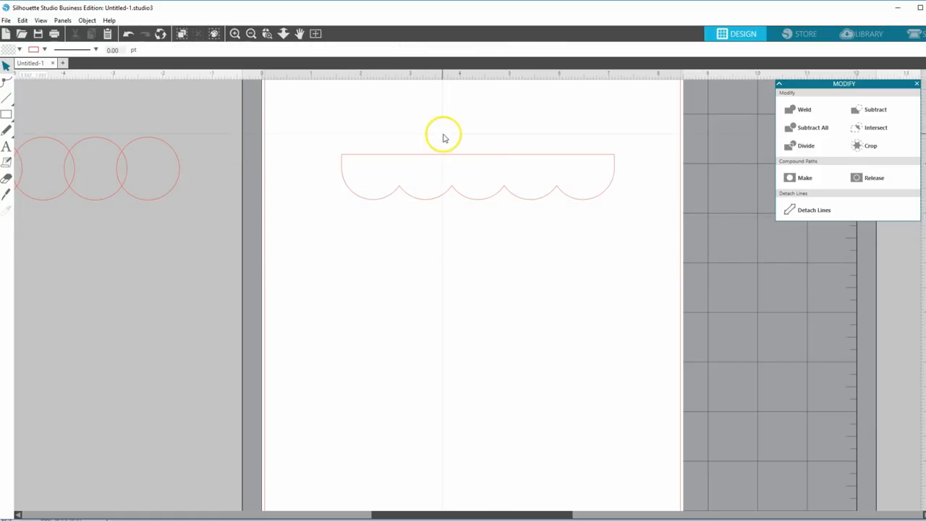
click(443, 159)
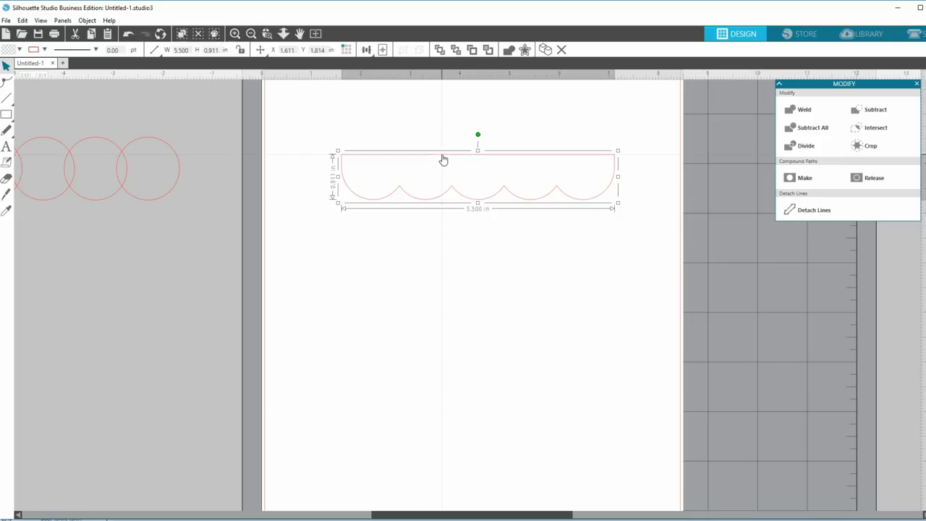
mouse_move(390, 261)
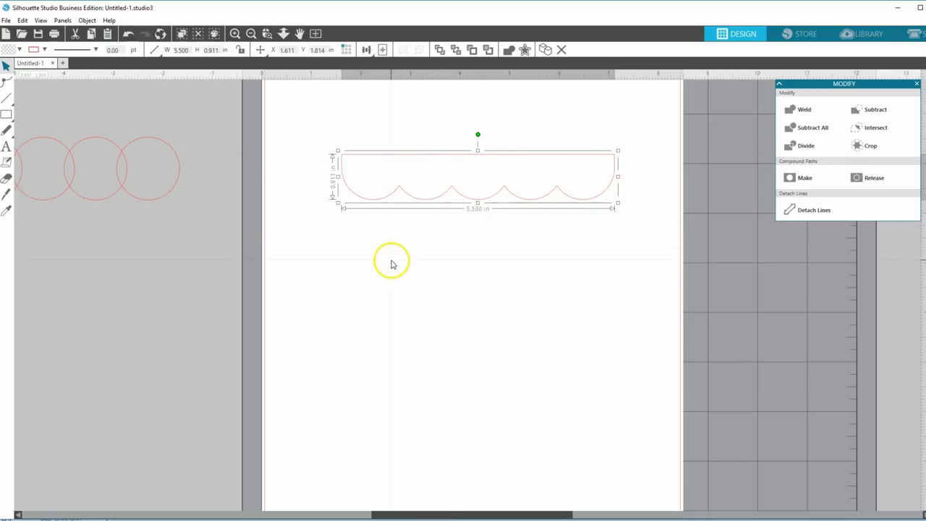
mouse_move(345, 248)
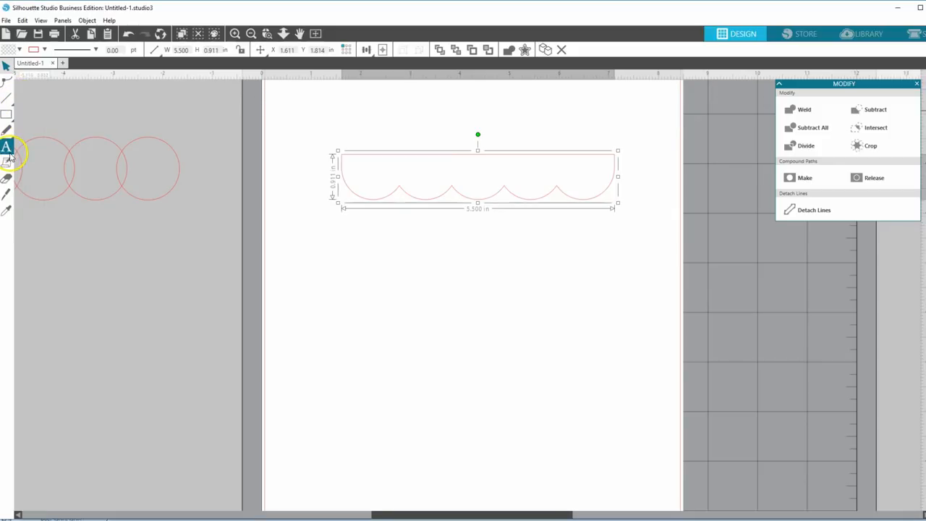
Step: Type PERSONAL as a text label below the tab and set it in Heartwell
click(7, 147)
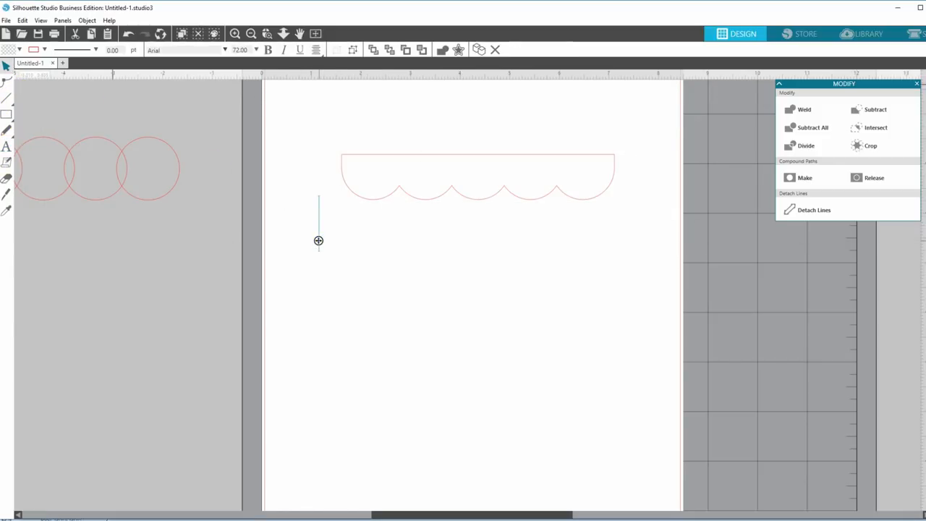
text(Pe)
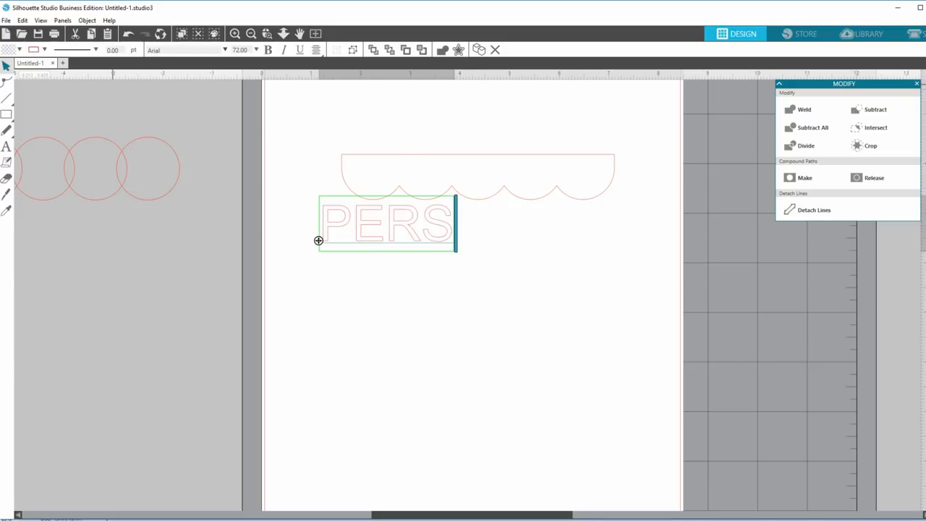
text(ONAL)
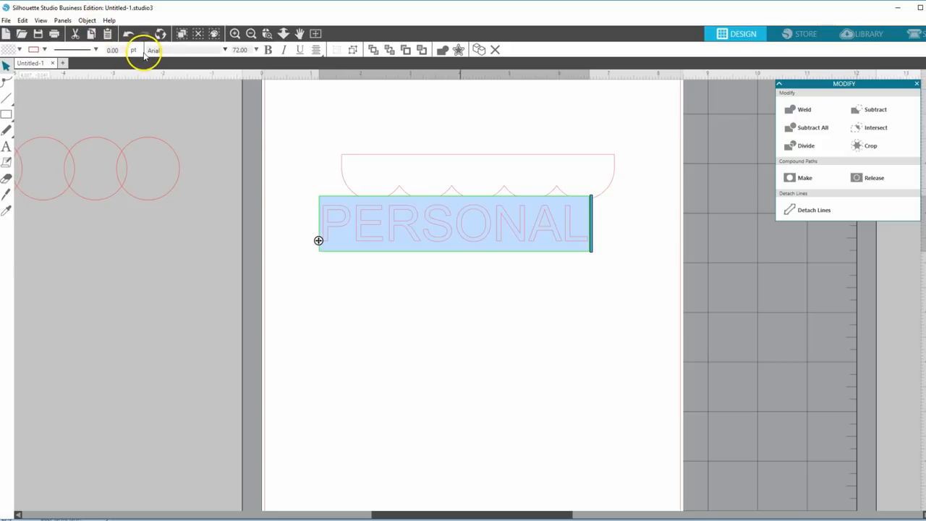
mouse_move(225, 54)
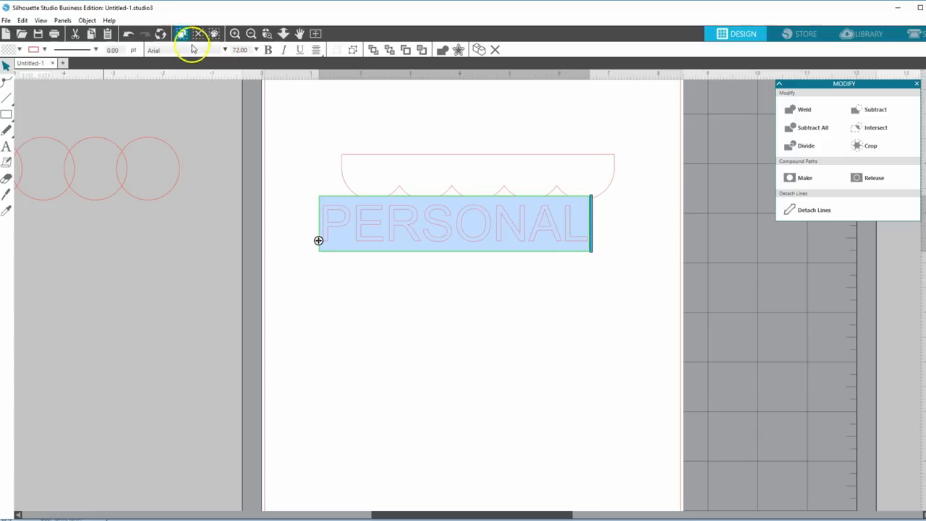
click(194, 49)
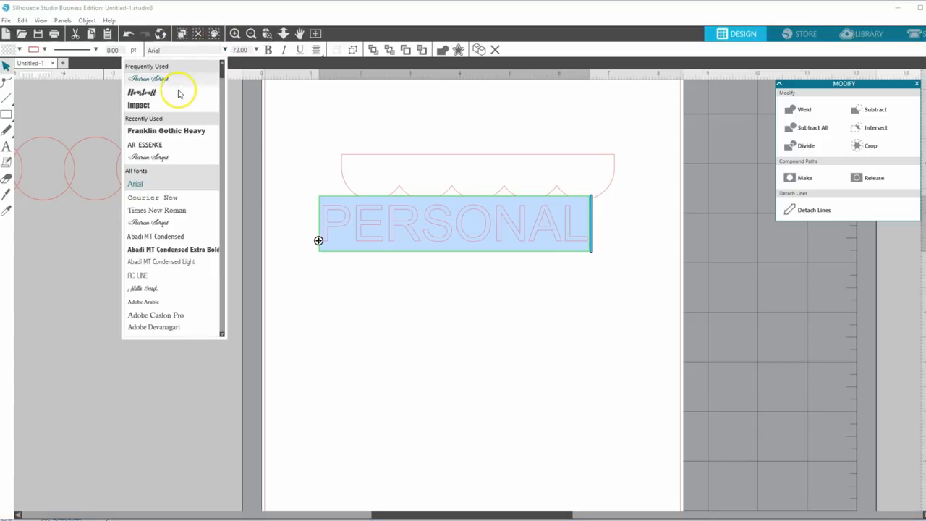
click(141, 92)
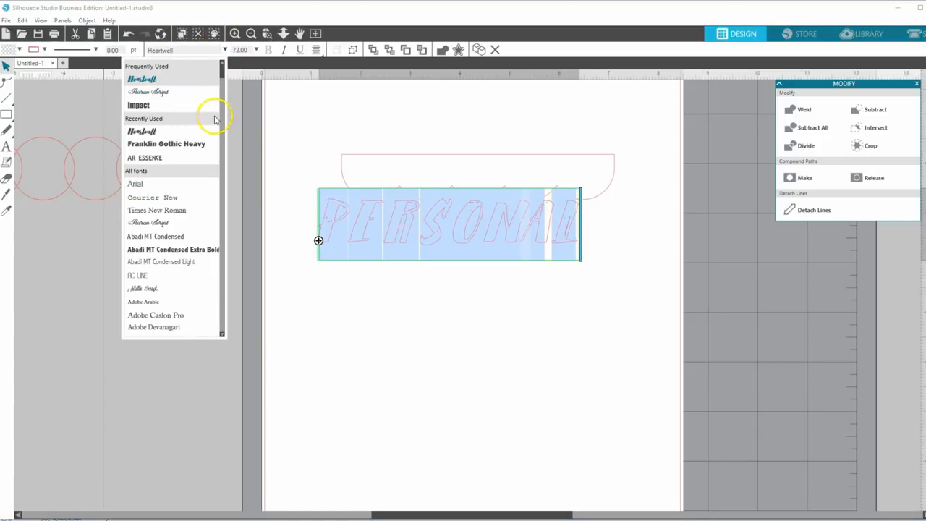
mouse_move(170, 176)
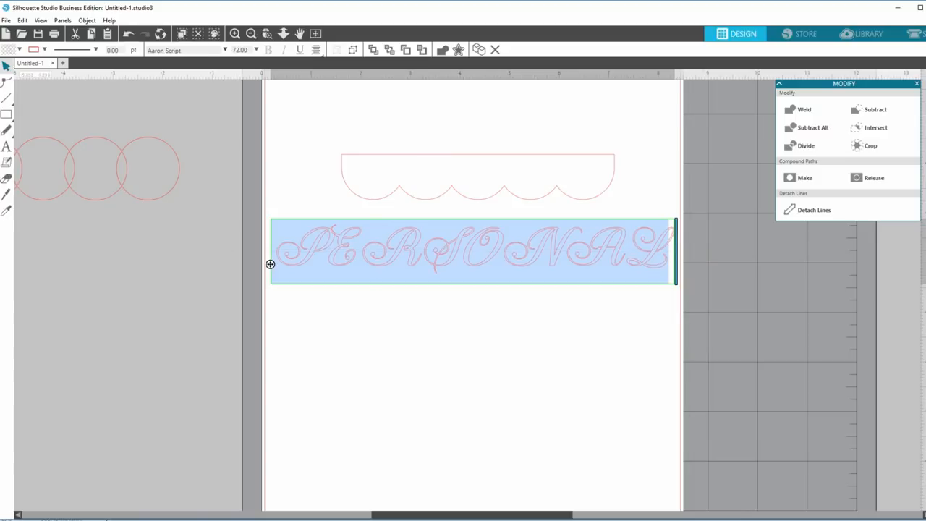
mouse_move(218, 100)
text(Per)
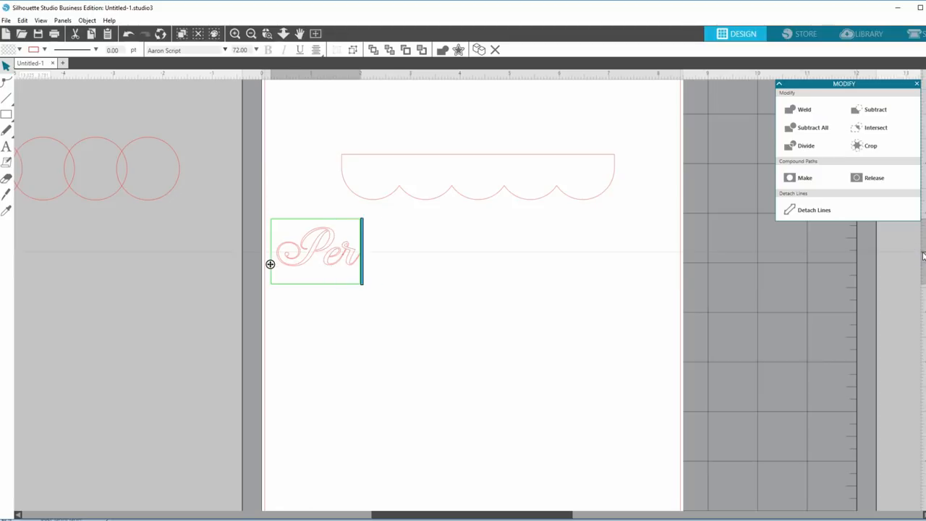
Step: Type 'sonal' to complete the mixed-case script word Personal
text(sonal)
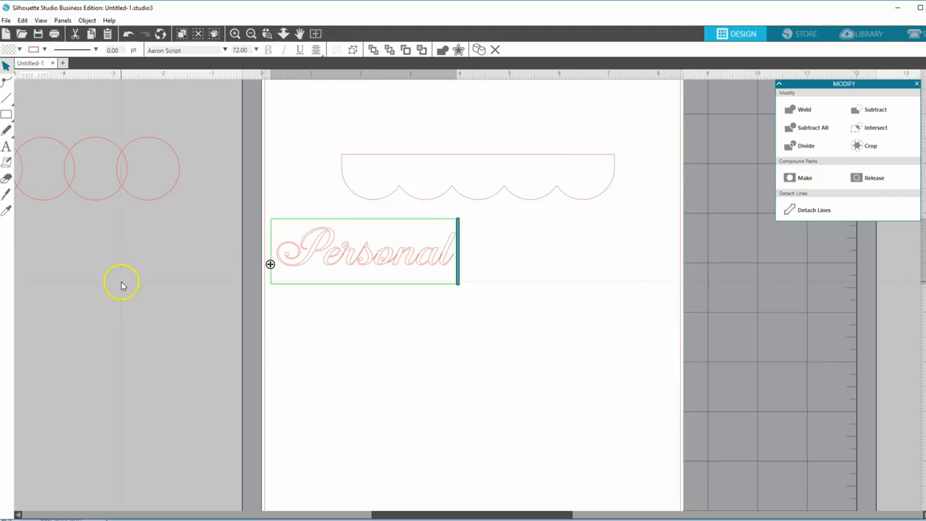
mouse_move(327, 304)
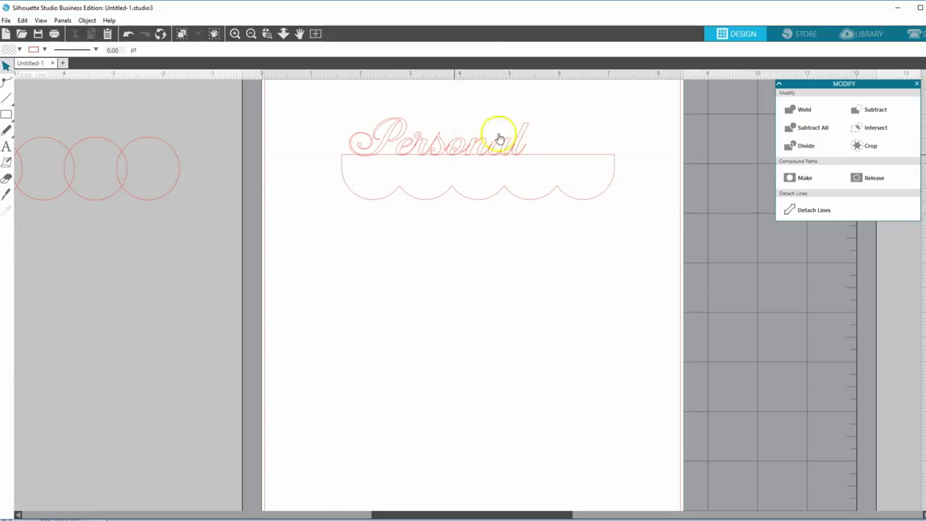
mouse_move(497, 156)
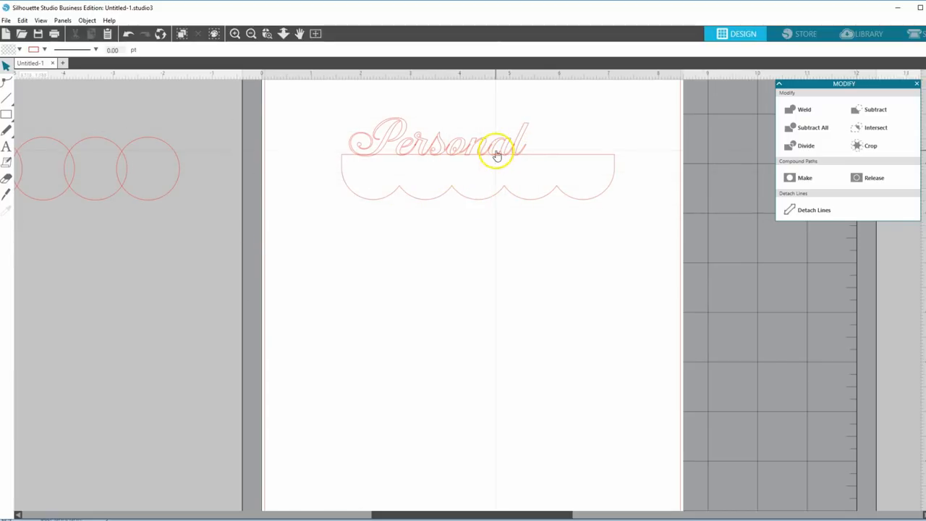
mouse_move(431, 136)
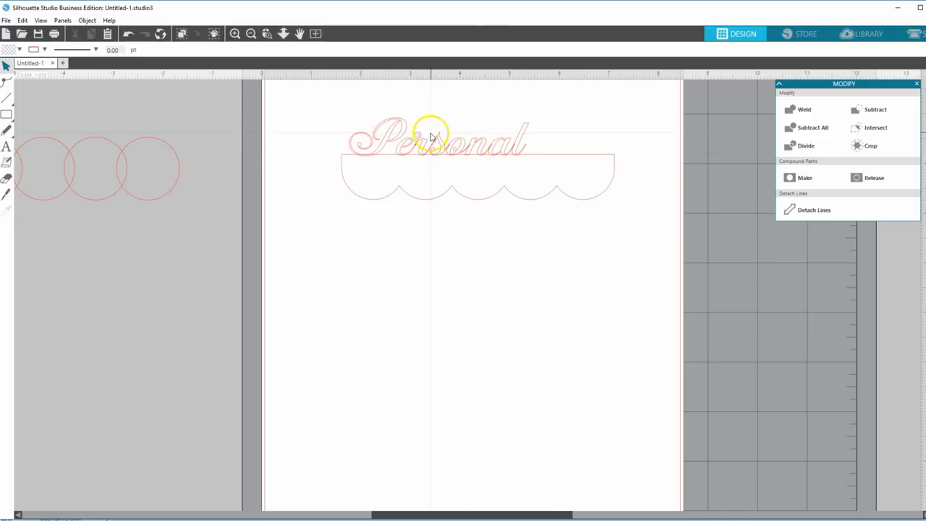
mouse_move(542, 168)
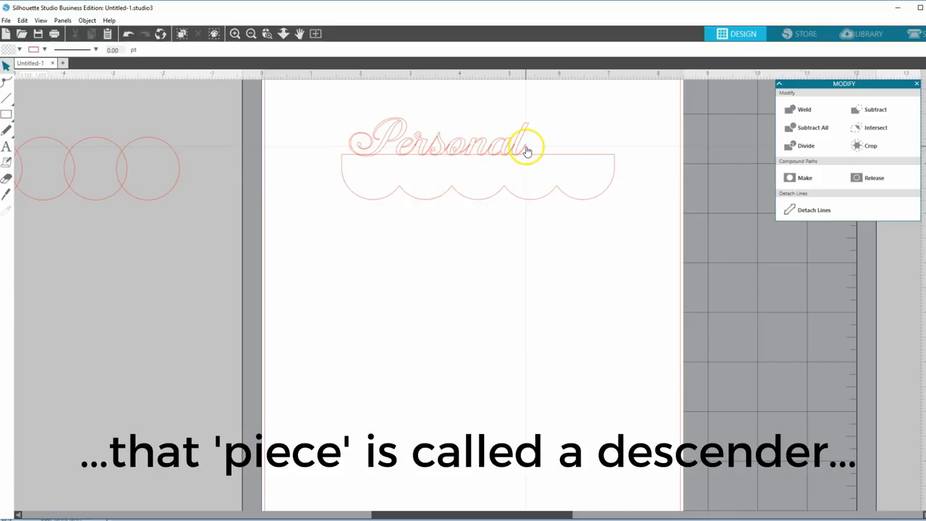
mouse_move(473, 149)
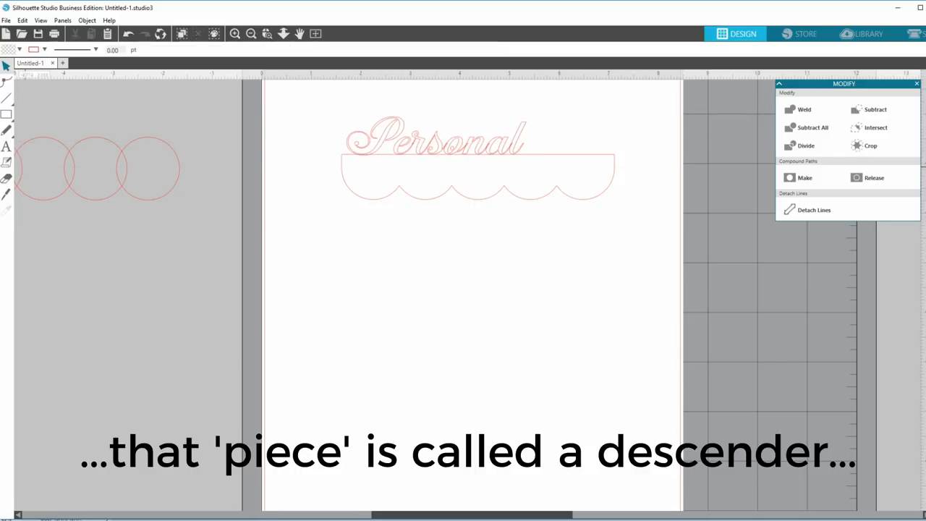
Step: Add a 'Today' text label below the tab and choose a new font for it
click(396, 242)
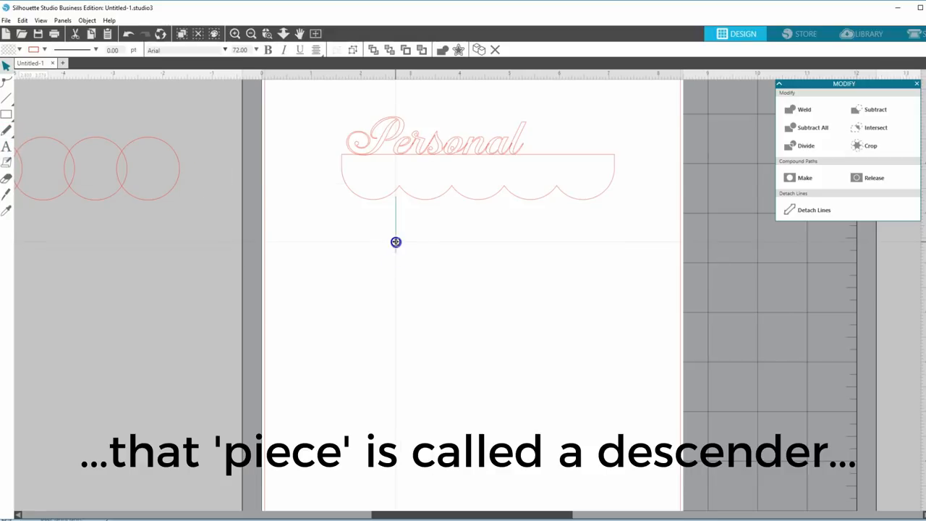
text(Today)
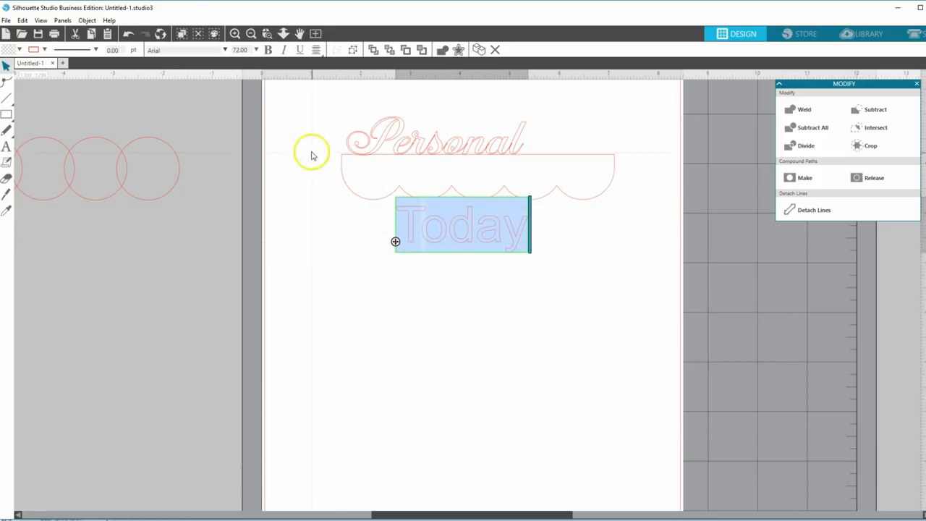
click(183, 50)
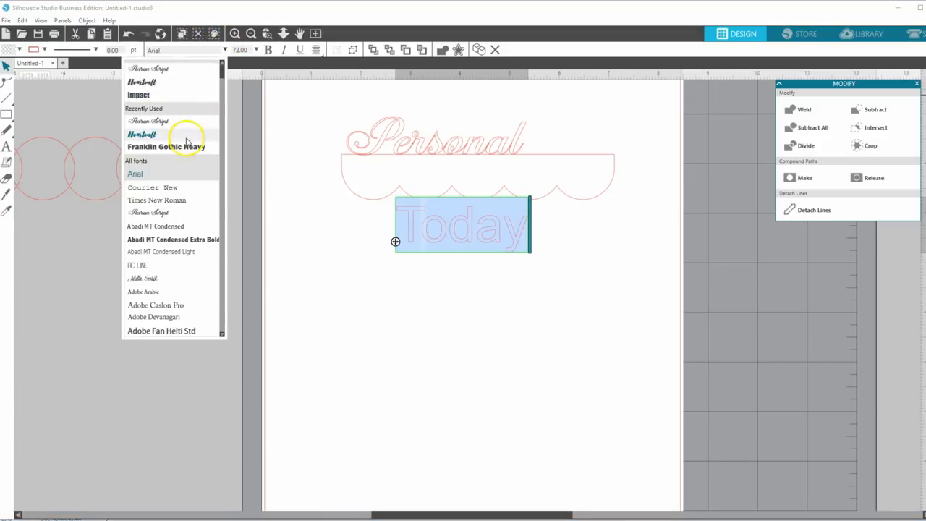
click(149, 121)
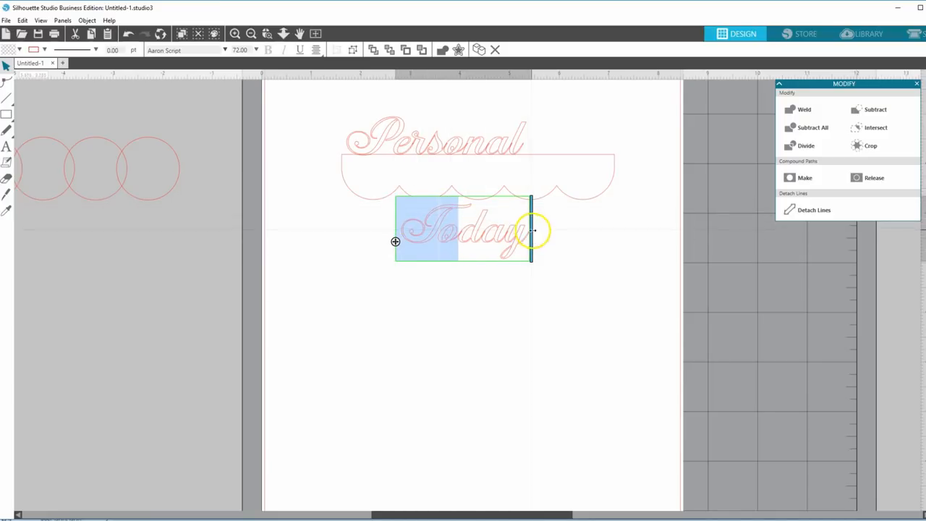
Step: Drag Today past Personal and park it off the page on the left
drag(463, 232, 601, 159)
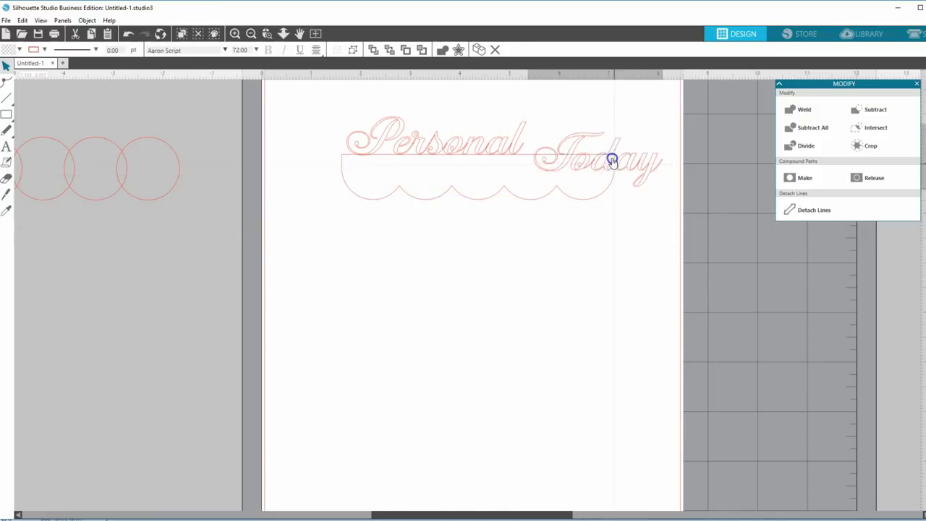
drag(613, 161, 571, 152)
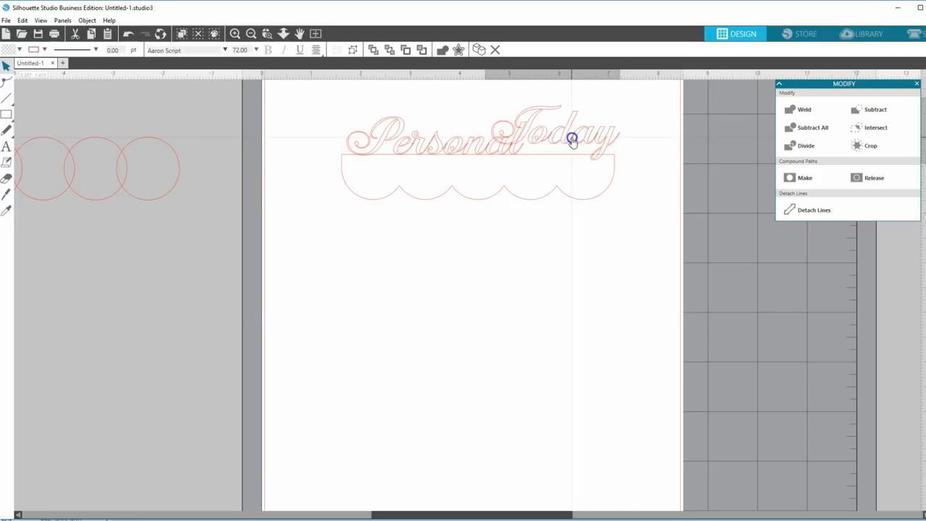
drag(572, 138, 166, 235)
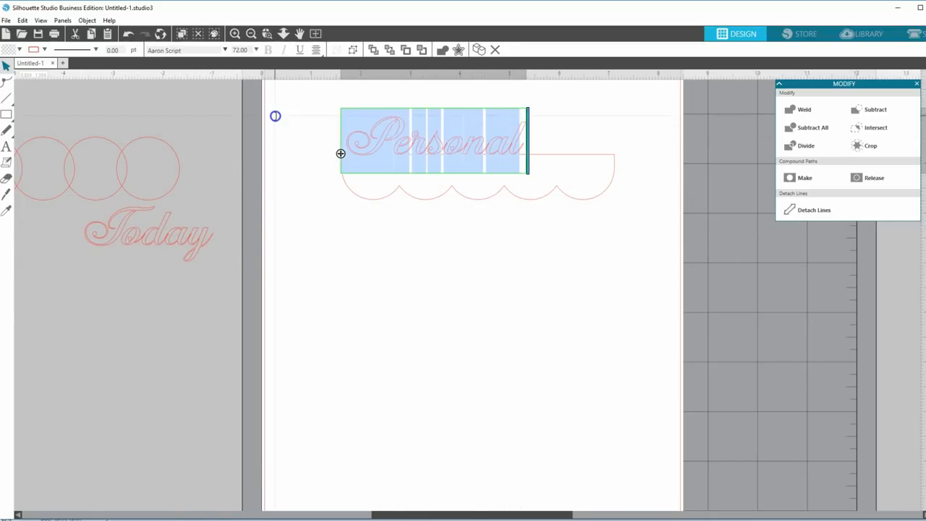
Step: Set the Personal word in Franklin Gothic Heavy and finish editing
click(225, 50)
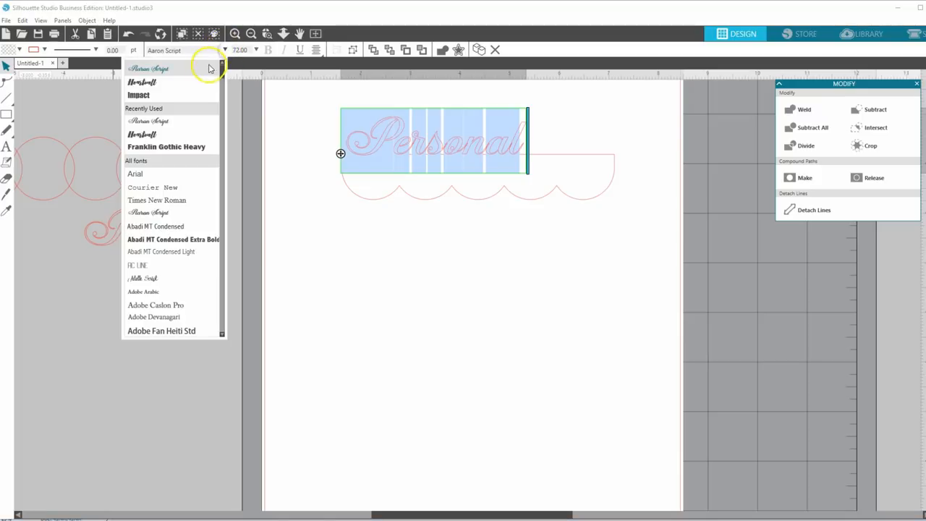
scroll(down, 3)
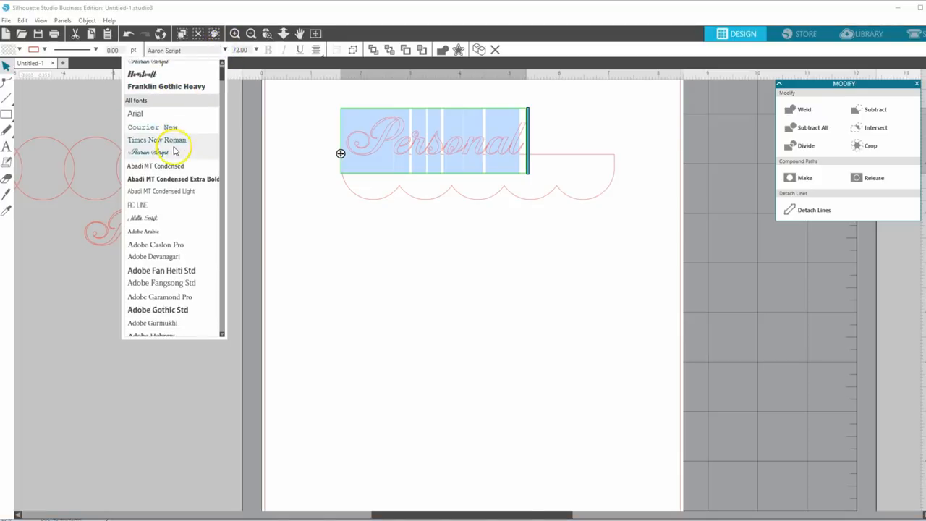
scroll(down, 3)
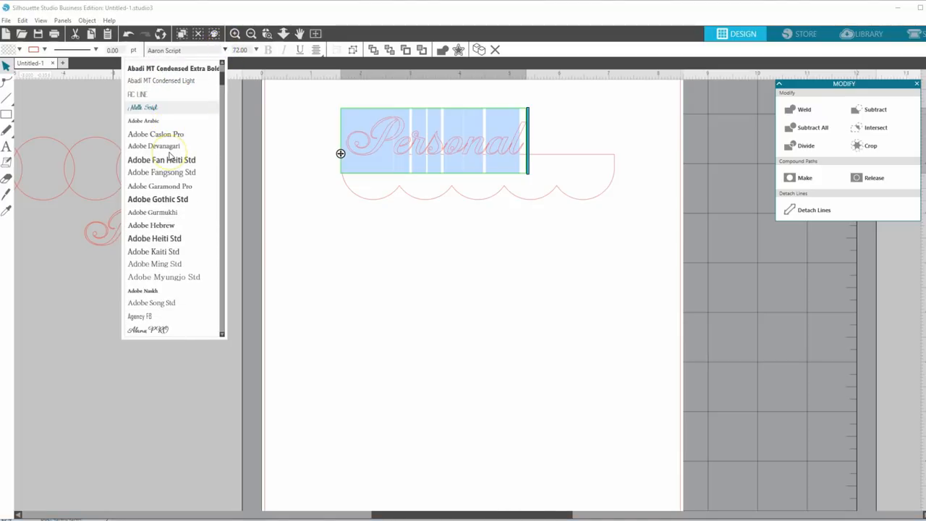
click(166, 168)
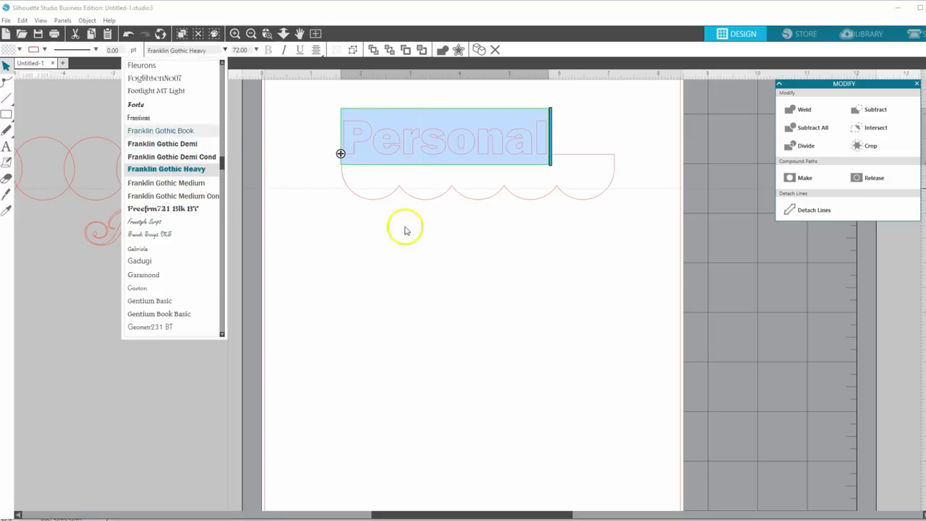
click(405, 230)
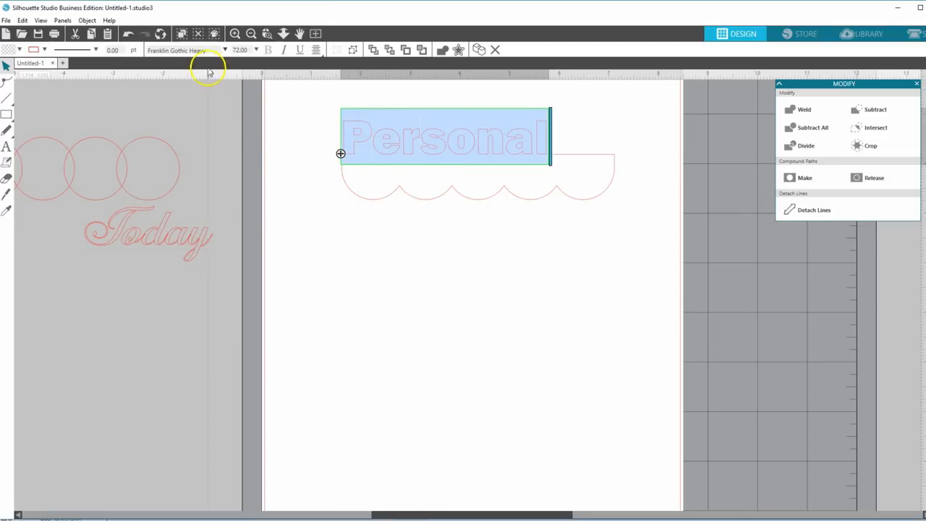
click(293, 129)
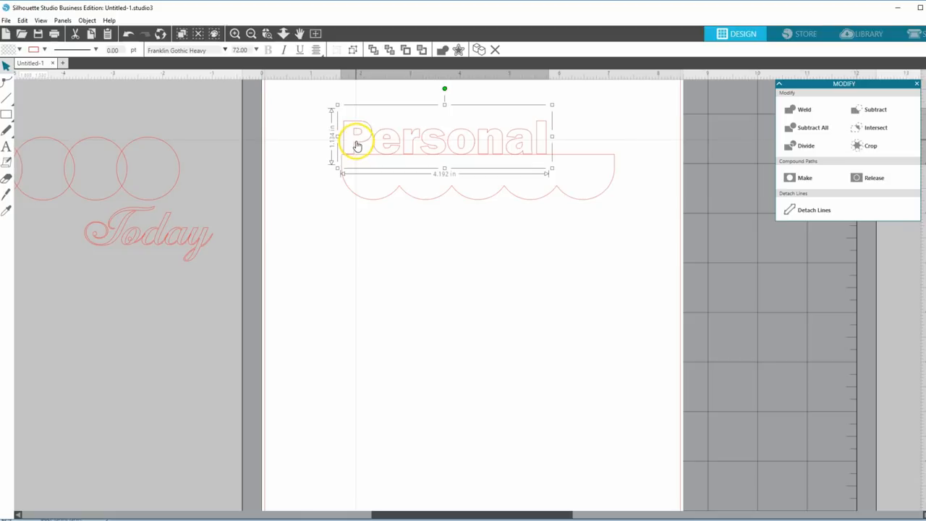
Step: Reopen the word for editing and set its font size to 36 pt
click(256, 49)
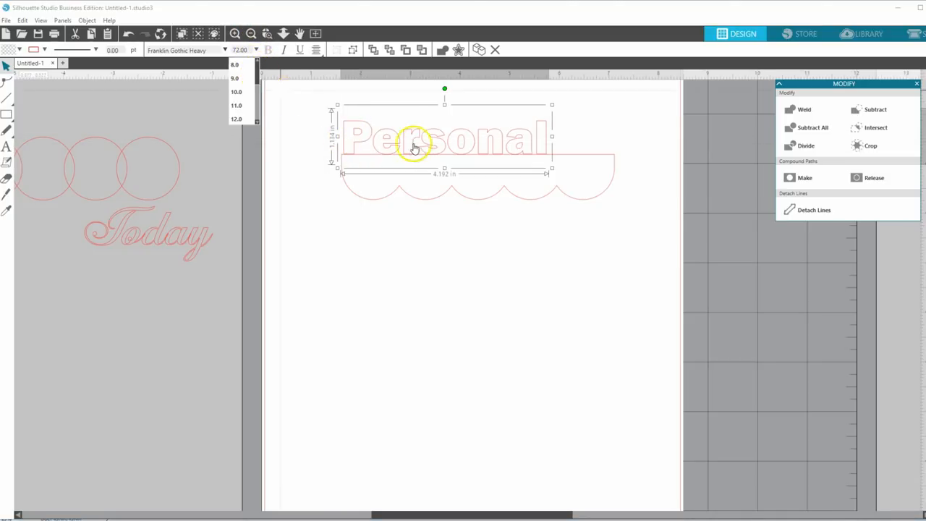
double_click(387, 138)
text(PERSONAL)
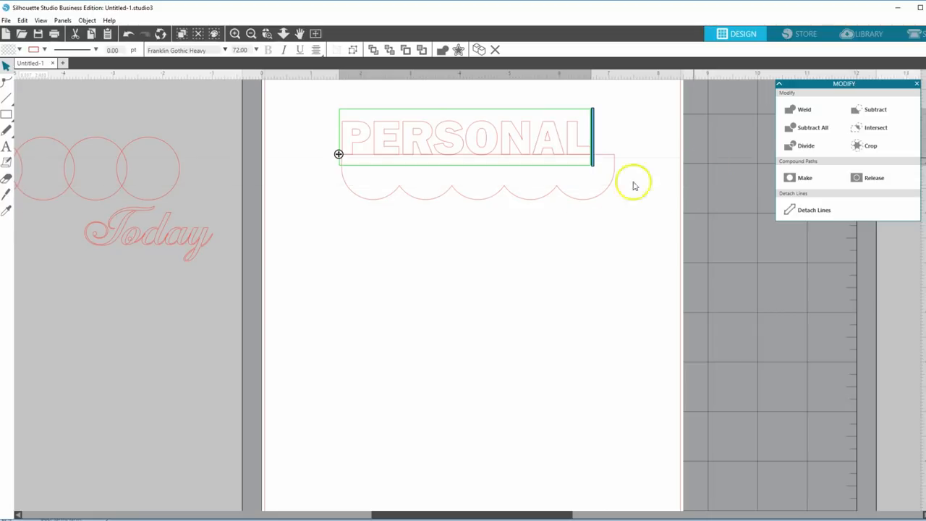
click(110, 139)
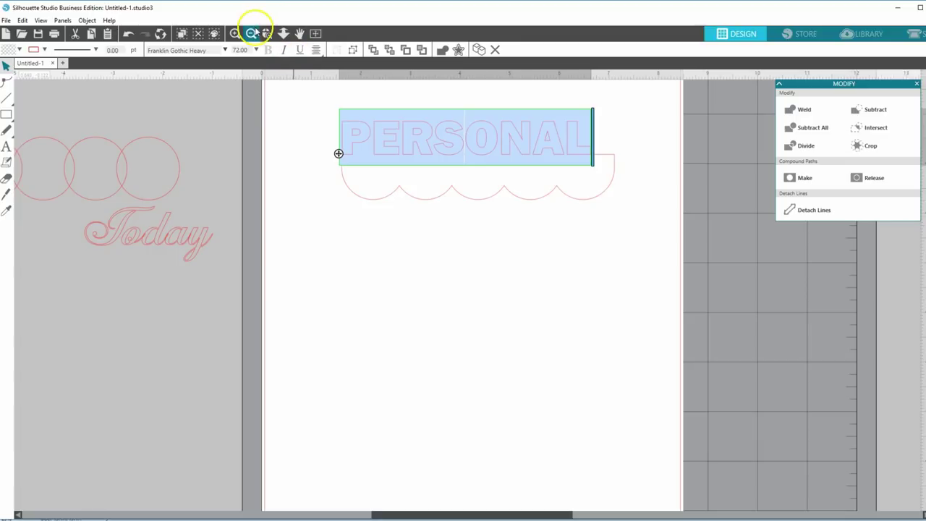
click(256, 50)
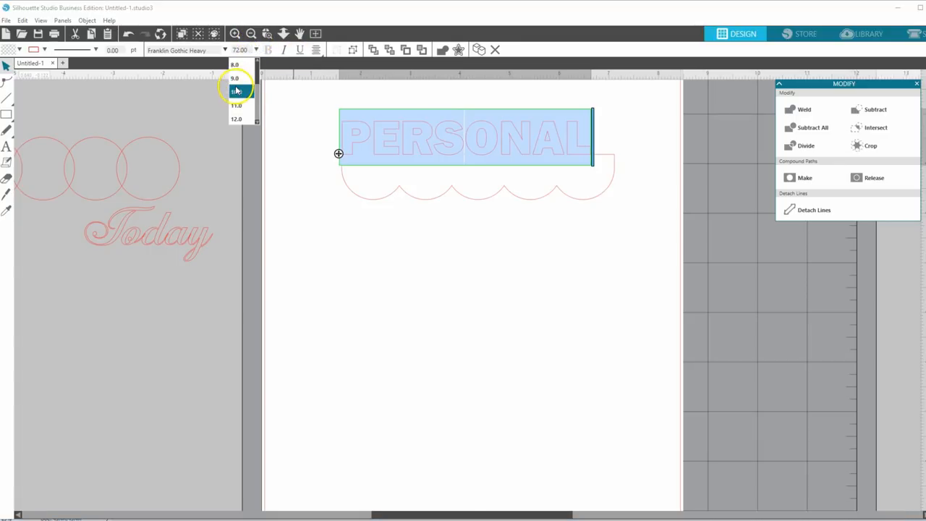
scroll(down, 3)
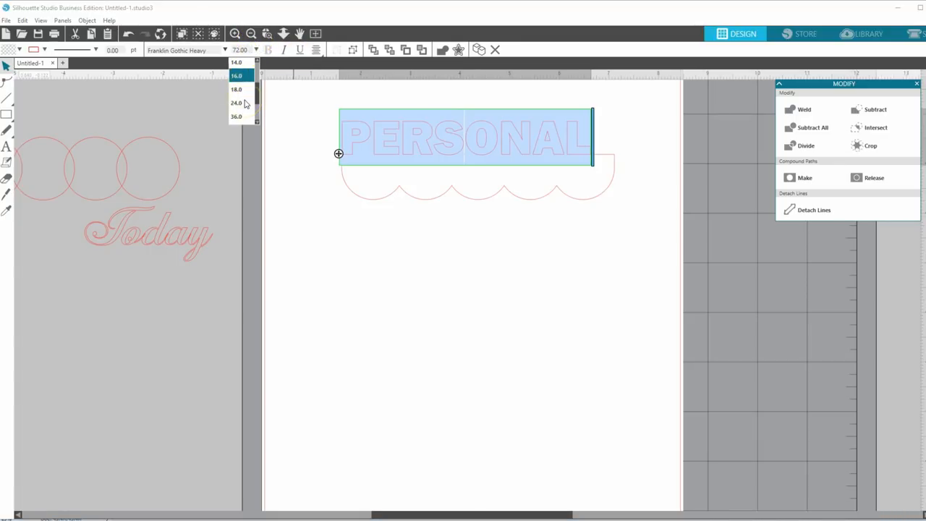
click(236, 116)
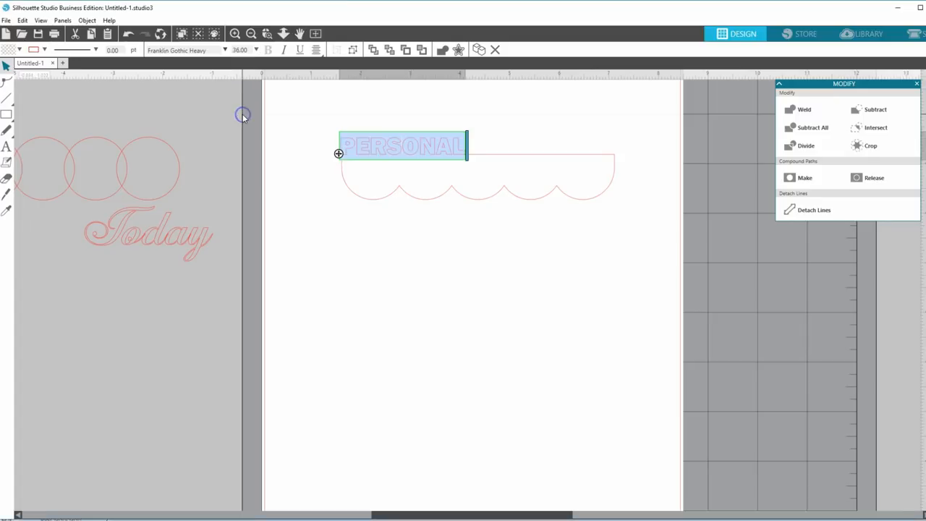
mouse_move(29, 72)
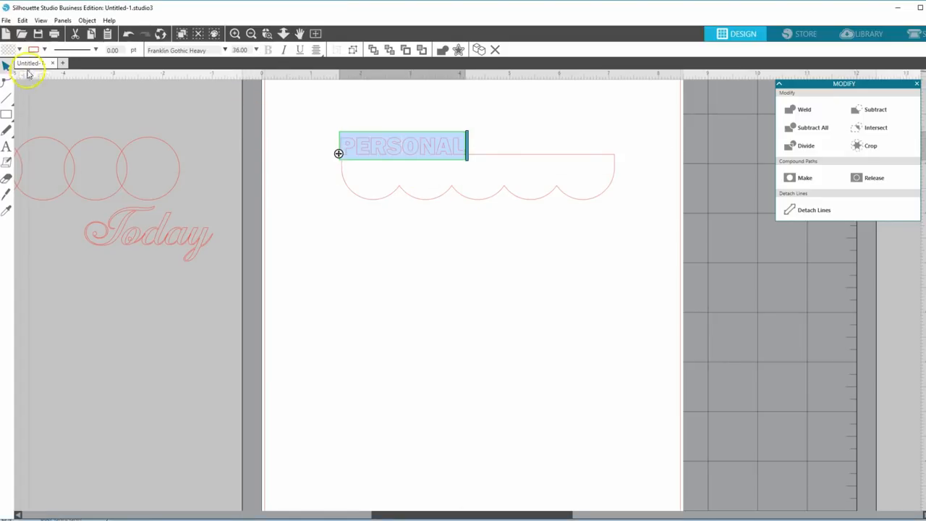
Step: Centre PERSONAL above the tab and weld its letters into one 2.50 by 0.34-inch shape
click(227, 148)
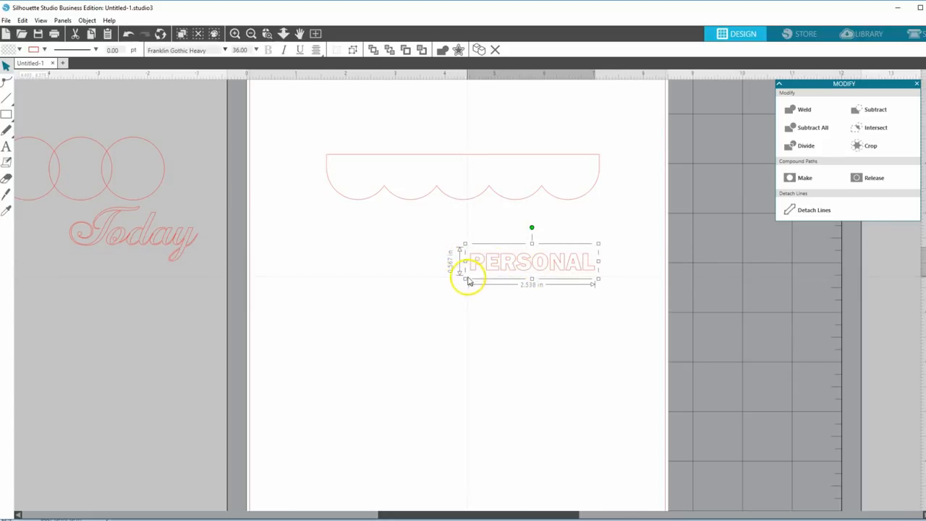
mouse_move(477, 259)
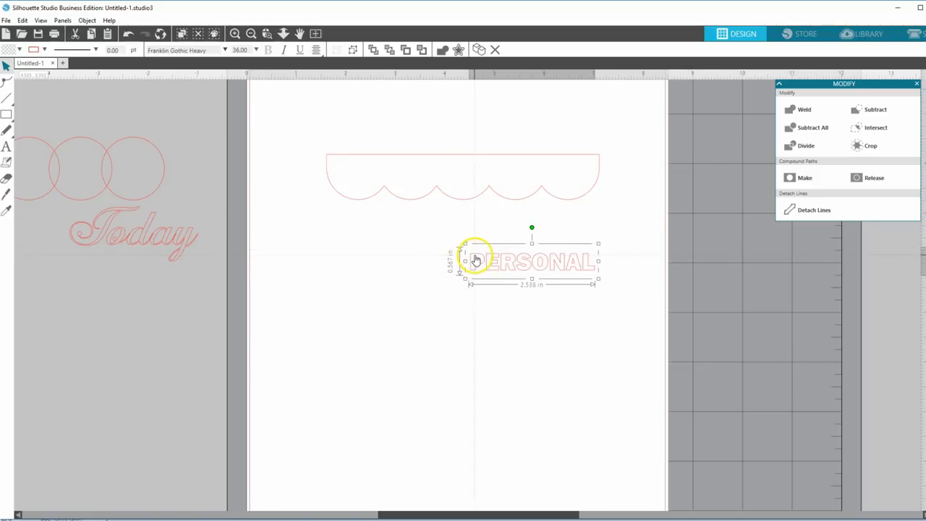
drag(476, 261, 670, 293)
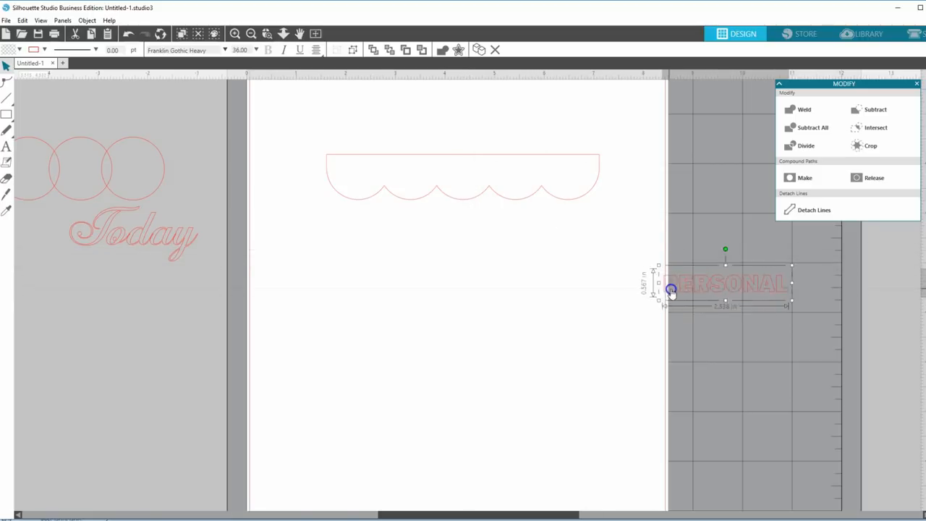
drag(669, 289, 720, 278)
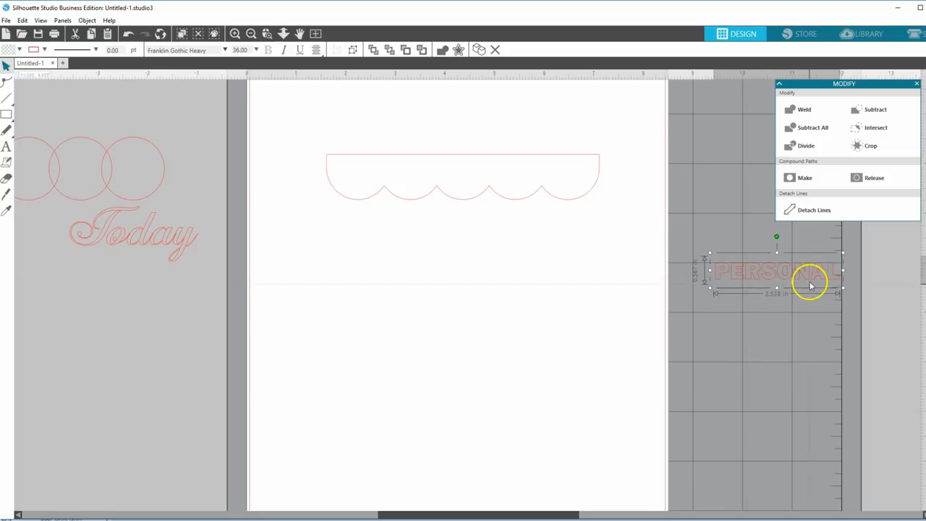
drag(776, 270, 479, 122)
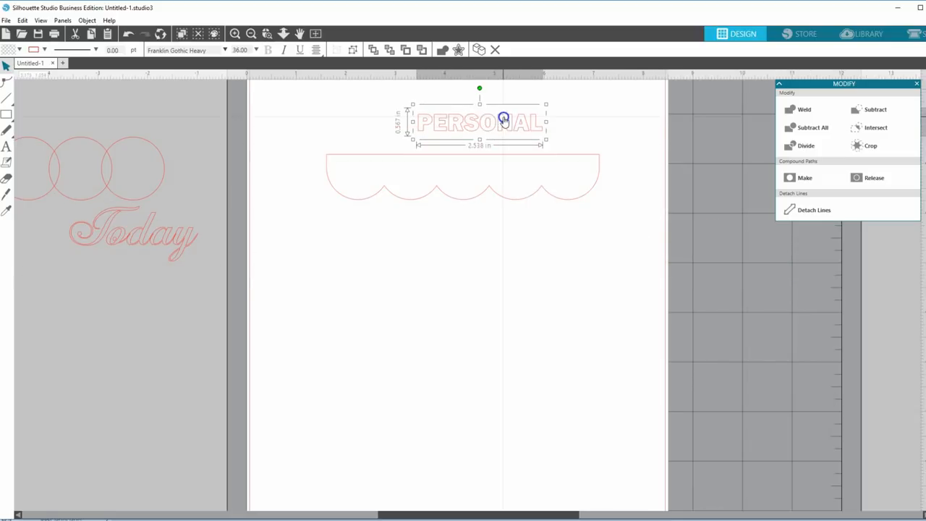
mouse_move(463, 143)
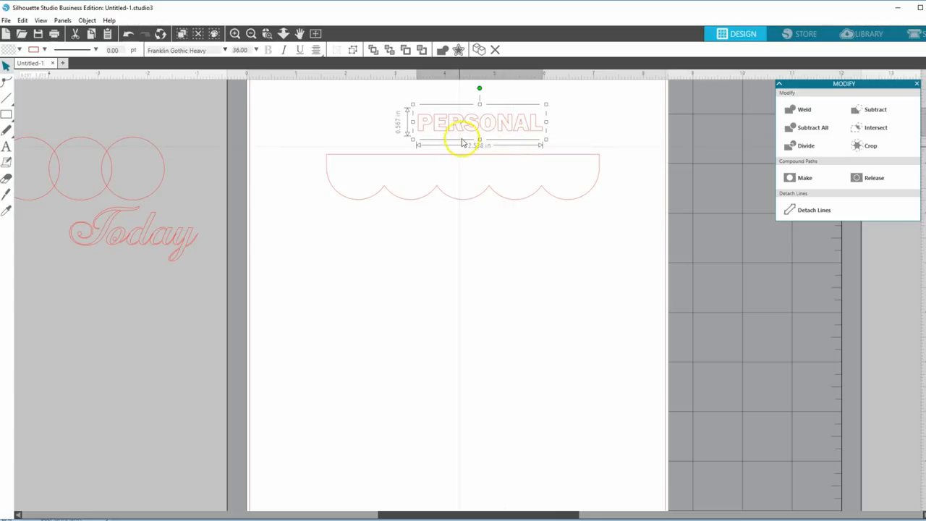
click(804, 109)
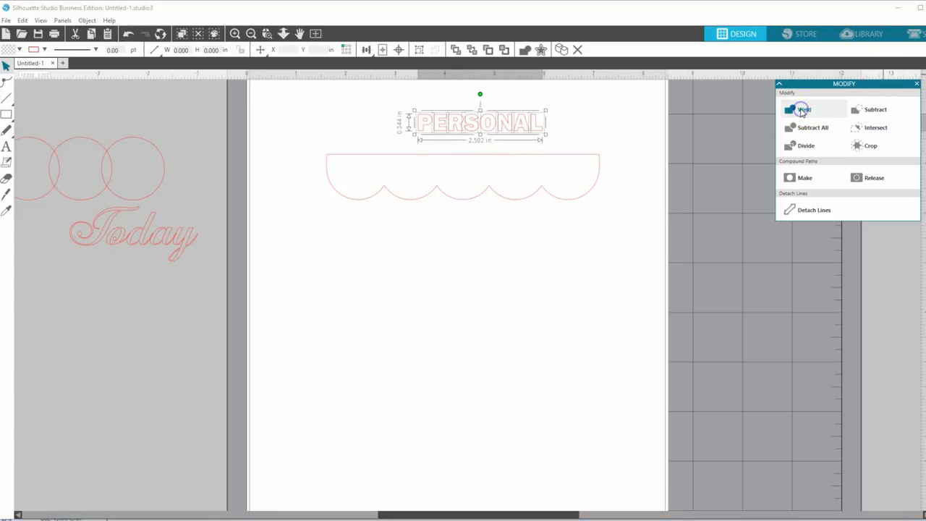
mouse_move(427, 158)
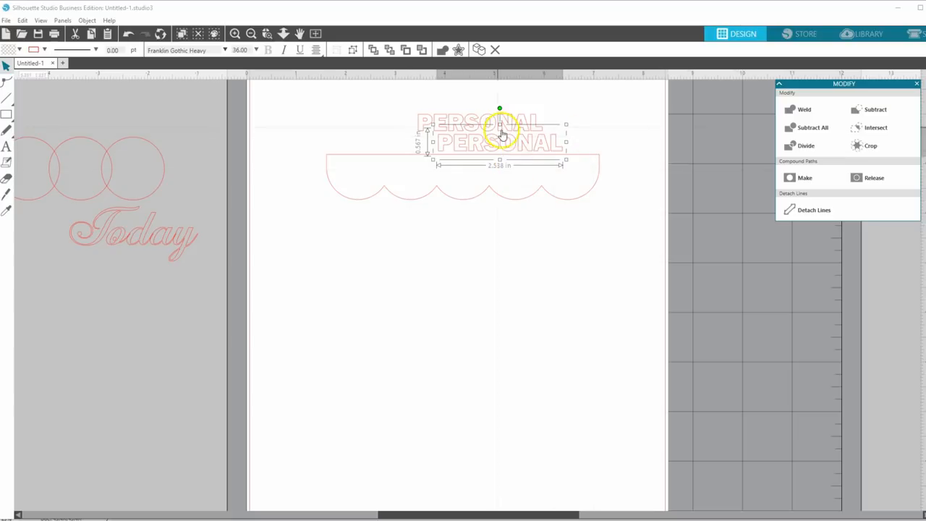
Step: Reposition PERSONAL onto the left end of the tab's top edge
drag(499, 141, 105, 290)
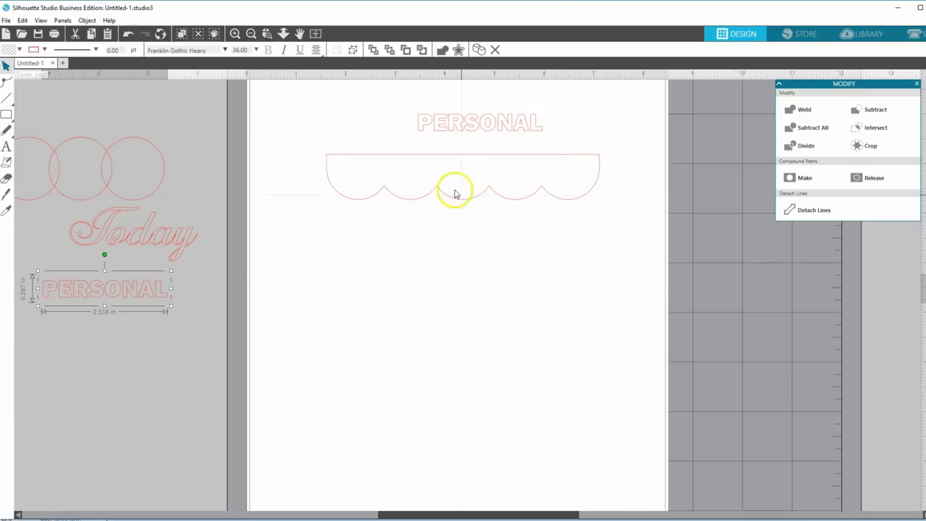
drag(105, 288, 394, 136)
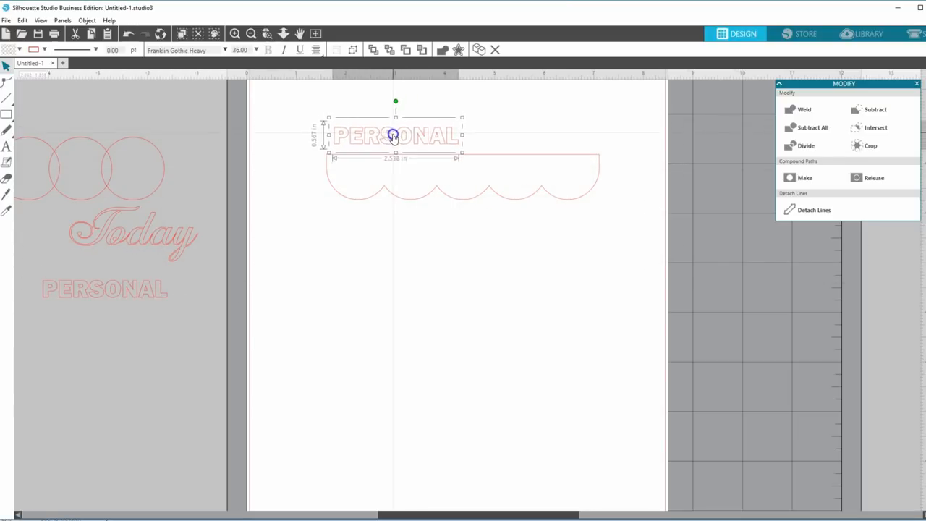
drag(395, 135, 387, 145)
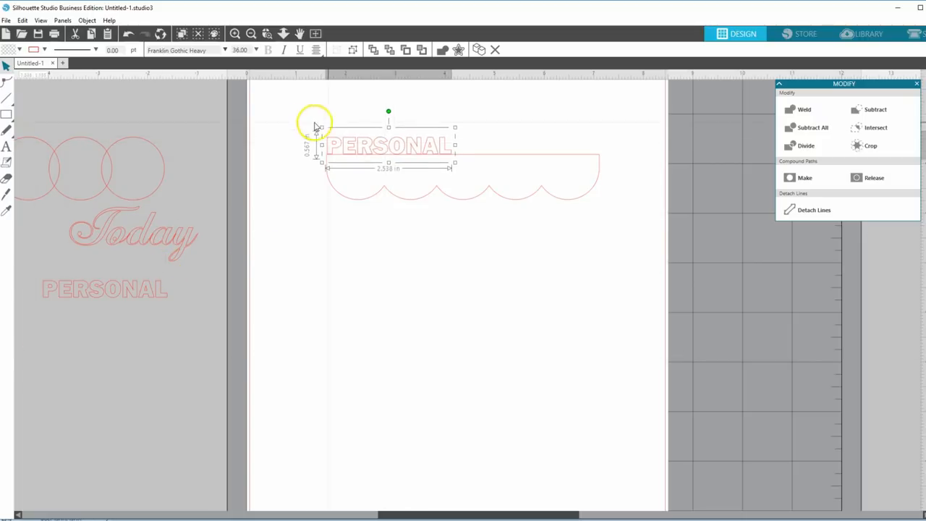
Step: Duplicate the scalloped border and spread four copies down the page
click(463, 177)
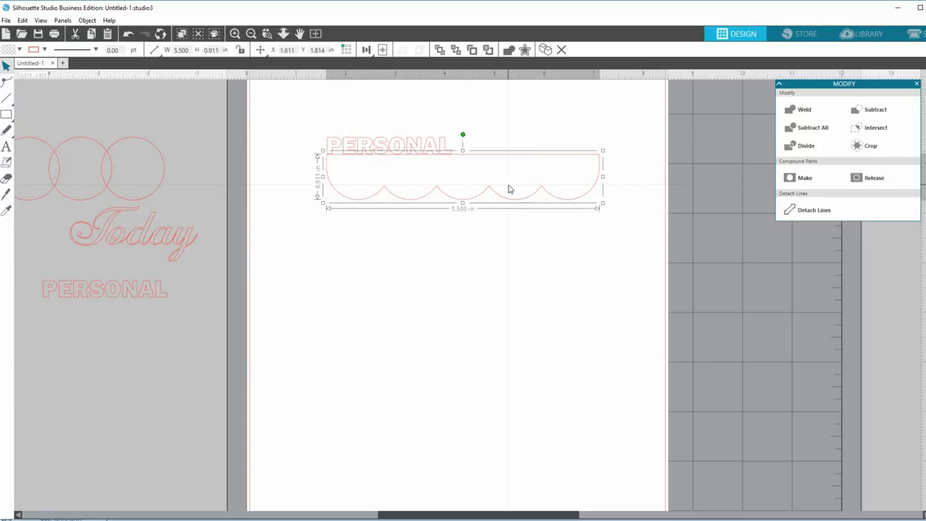
drag(463, 177, 483, 199)
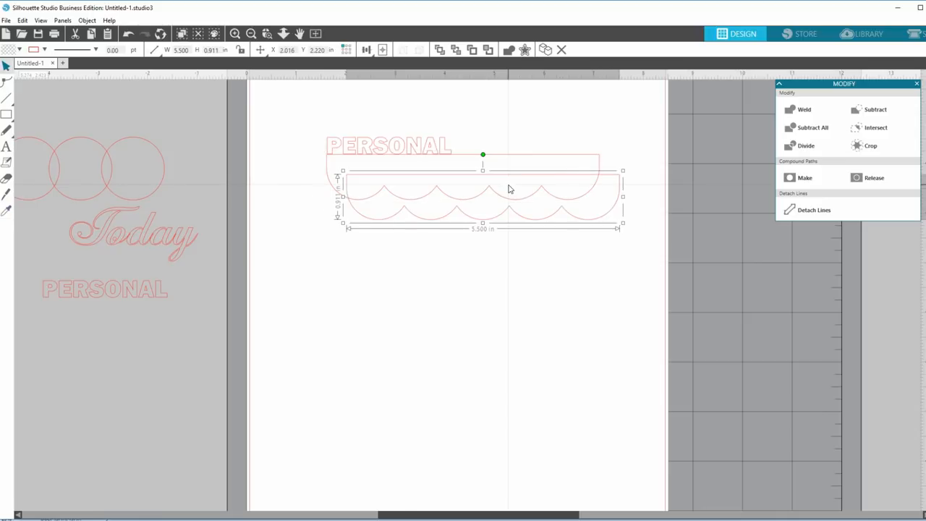
drag(483, 195, 187, 315)
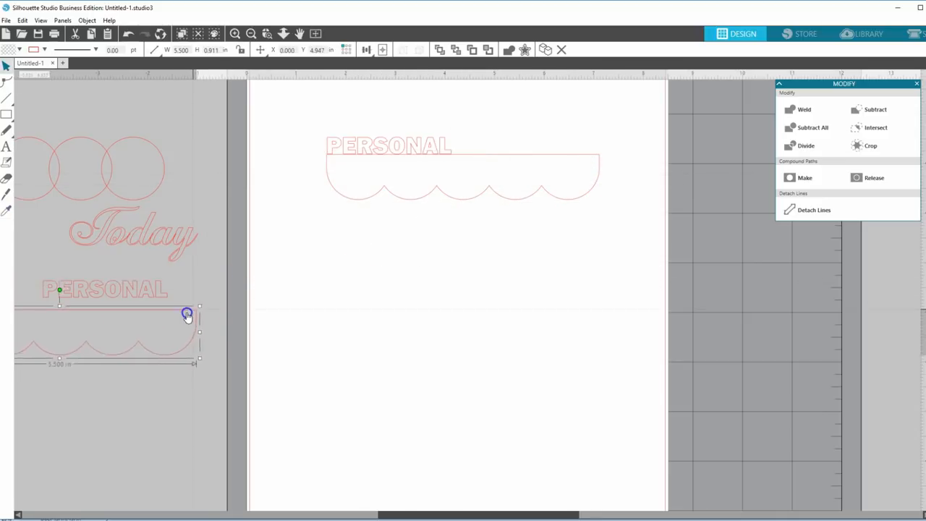
drag(186, 315, 449, 196)
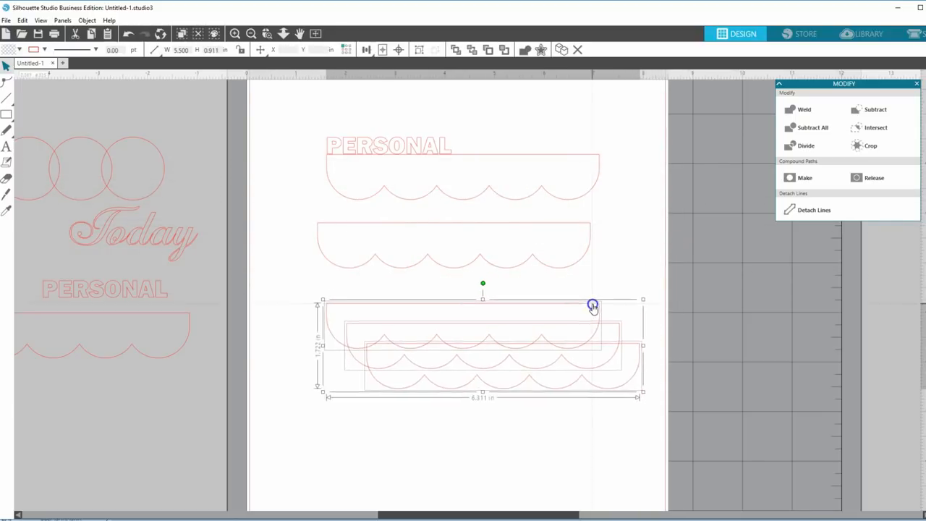
drag(593, 304, 606, 321)
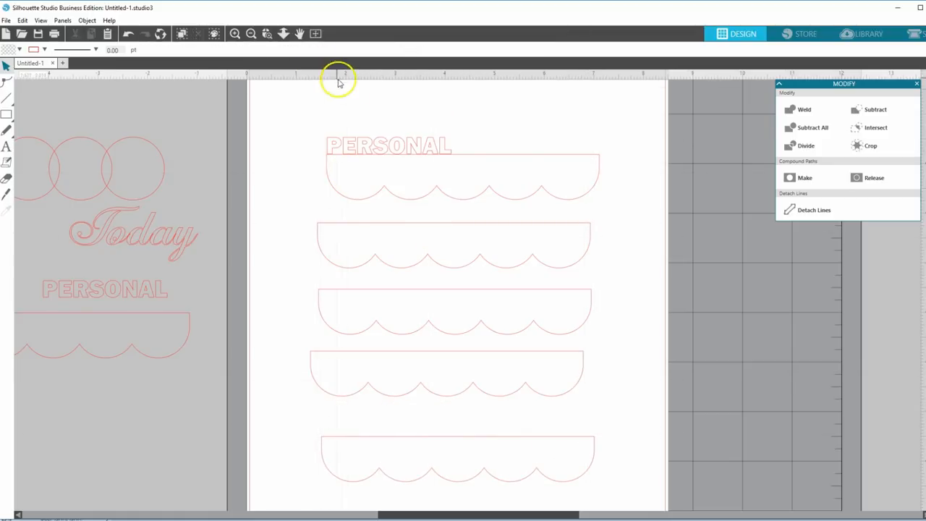
Step: Zoom in on the top tab, then select PERSONAL plus the top scalloped border
click(388, 144)
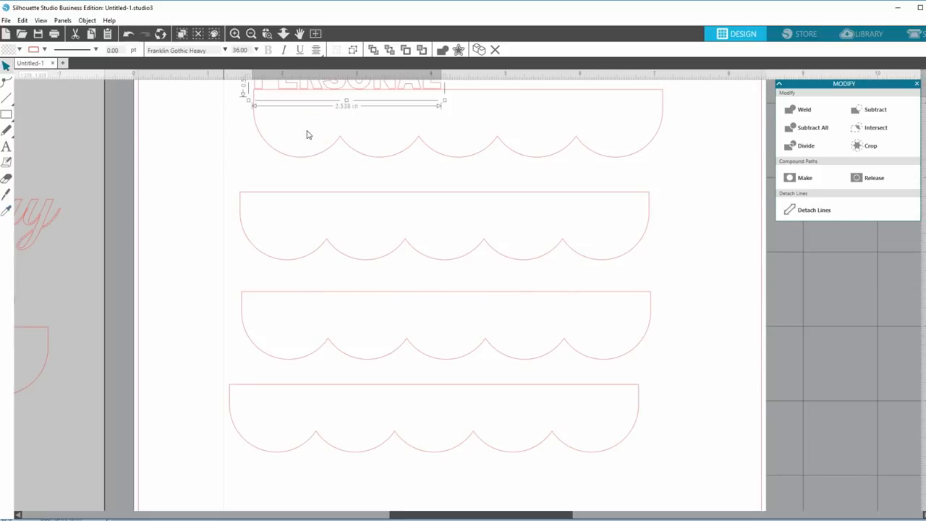
scroll(down, 3)
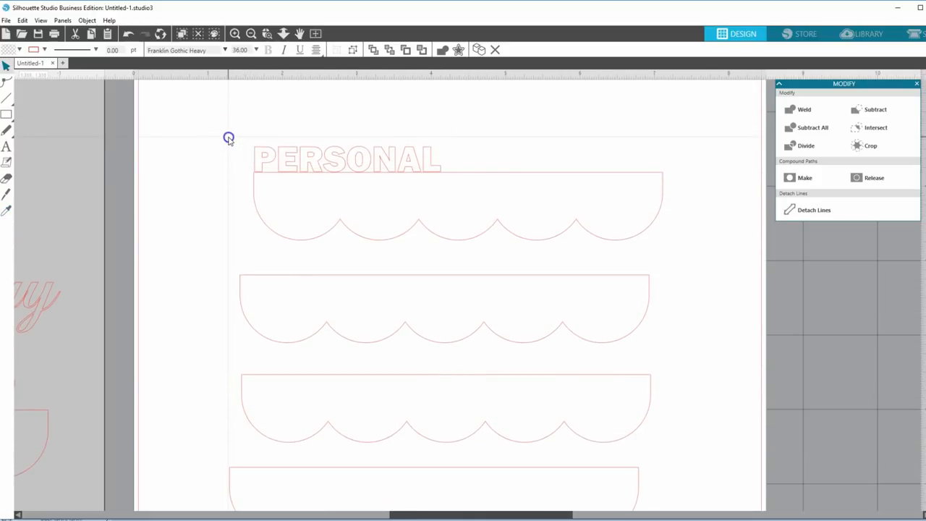
click(347, 159)
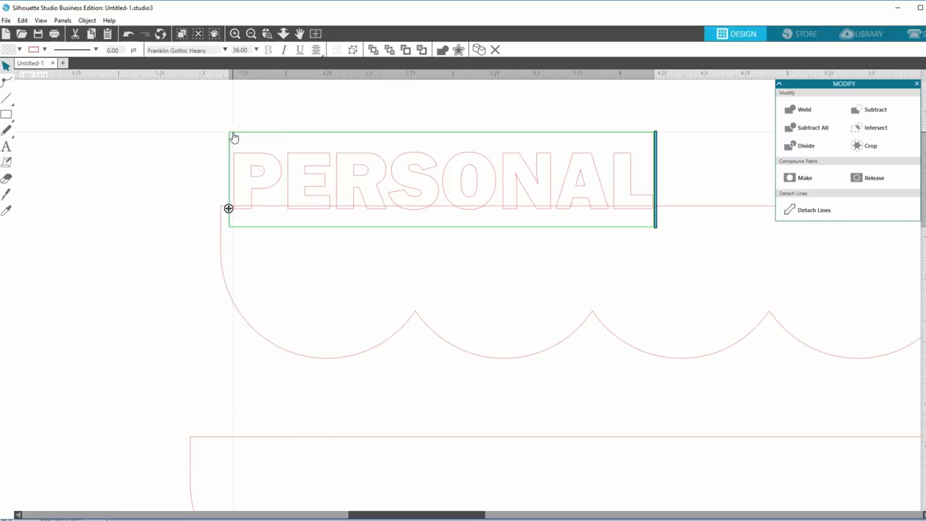
click(314, 138)
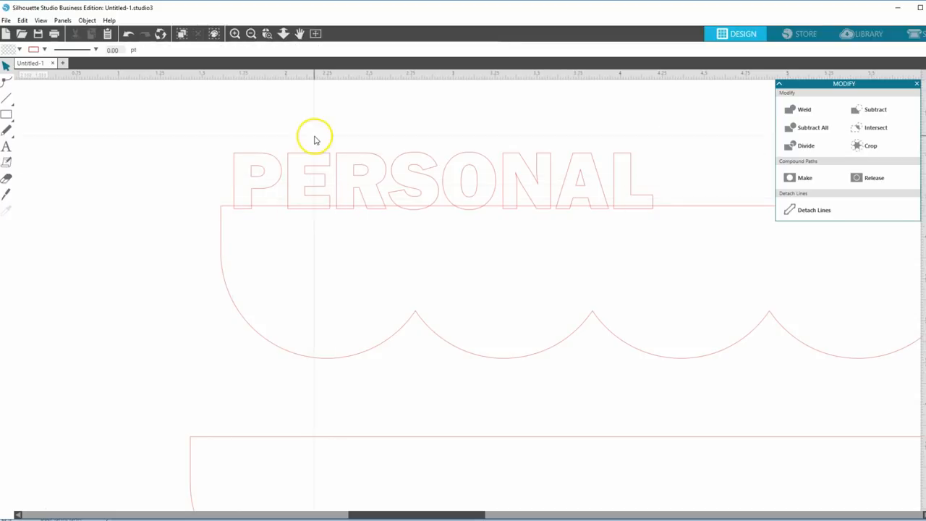
click(315, 179)
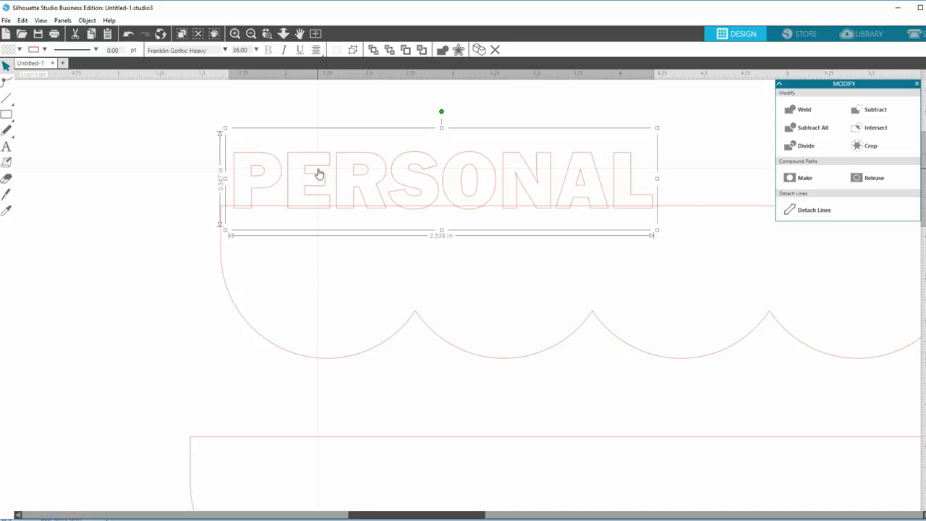
click(197, 183)
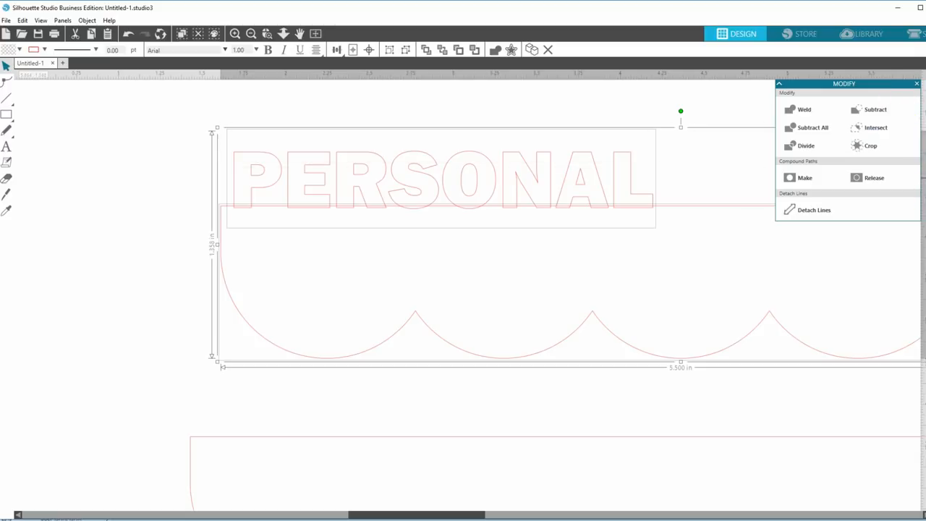
Step: Apply Align Left so PERSONAL is flush with the top border's left edge
click(783, 96)
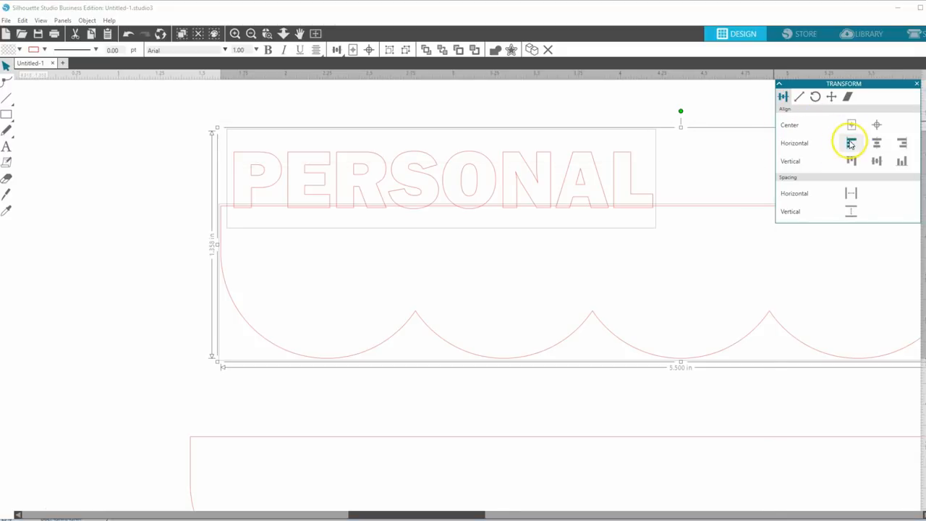
click(172, 283)
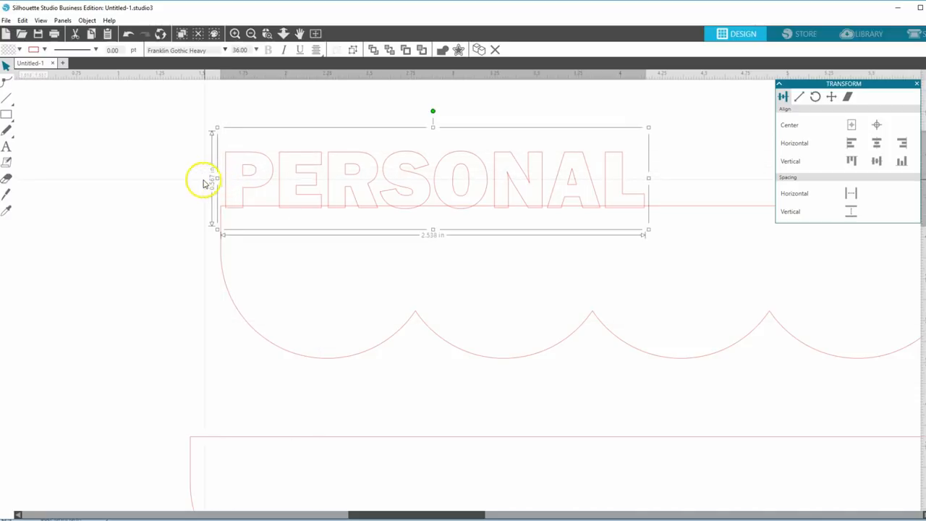
mouse_move(205, 130)
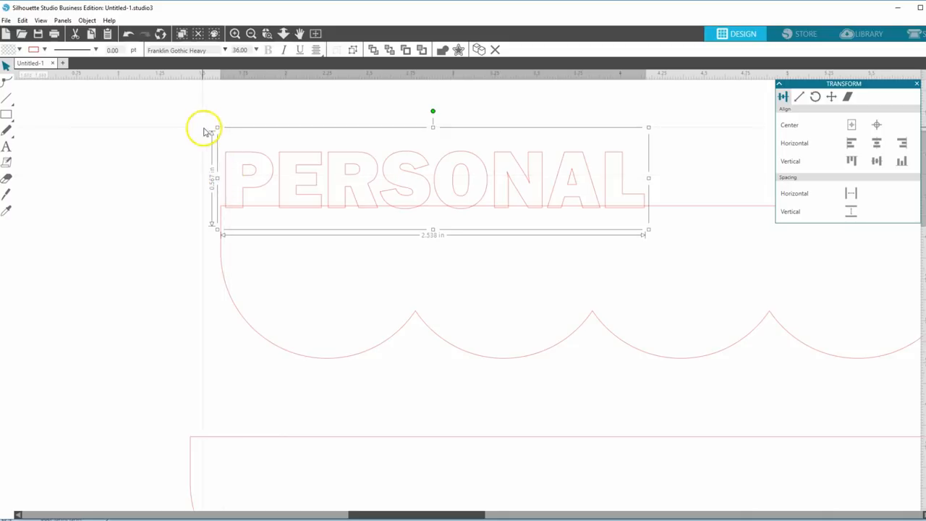
mouse_move(361, 132)
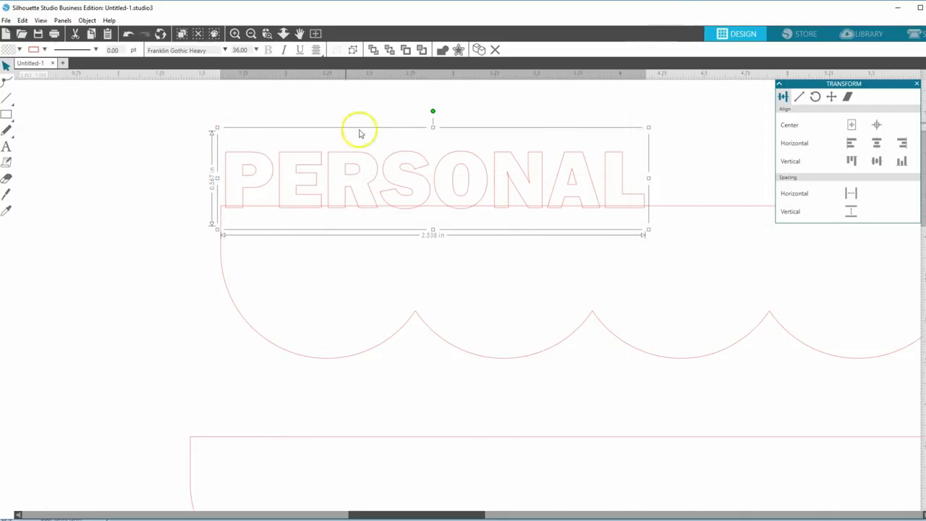
mouse_move(431, 181)
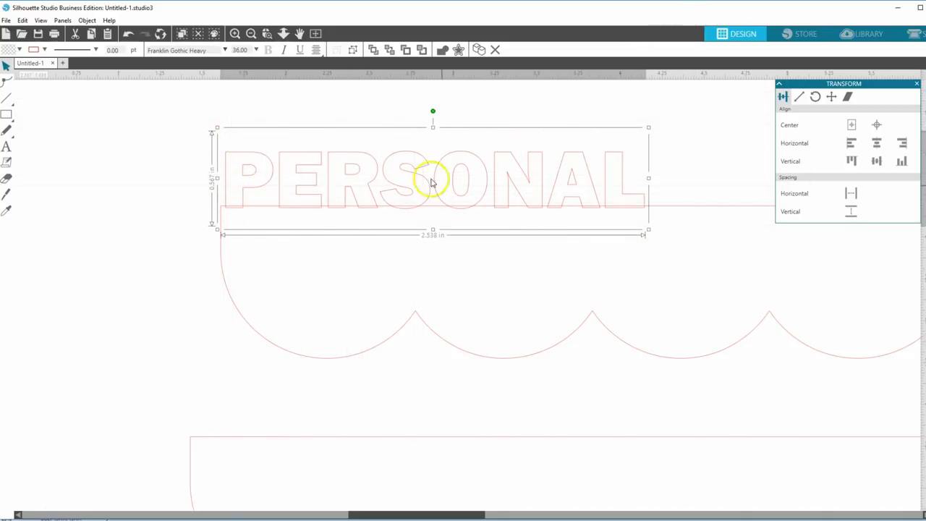
mouse_move(354, 178)
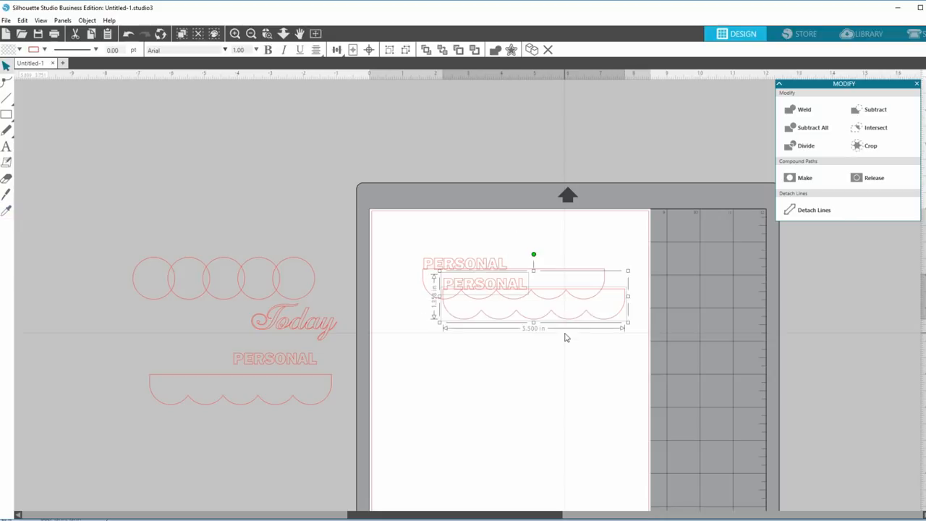
Step: Drag the copied PERSONAL-labelled tabs down onto the lower scallop positions, ending at the page bottom
drag(534, 296, 480, 327)
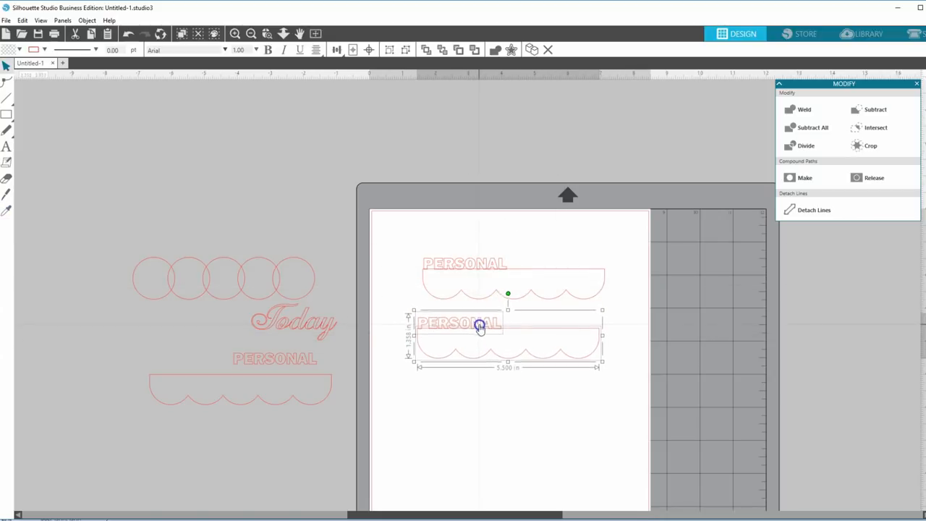
click(492, 335)
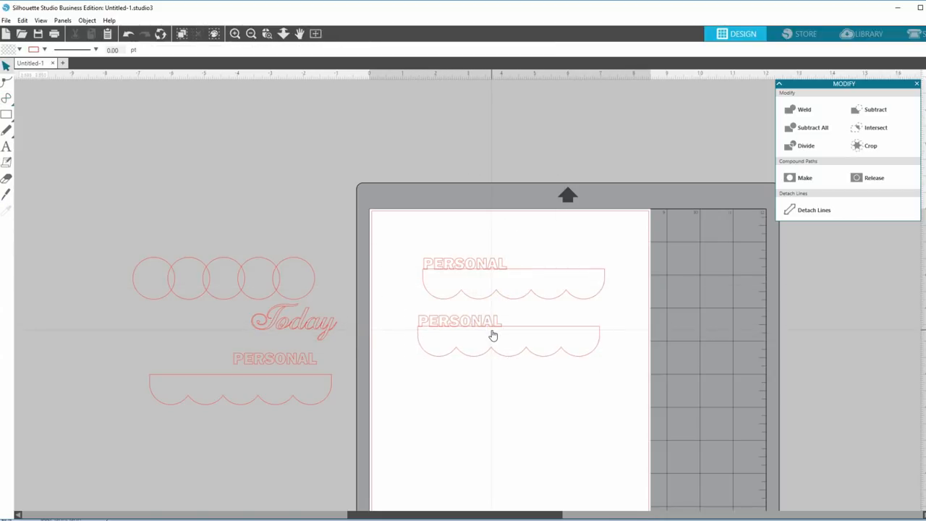
click(494, 334)
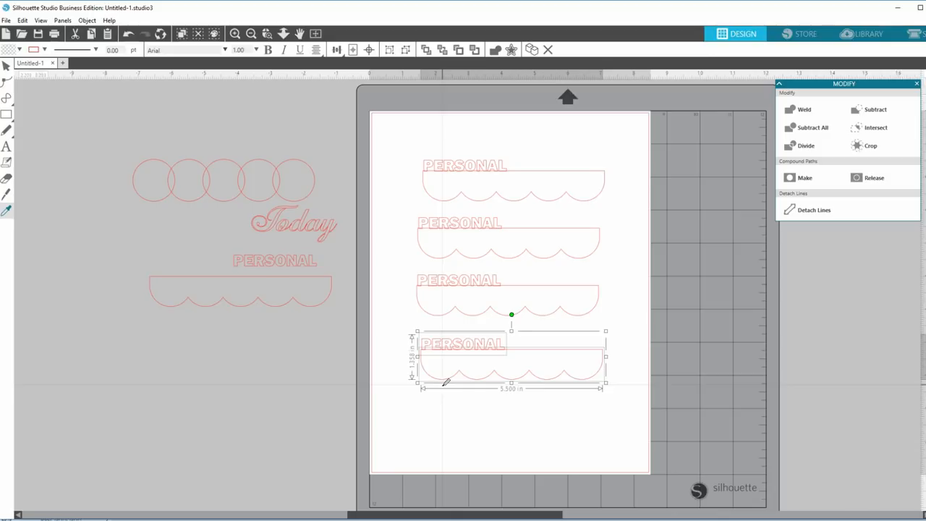
drag(511, 357, 478, 412)
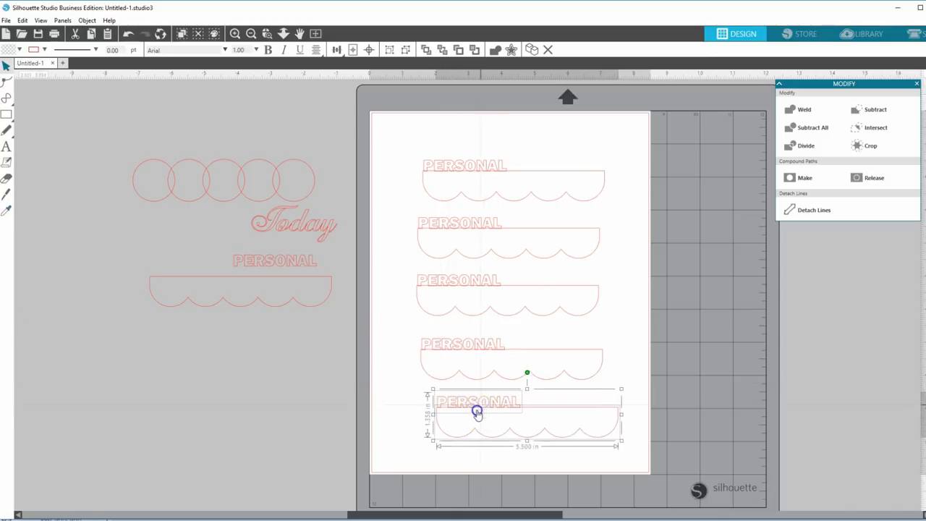
Step: Zoom in on the upper tabs and weld the top PERSONAL label into its scalloped border
click(397, 335)
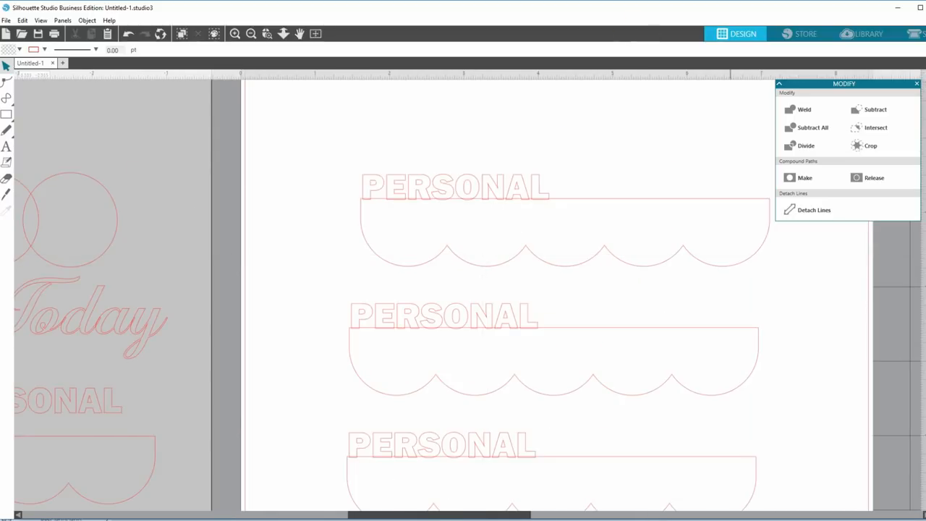
click(455, 186)
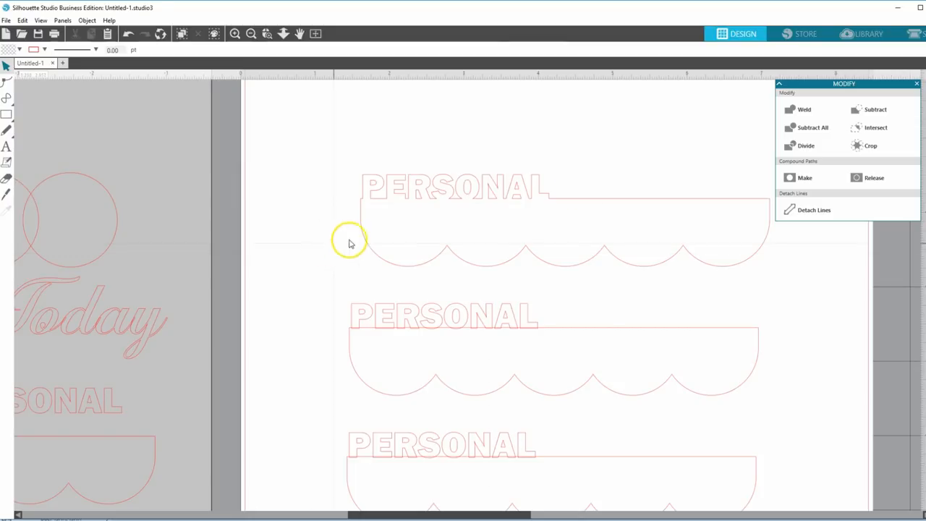
mouse_move(604, 210)
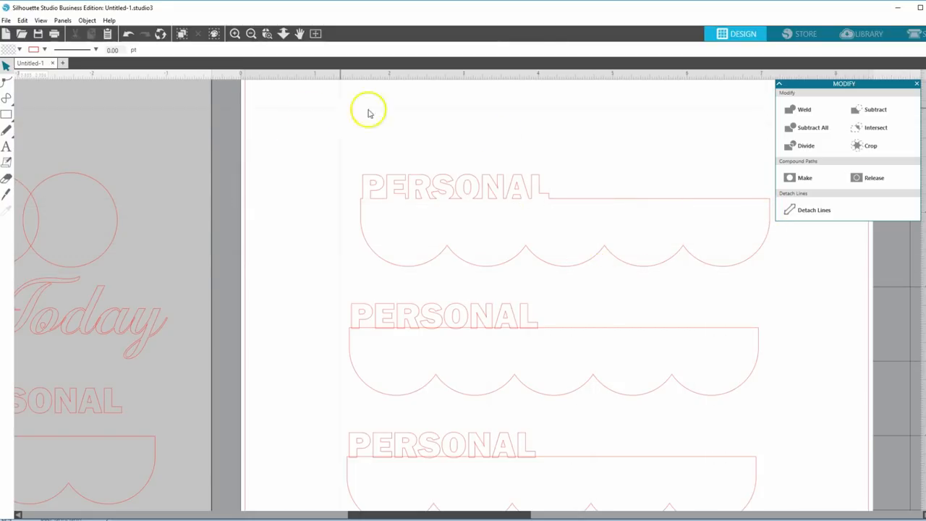
click(444, 315)
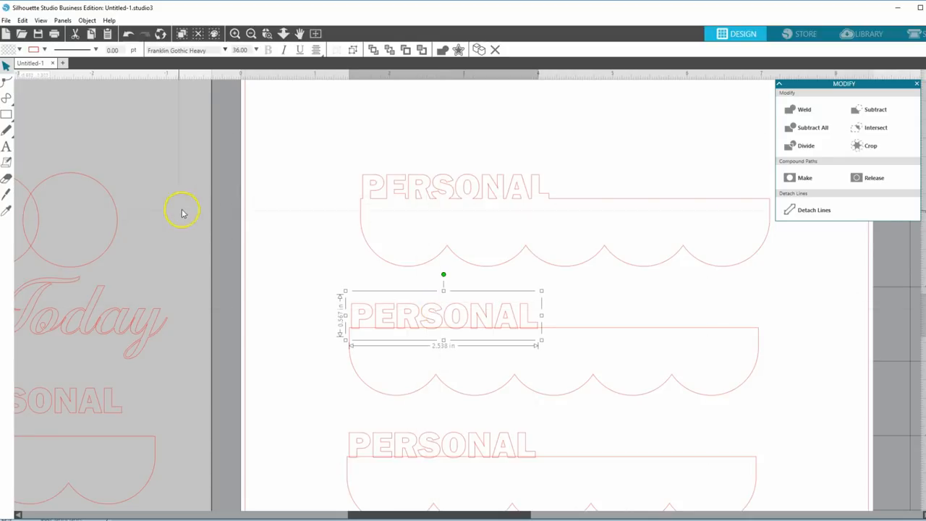
mouse_move(314, 293)
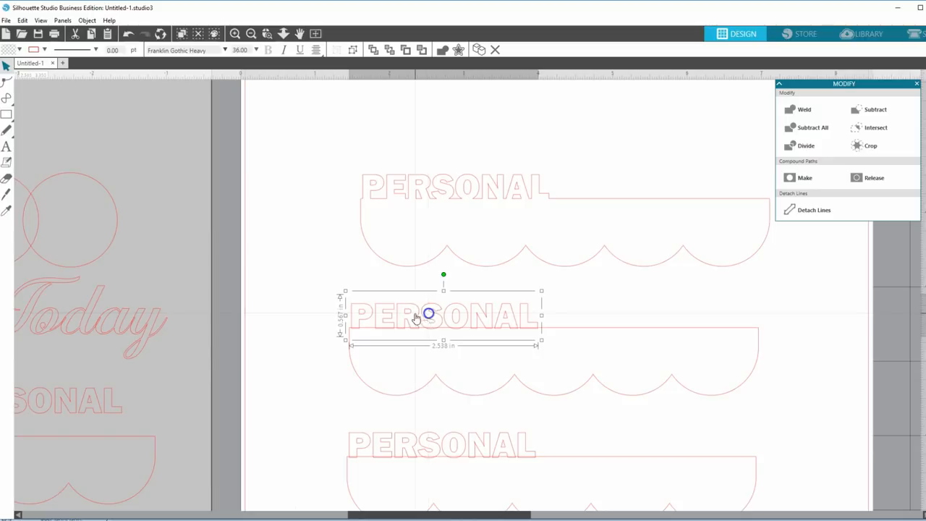
mouse_move(362, 317)
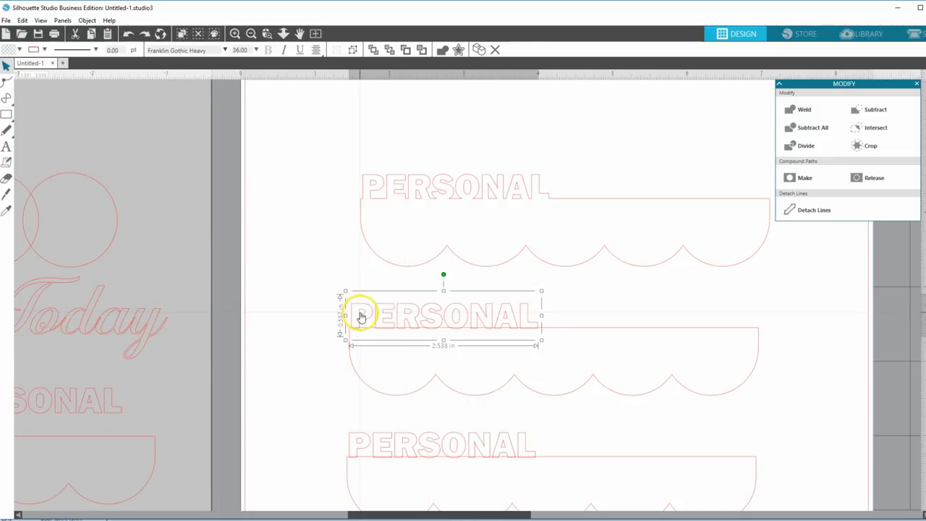
mouse_move(365, 312)
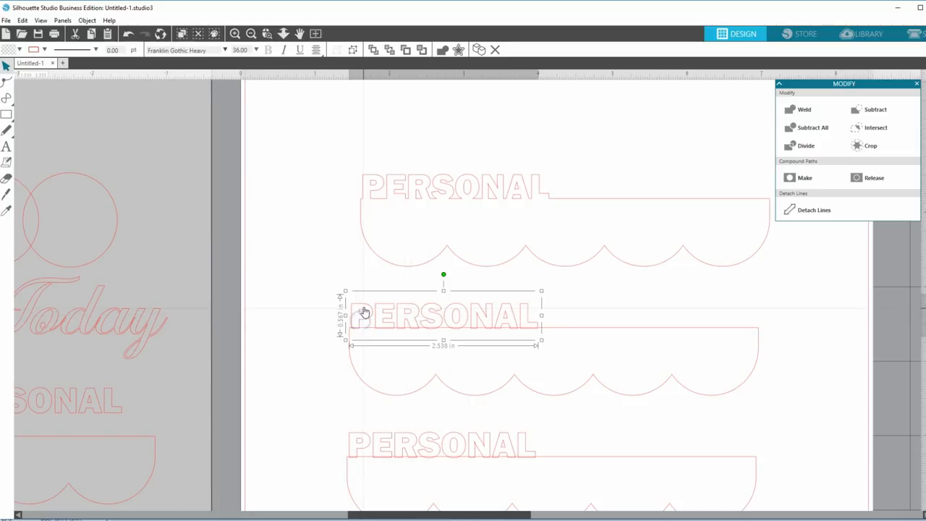
Step: Retype the second tab's label as LISTS and nudge the third tab's PERSONAL label right
drag(365, 312, 463, 312)
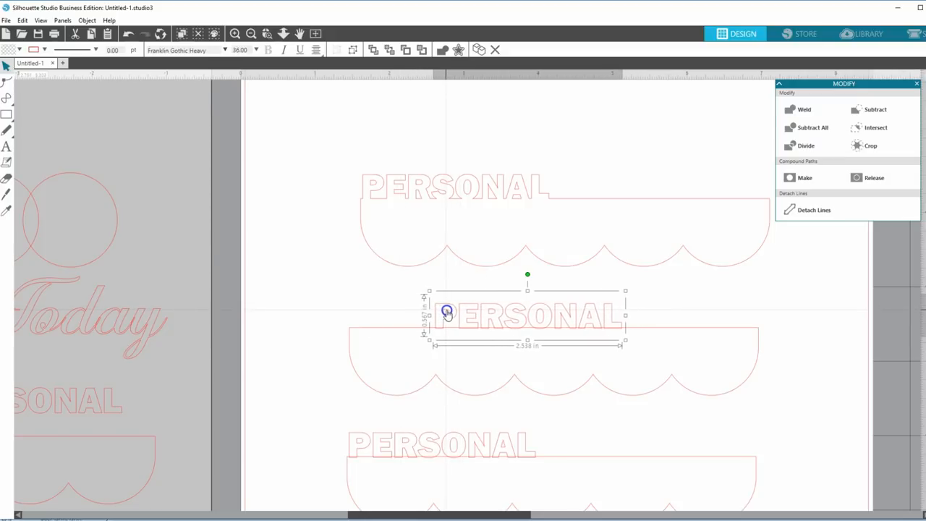
drag(447, 313, 451, 324)
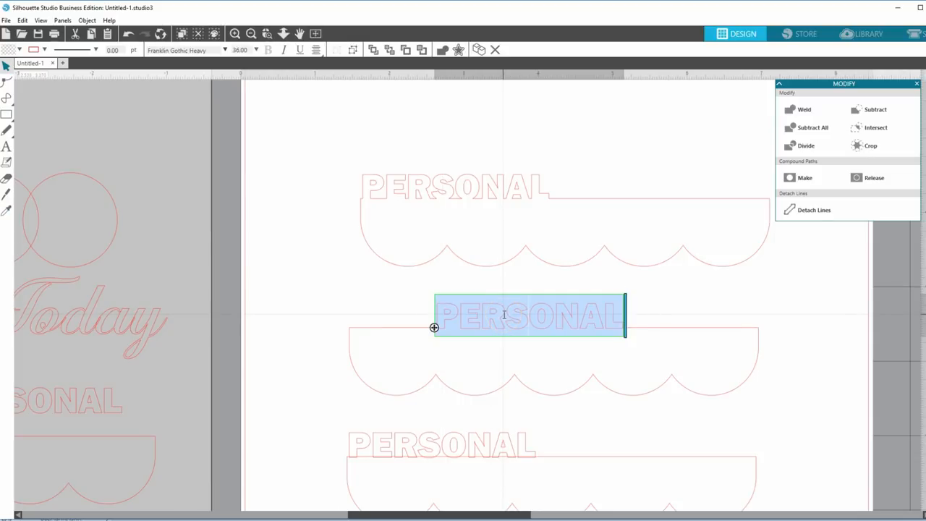
text(IIS)
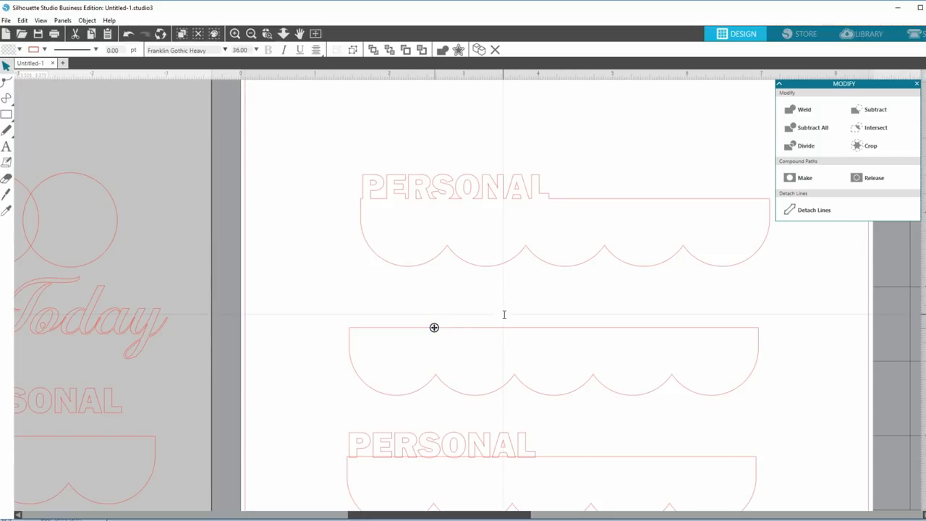
text(LISTS)
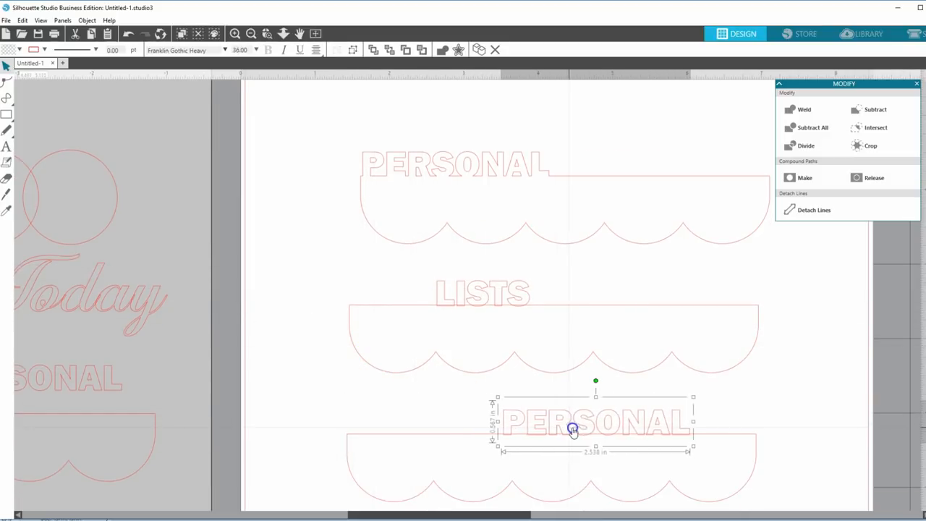
drag(572, 422, 578, 421)
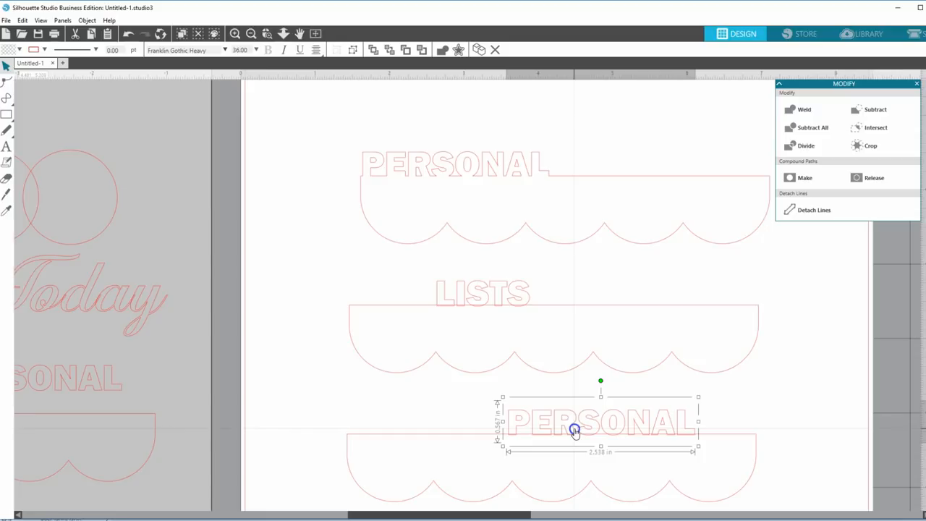
mouse_move(435, 317)
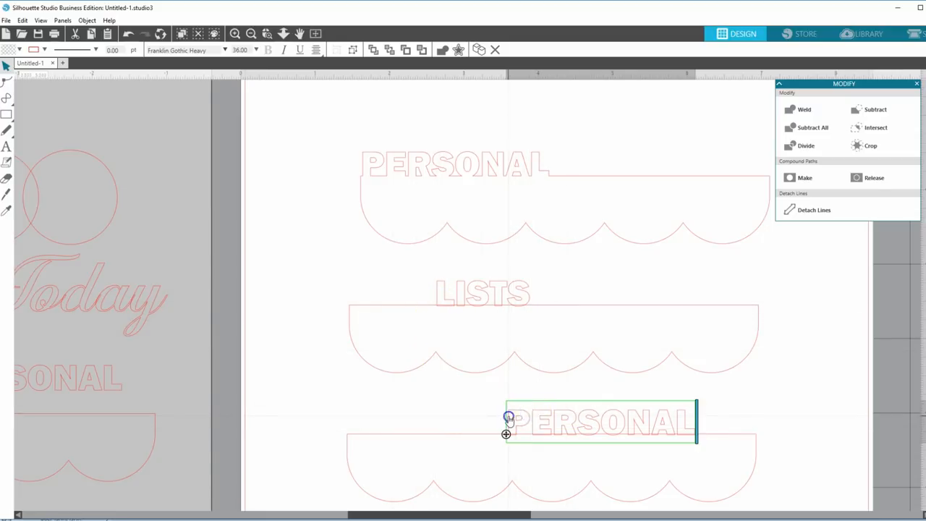
mouse_move(588, 403)
text(TODAY)
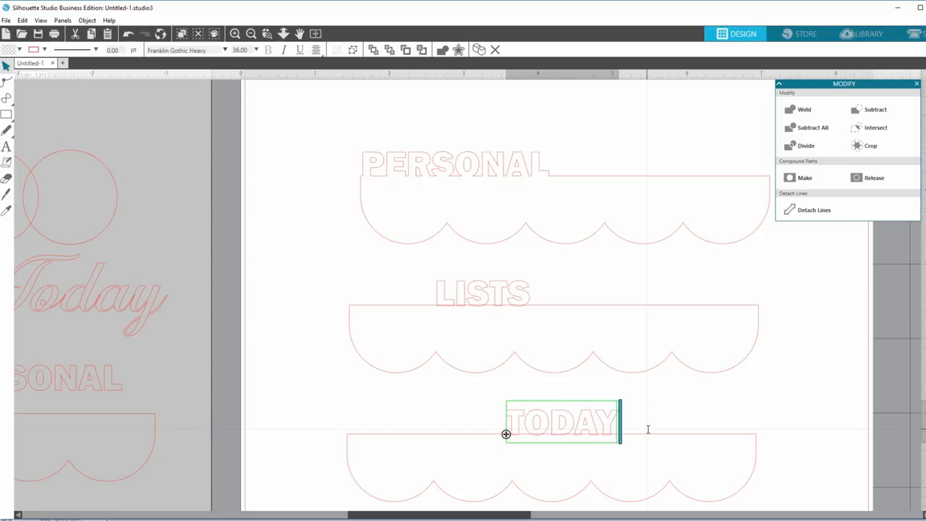
Step: Scroll down the canvas toward the fourth tab
scroll(down, 3)
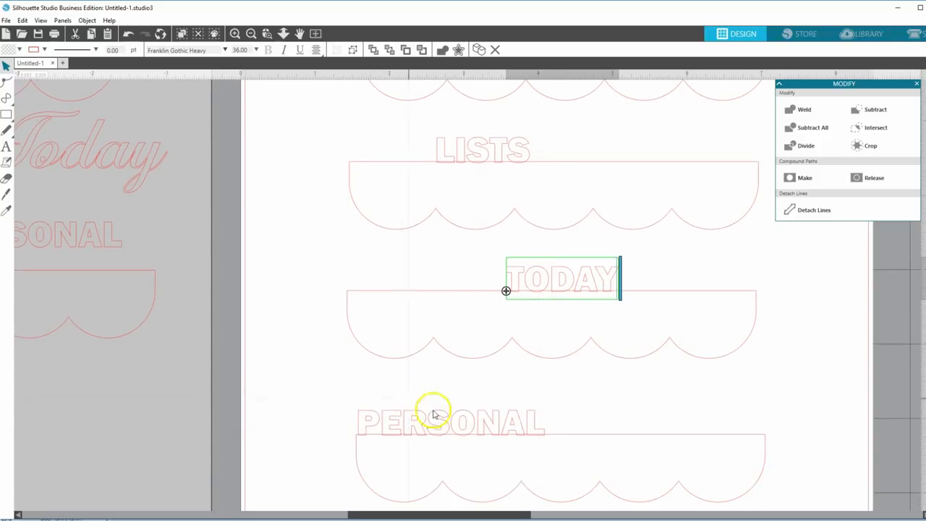
Step: Move the fourth tab's label to its right end, rename it TRACKERS, and fit the page
click(450, 422)
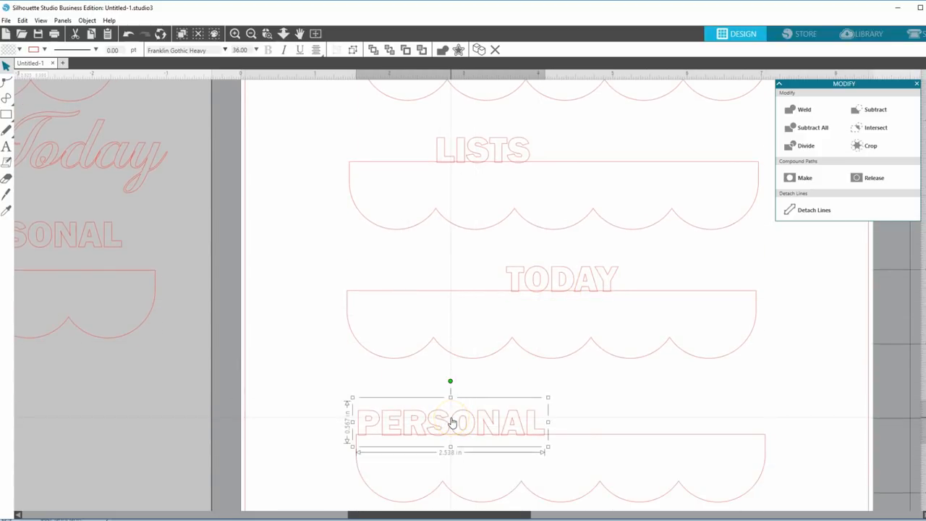
drag(451, 422, 669, 415)
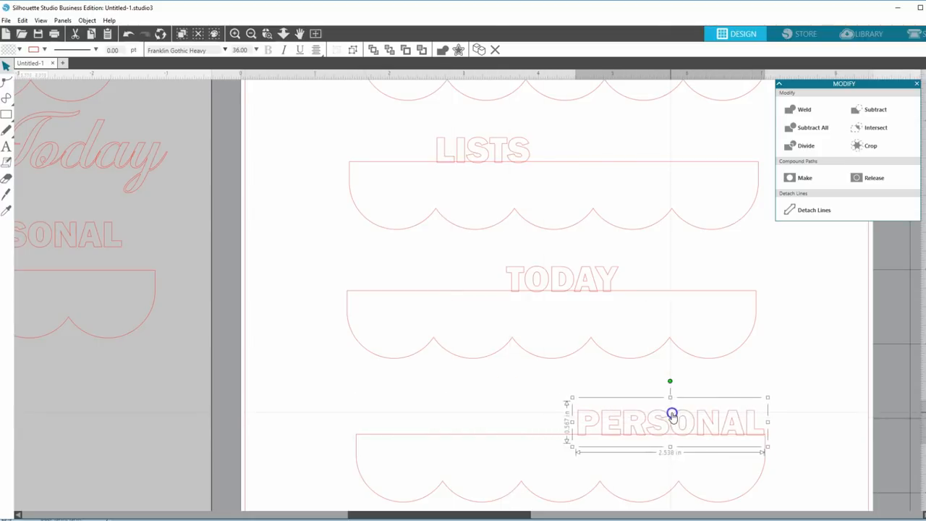
mouse_move(631, 417)
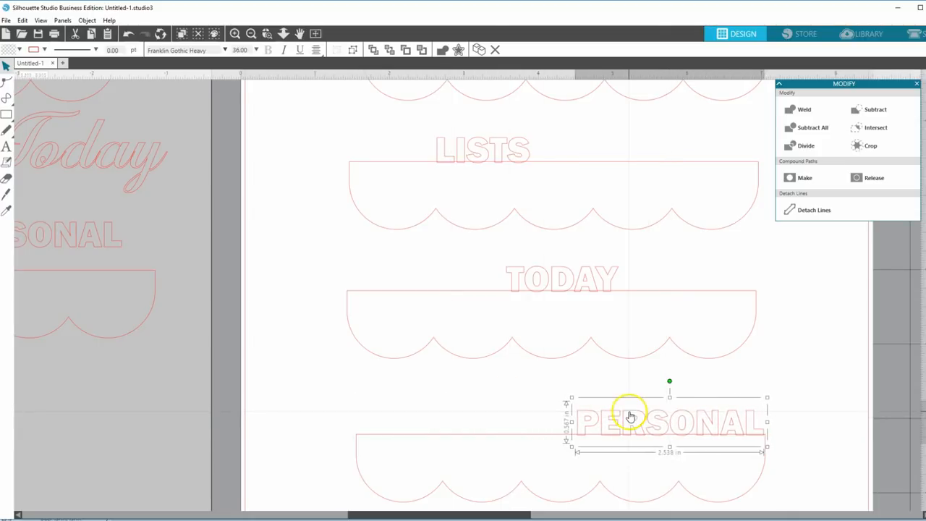
double_click(630, 422)
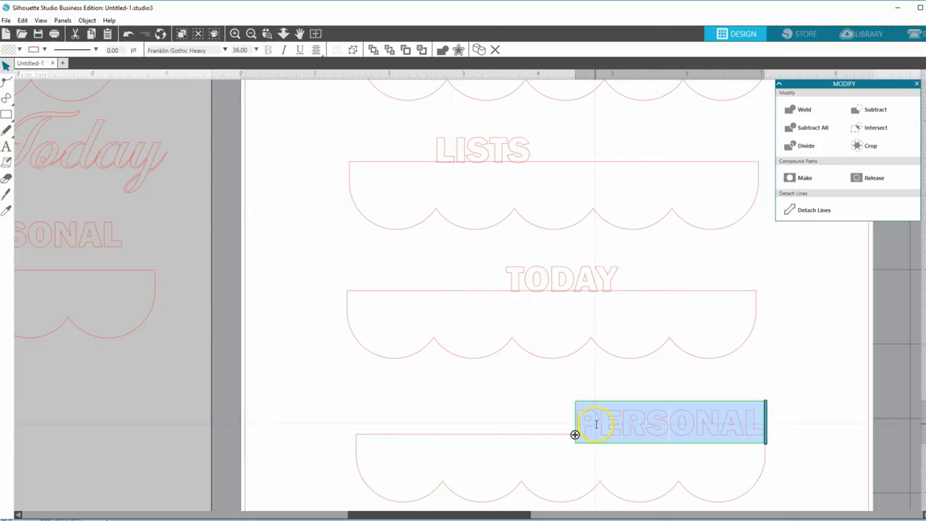
text(TRACKER)
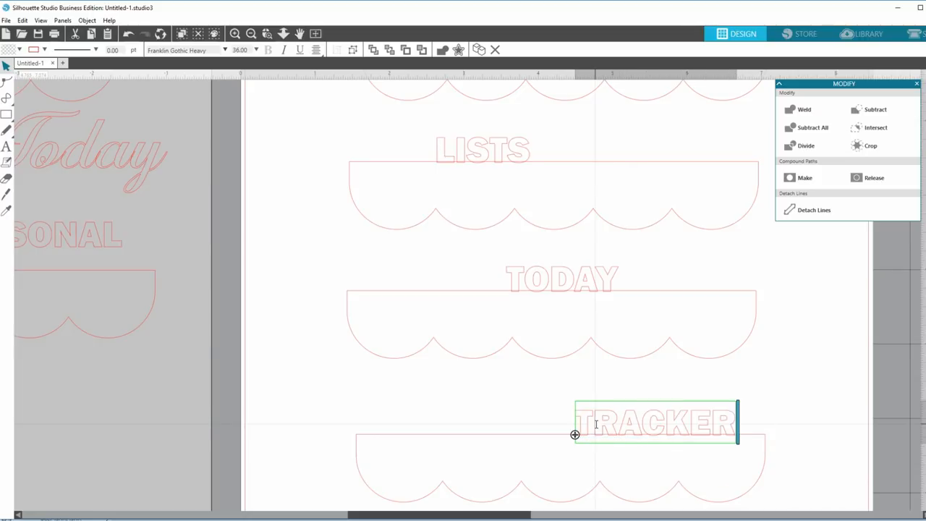
text(S)
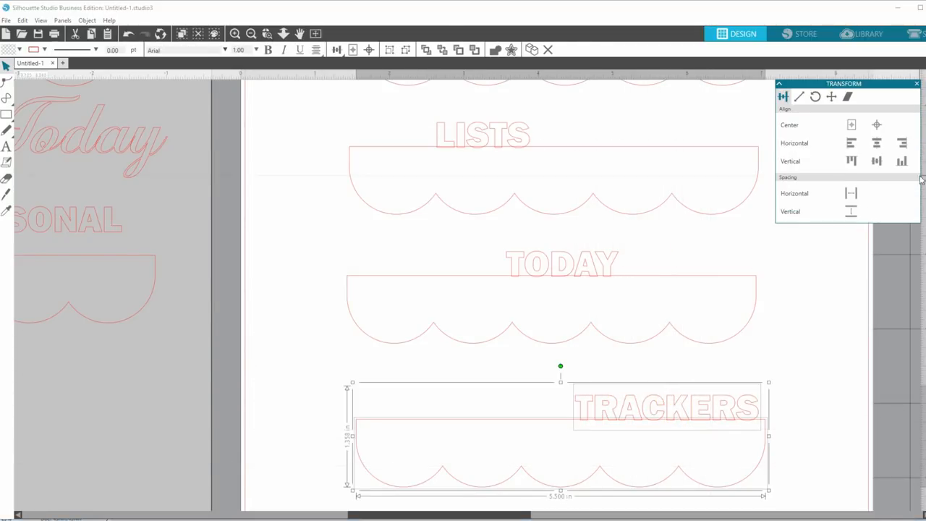
click(792, 369)
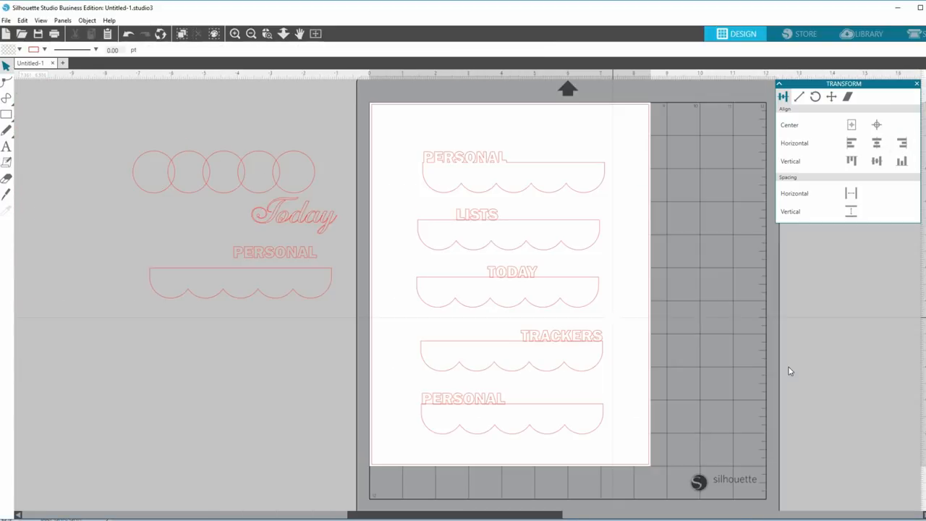
mouse_move(471, 430)
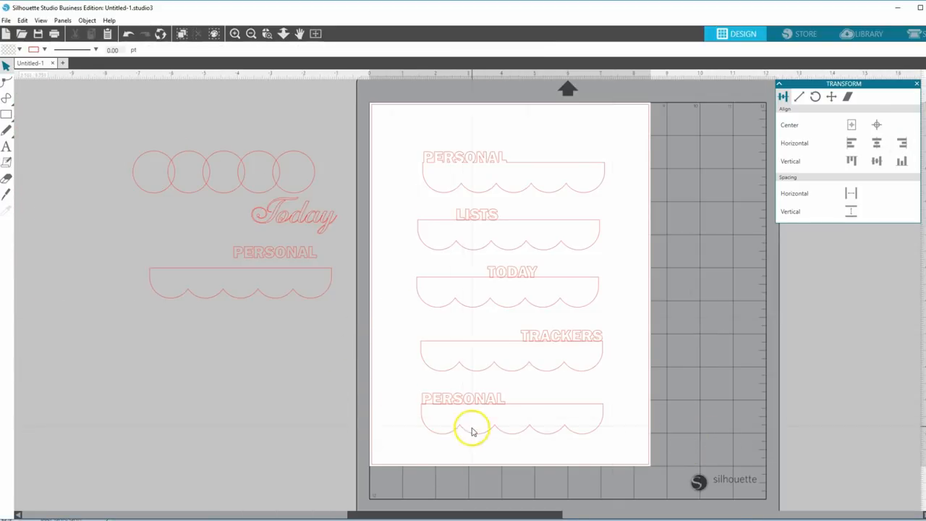
Step: Rename the bottom tab's label PROJECTS at its right end and reposition the LISTS label
click(464, 399)
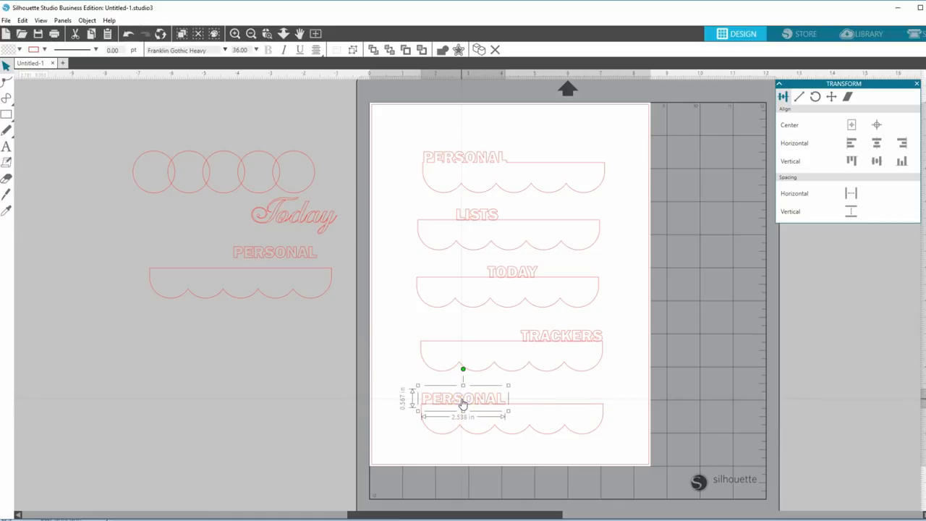
mouse_move(544, 340)
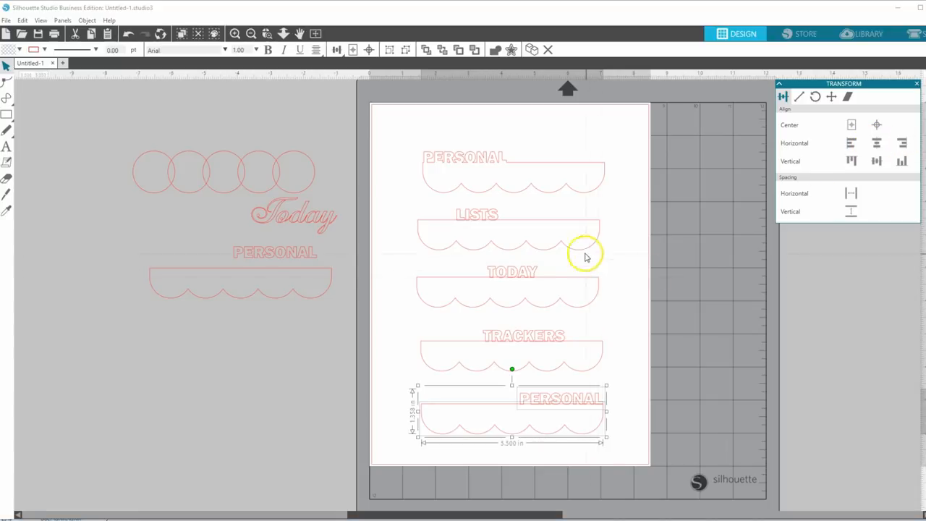
click(455, 325)
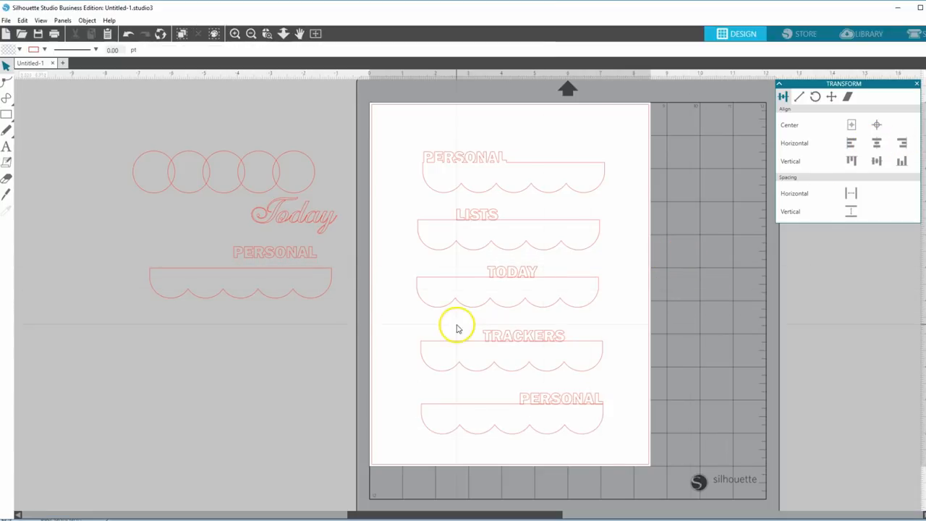
double_click(561, 399)
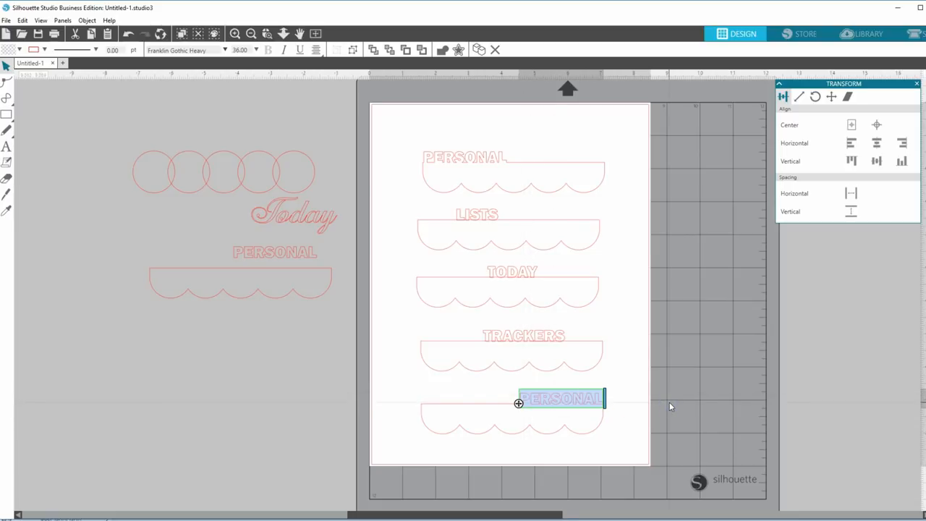
text(PROJECTS)
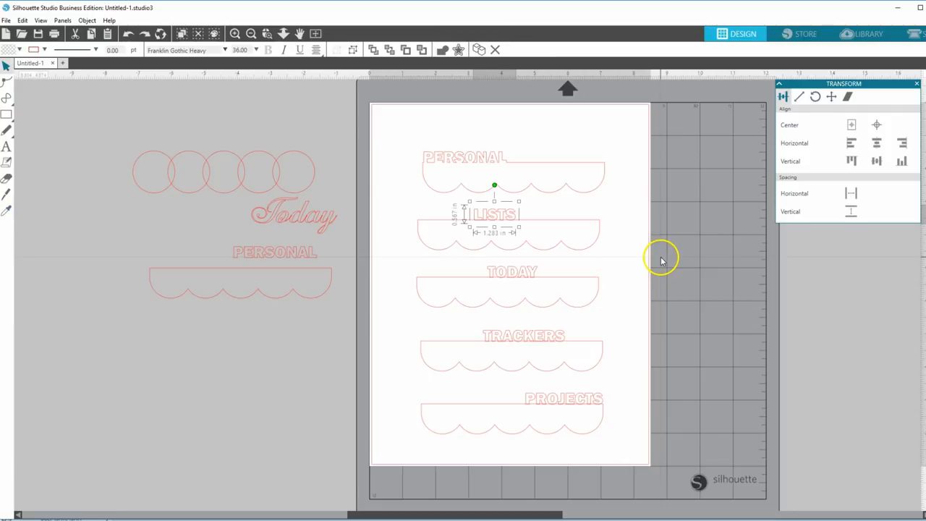
click(687, 354)
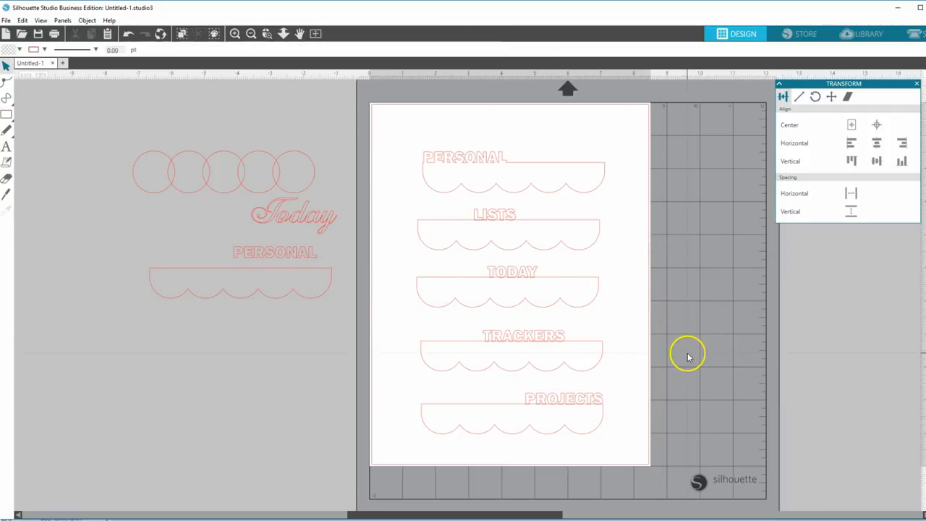
mouse_move(593, 350)
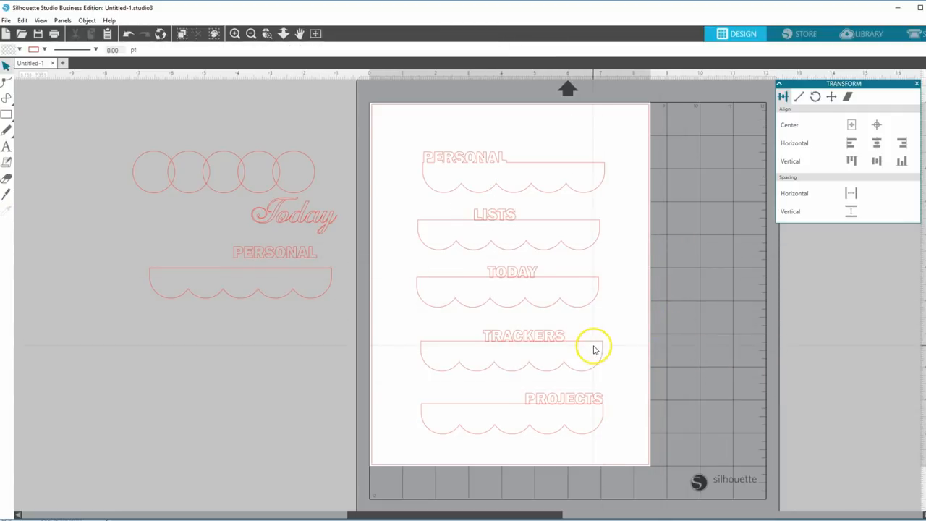
mouse_move(572, 346)
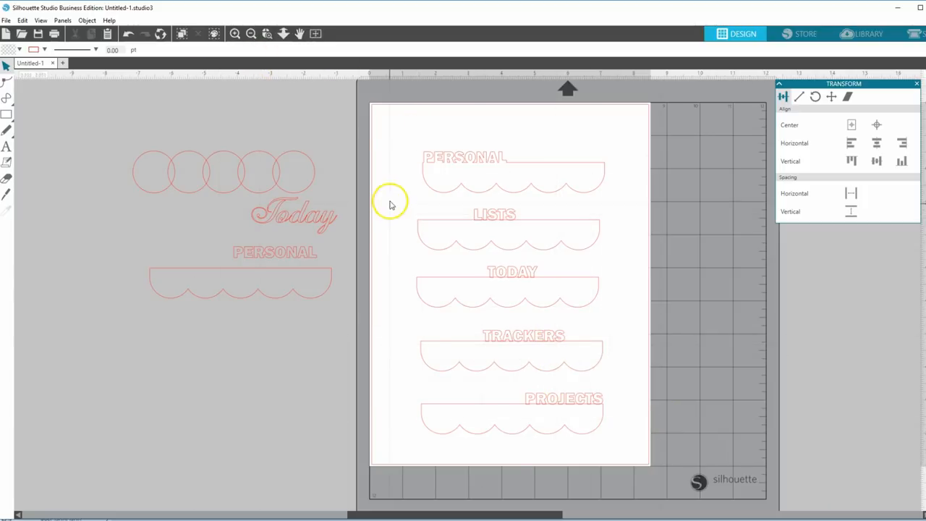
Step: Weld the PROJECTS and top PERSONAL labels to their tabs, then move the top tab upper-left
click(494, 214)
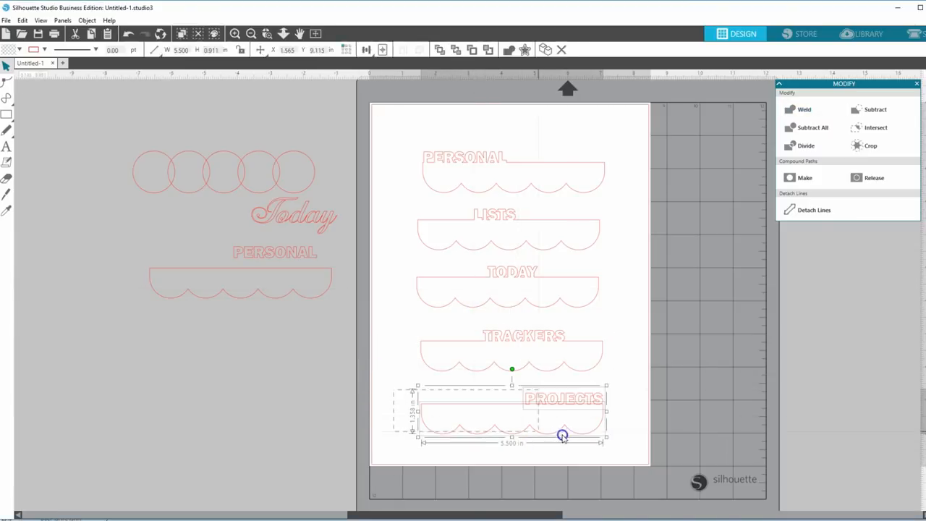
click(796, 110)
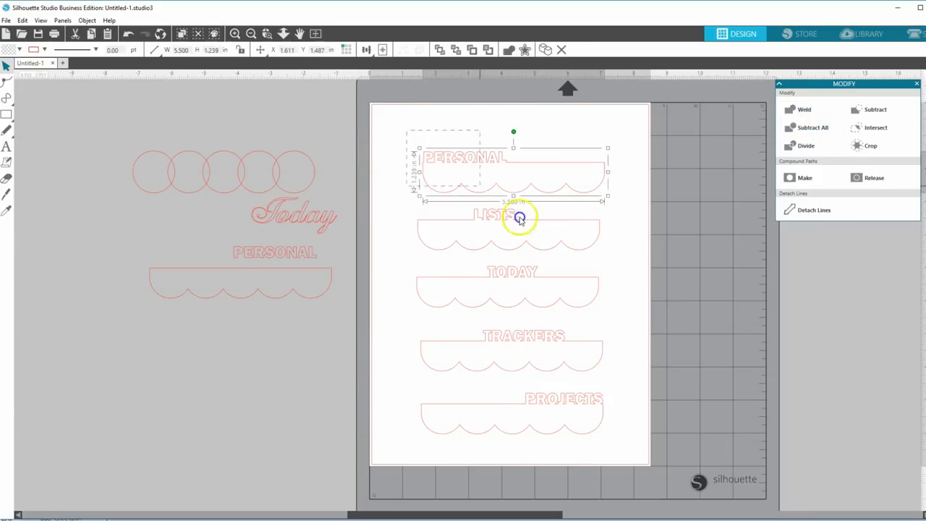
click(394, 135)
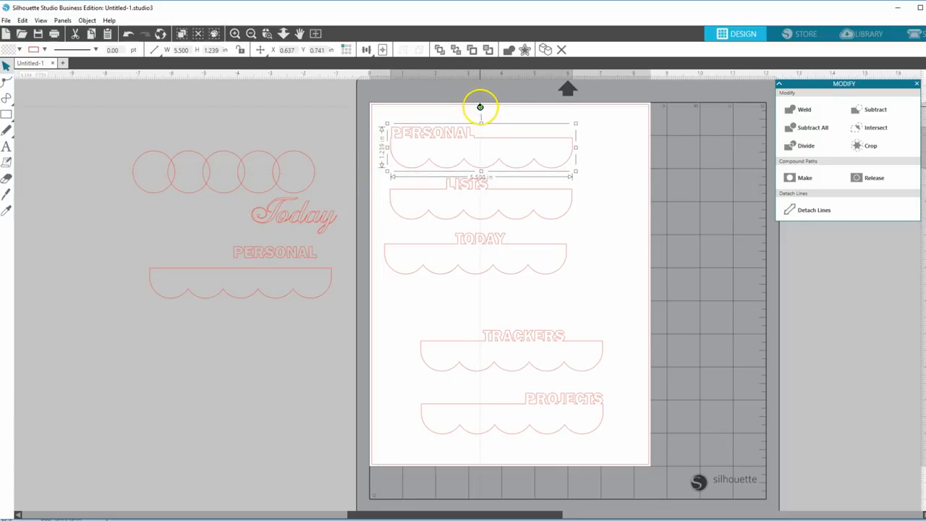
drag(480, 106, 635, 139)
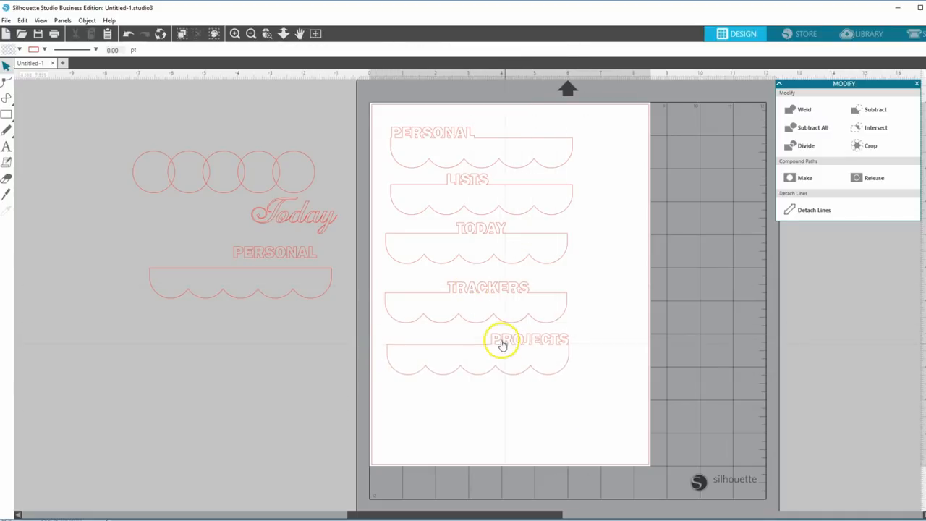
mouse_move(507, 192)
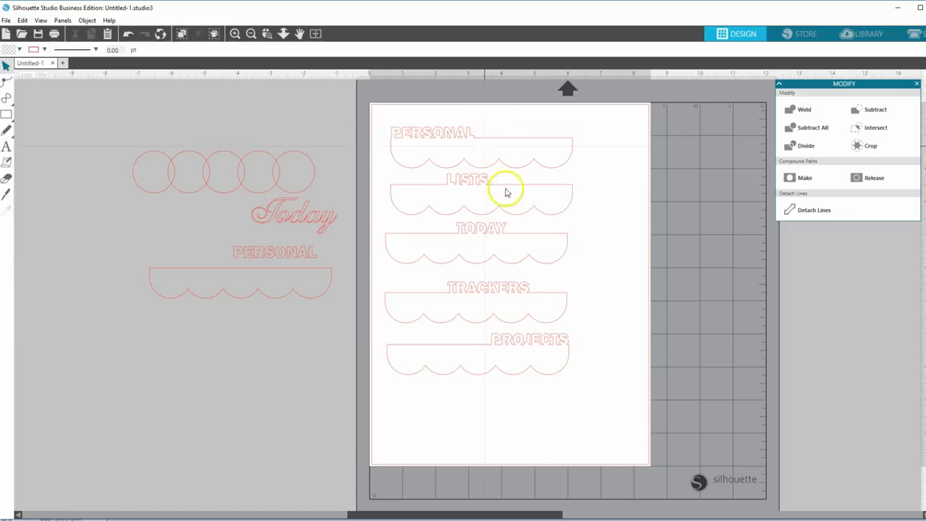